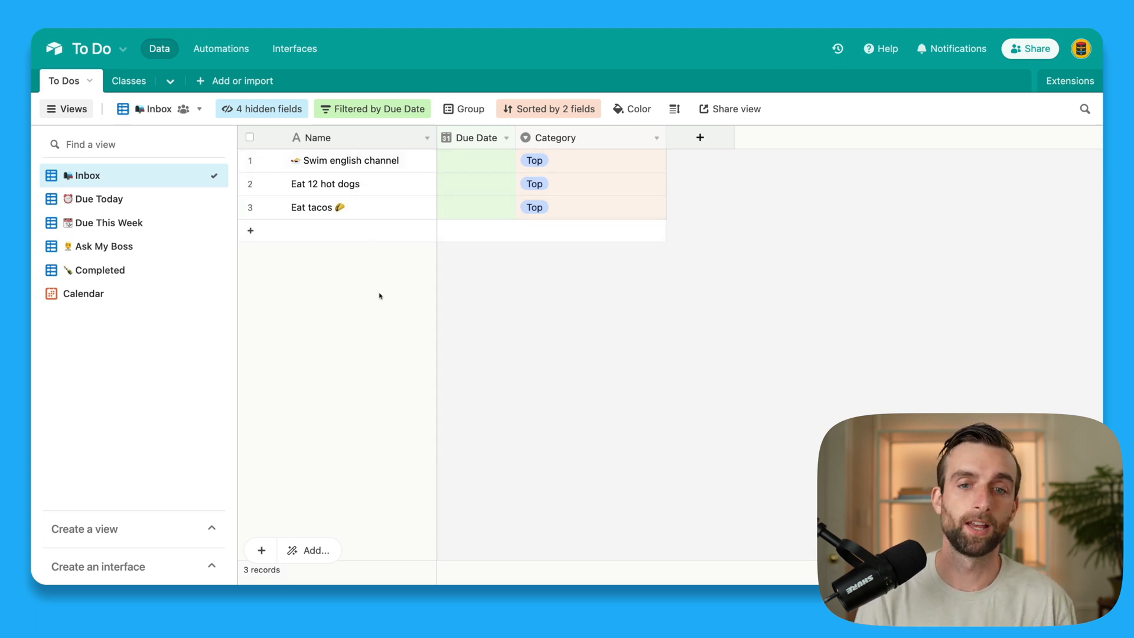
pyautogui.moveTo(390, 447)
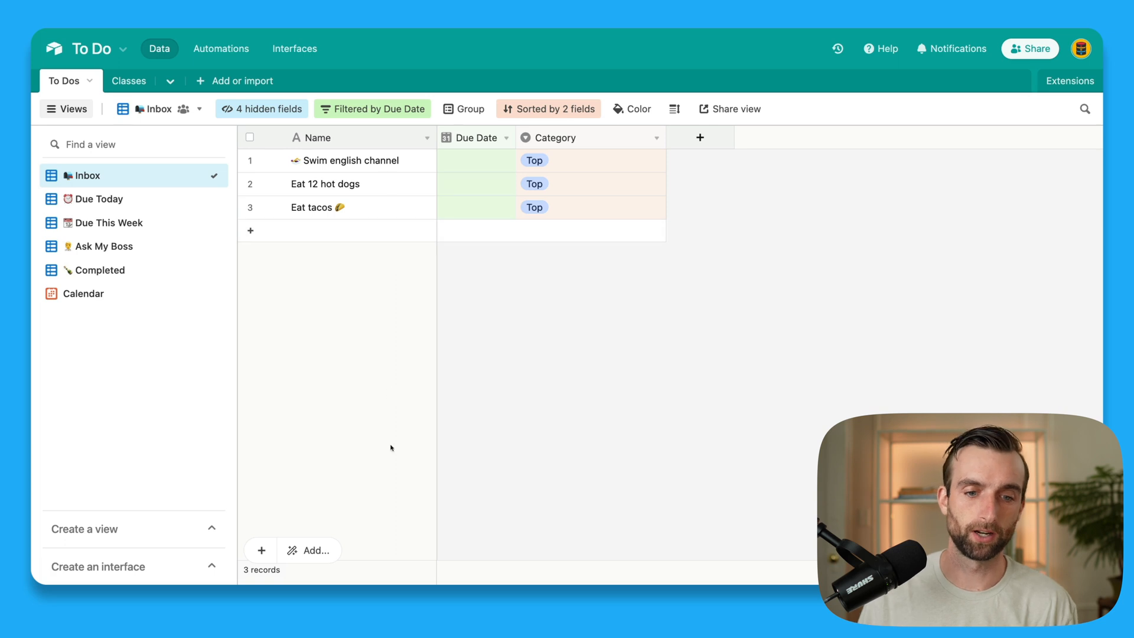
pyautogui.moveTo(485, 325)
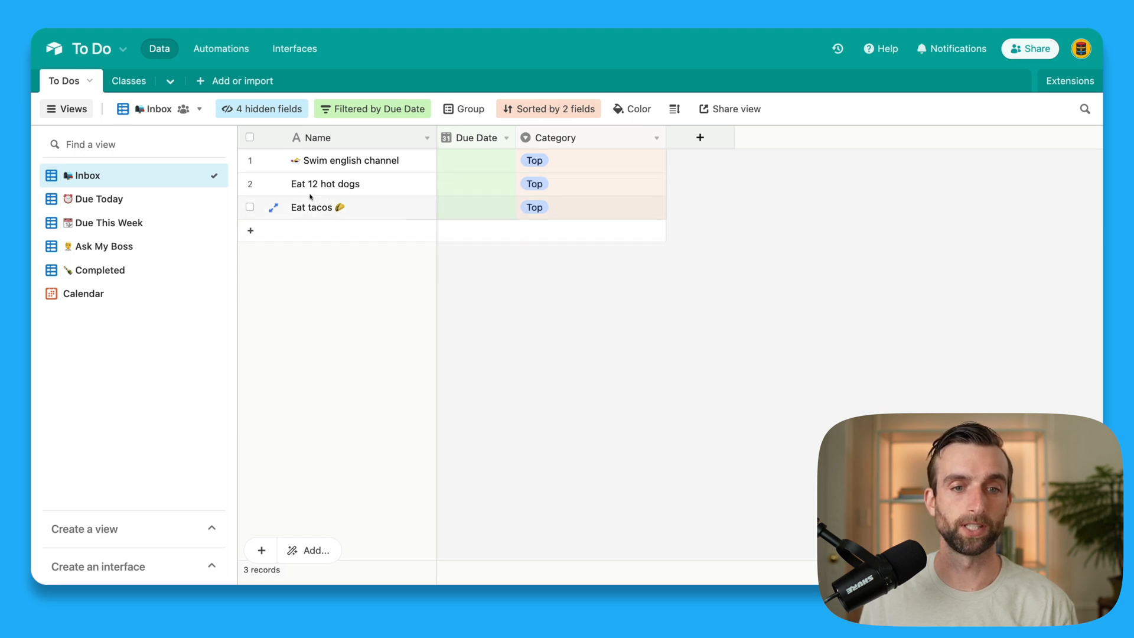
# Step: Clear Eat 12 hot dogs from the Inbox, then review the Due Today, Due This Week and Ask My Boss views
pyautogui.click(476, 185)
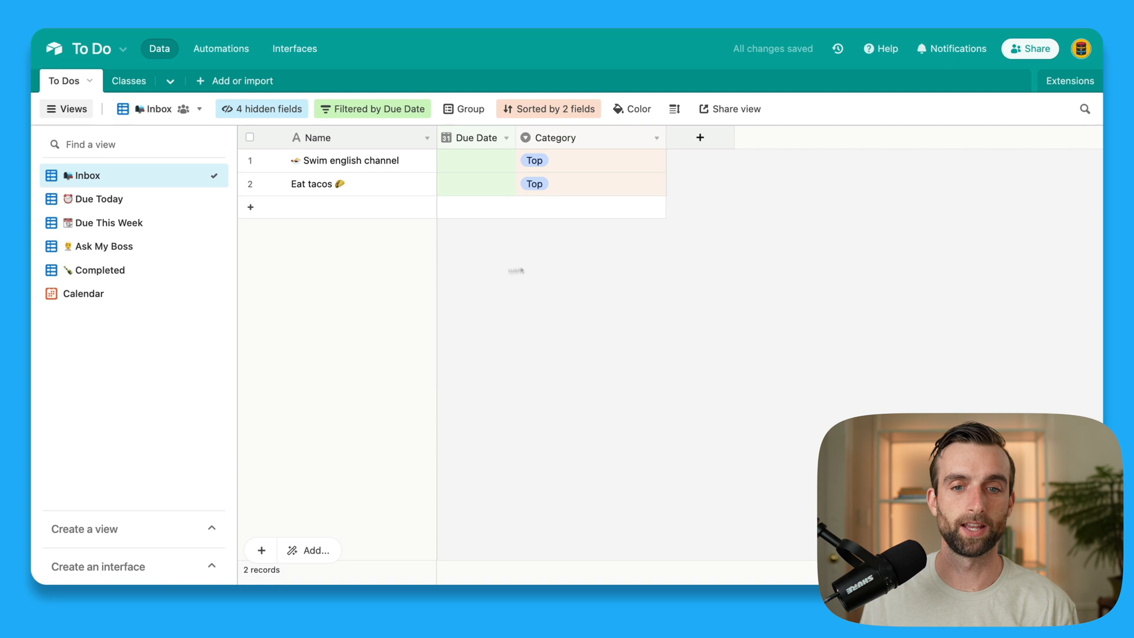
pyautogui.moveTo(99, 199)
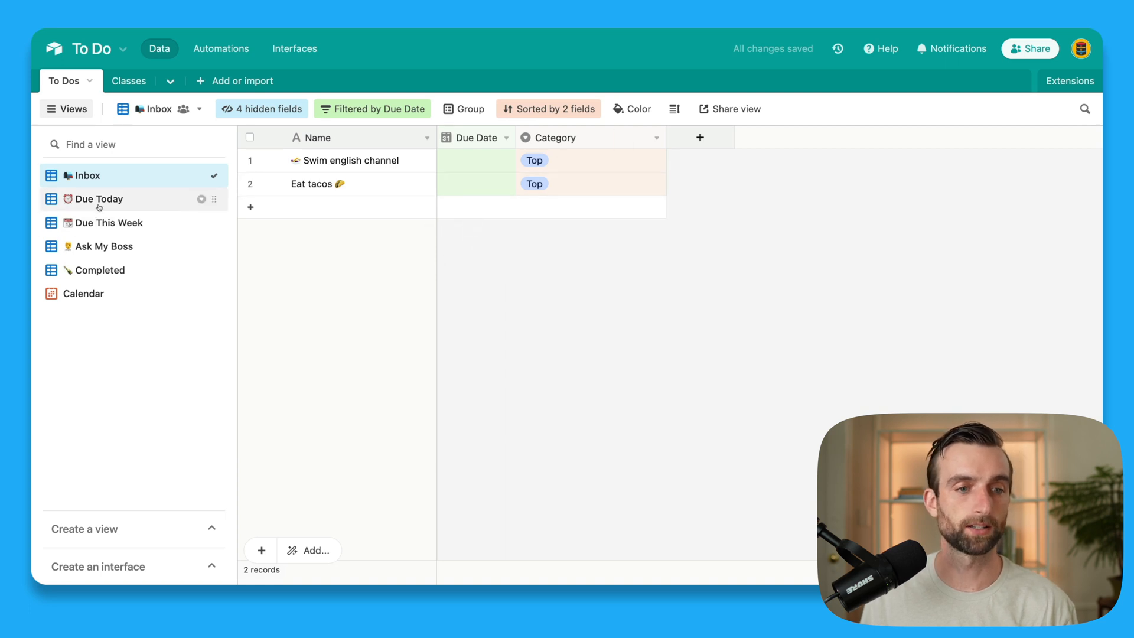
pyautogui.click(102, 199)
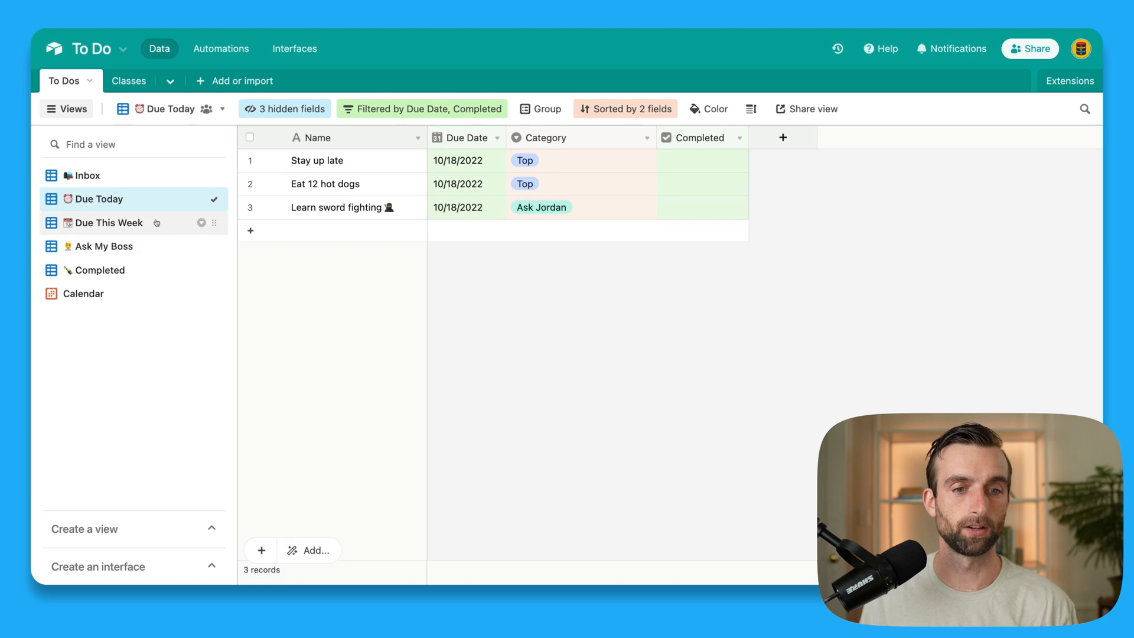
pyautogui.click(105, 223)
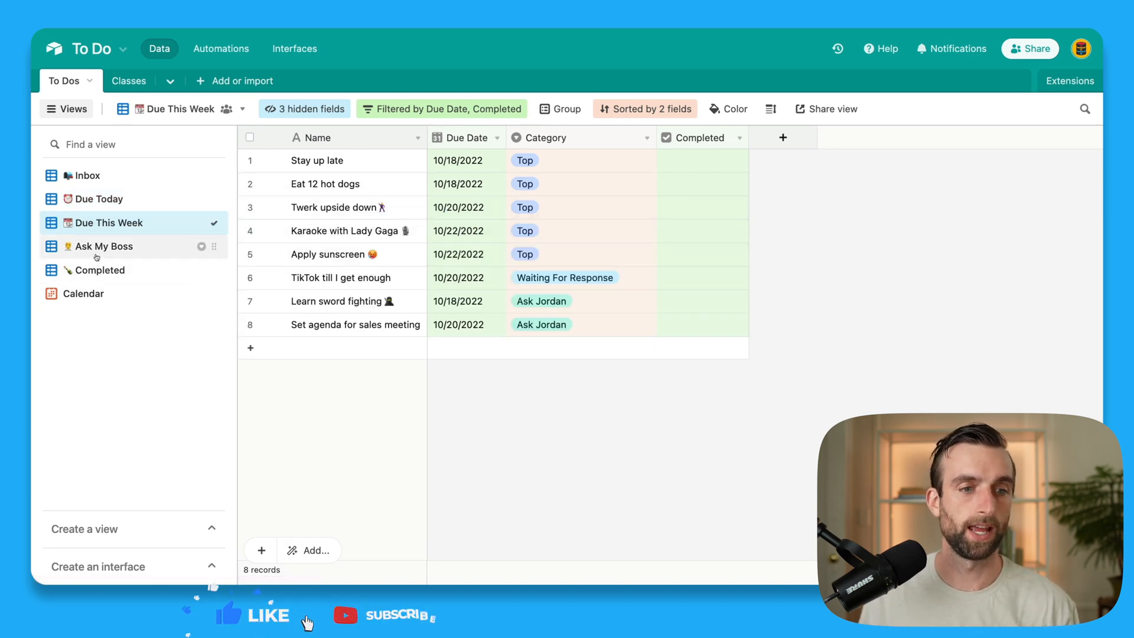
pyautogui.click(104, 246)
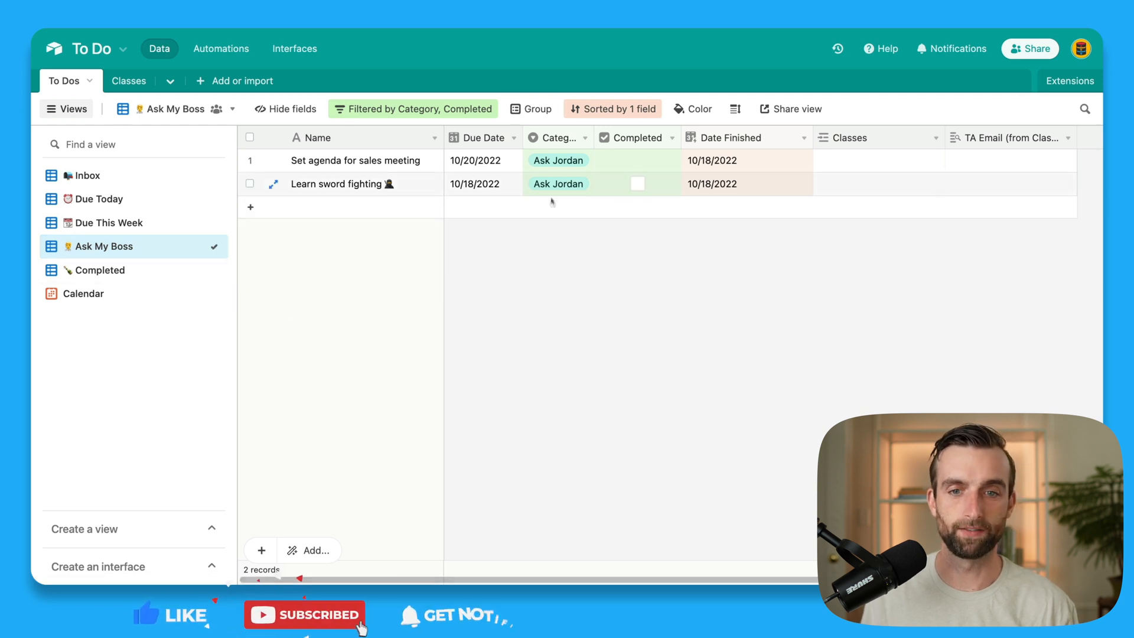
pyautogui.click(572, 160)
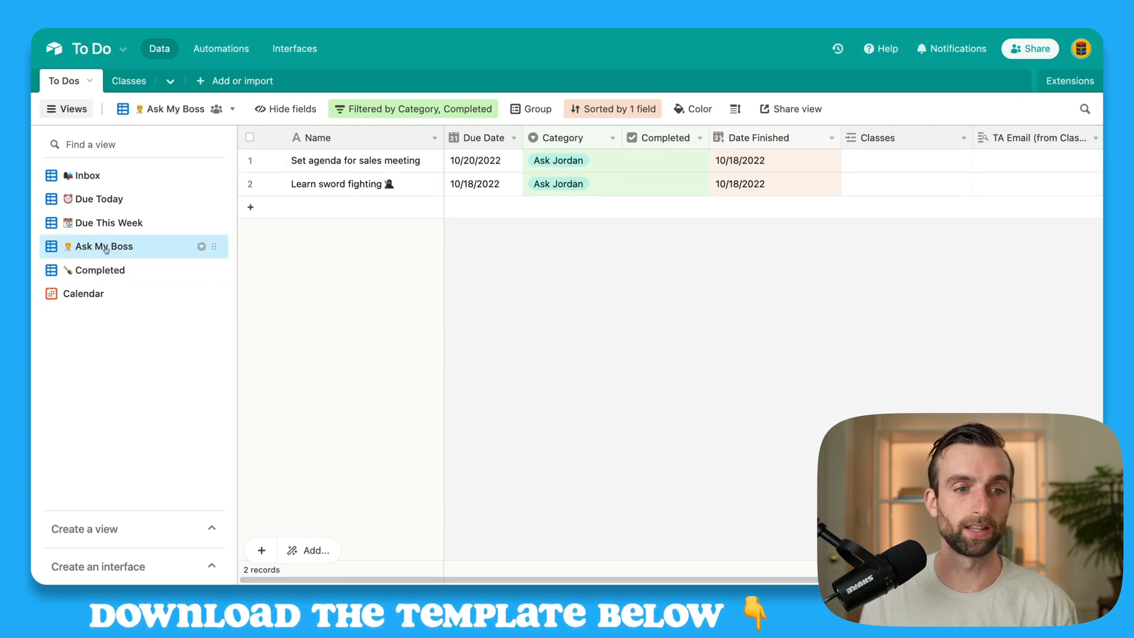
# Step: Mark Karaoke with Lady Gaga completed in Due This Week, then view the Completed tasks
pyautogui.click(108, 223)
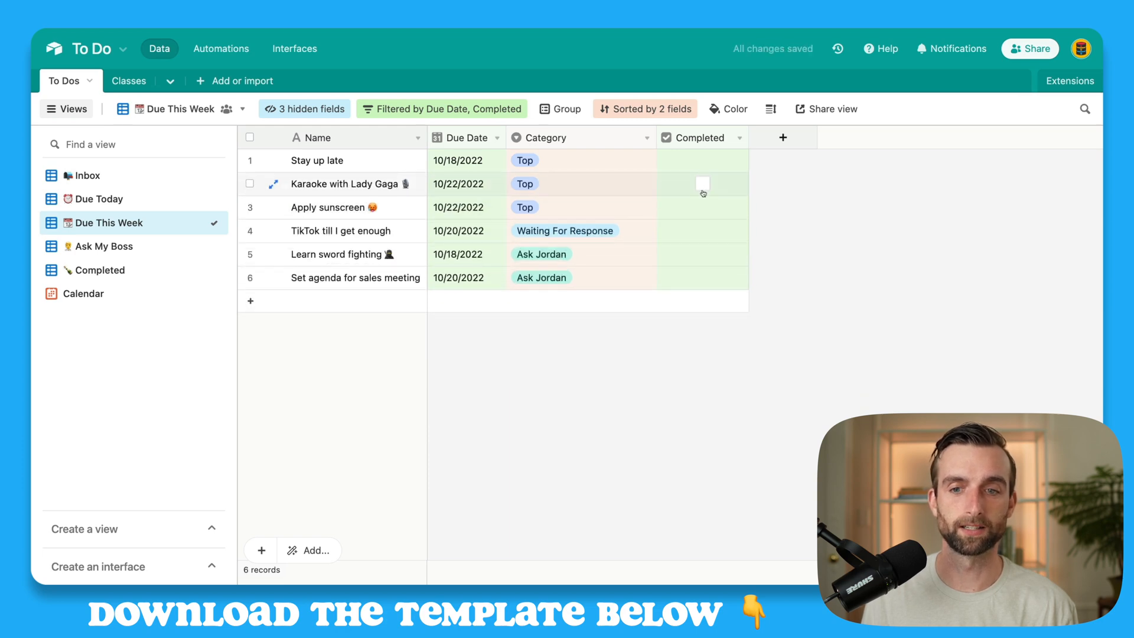
pyautogui.click(701, 183)
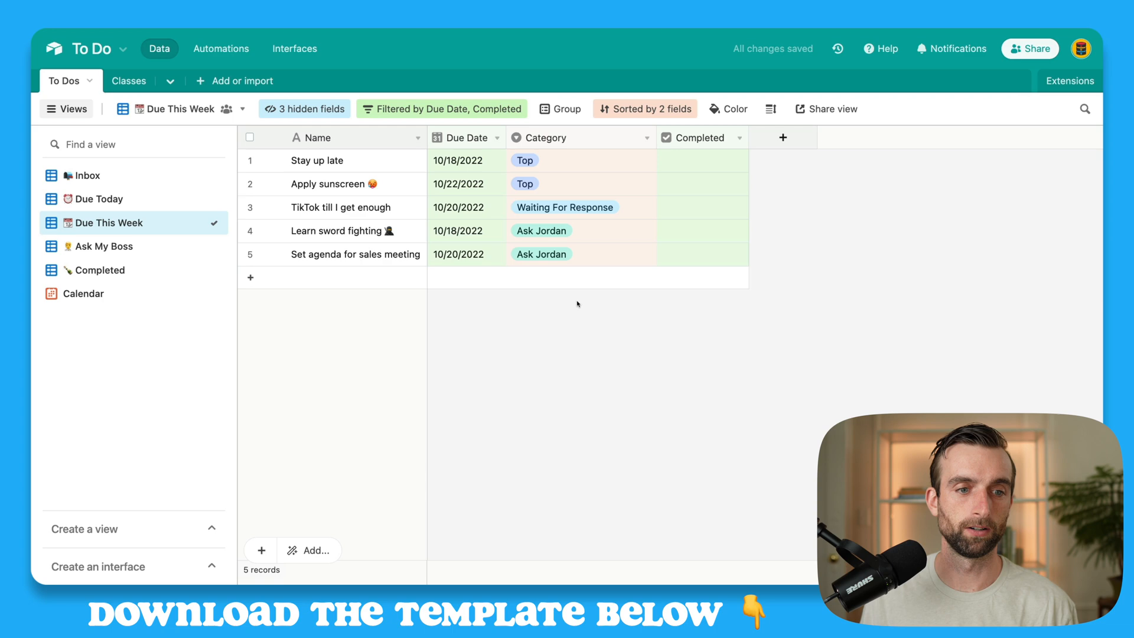
pyautogui.moveTo(109, 227)
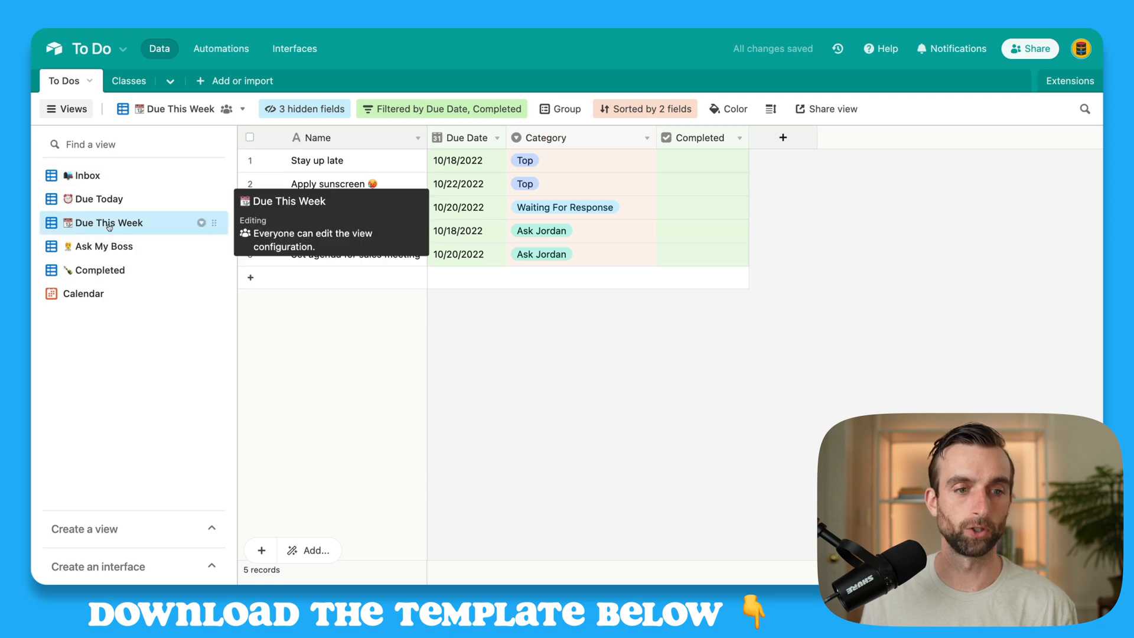
pyautogui.click(97, 269)
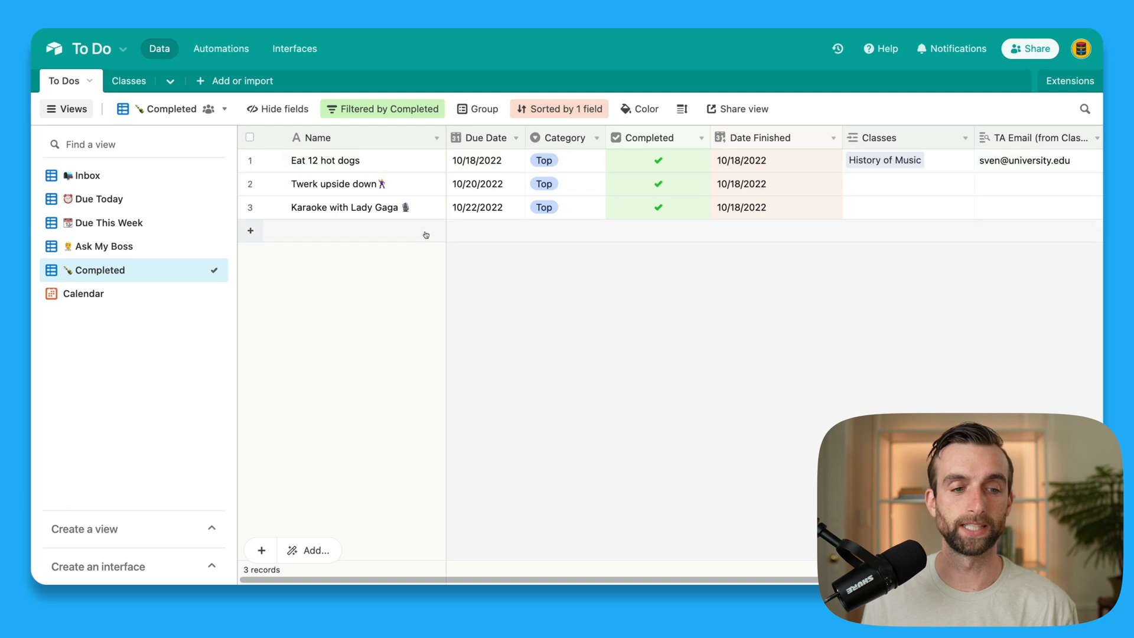
pyautogui.moveTo(458, 309)
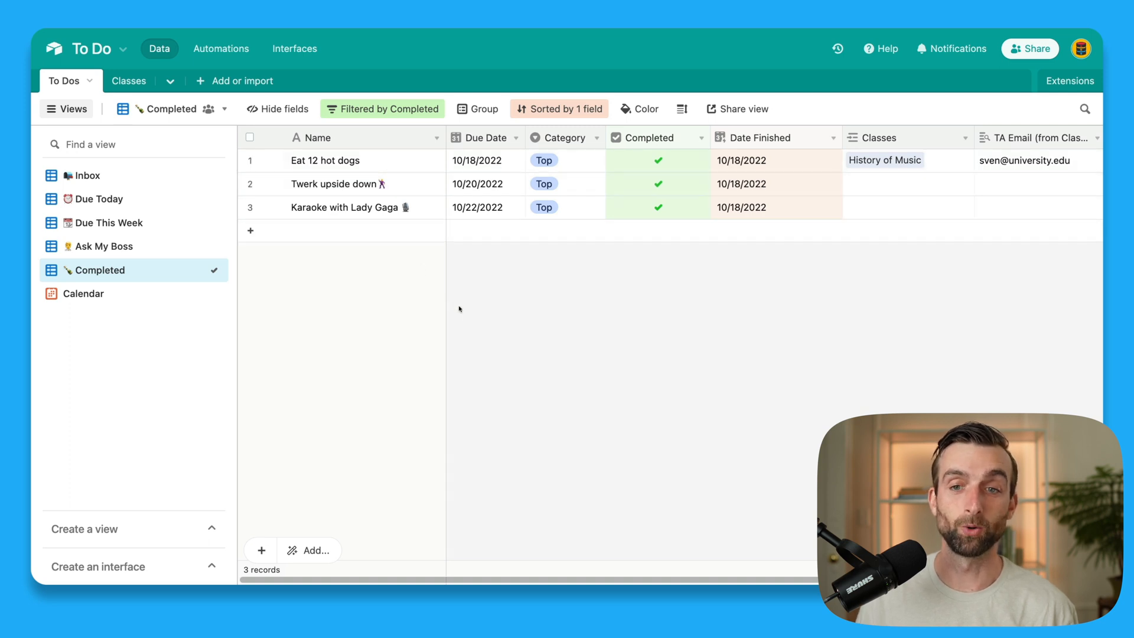
pyautogui.moveTo(784, 234)
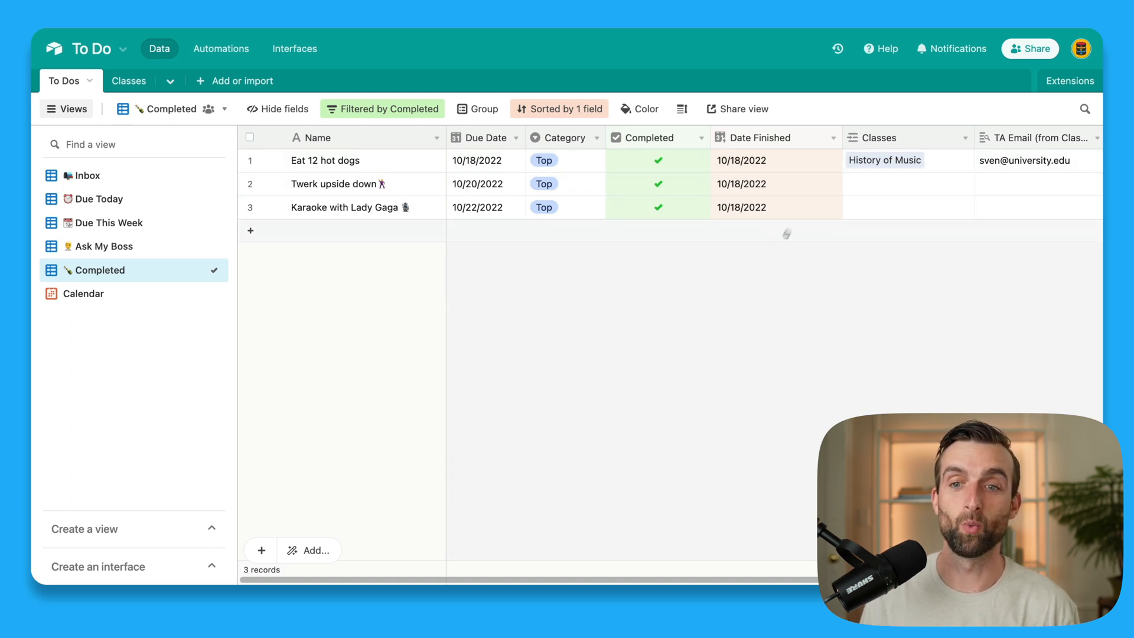
pyautogui.moveTo(602, 340)
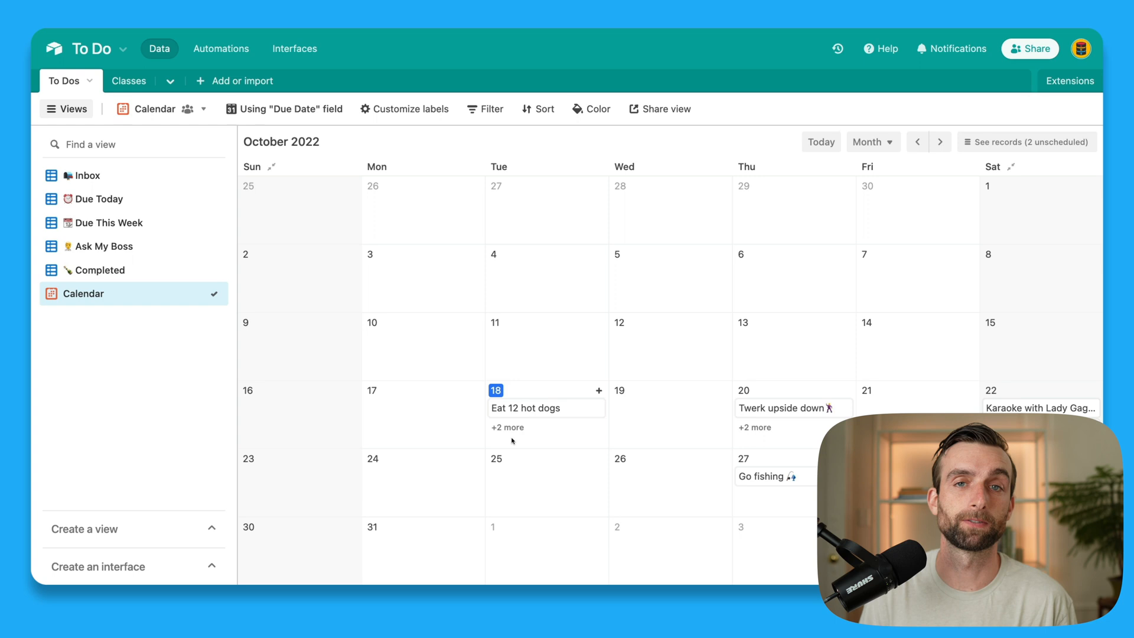
pyautogui.moveTo(441, 460)
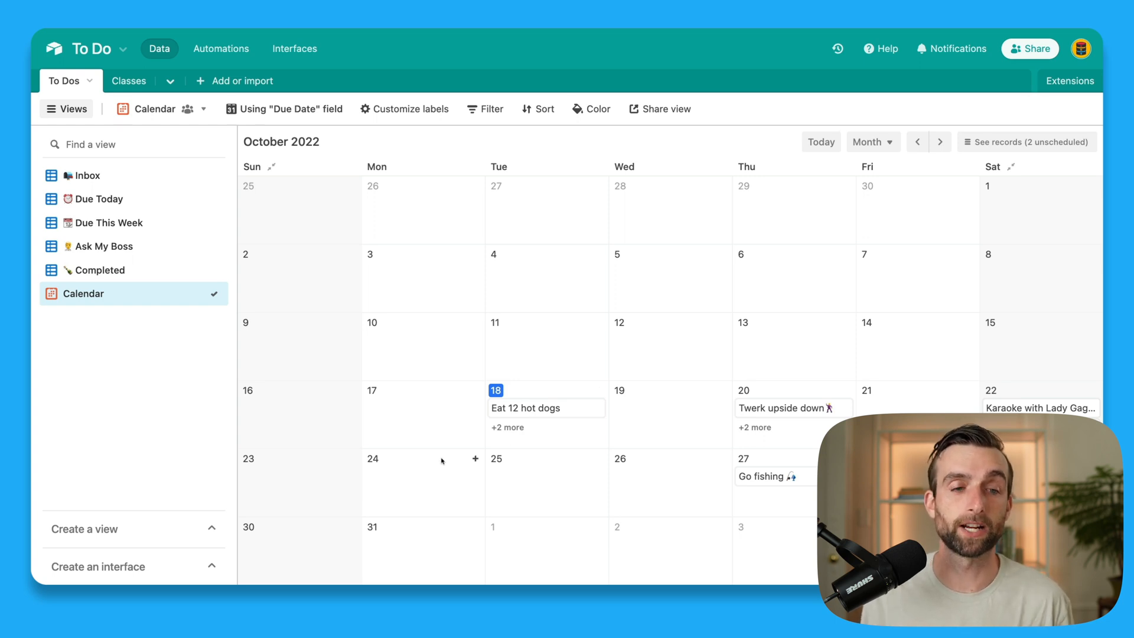
# Step: Show the hidden Classes and TA Email fields in Inbox and edit Swim english channel's class
pyautogui.click(85, 175)
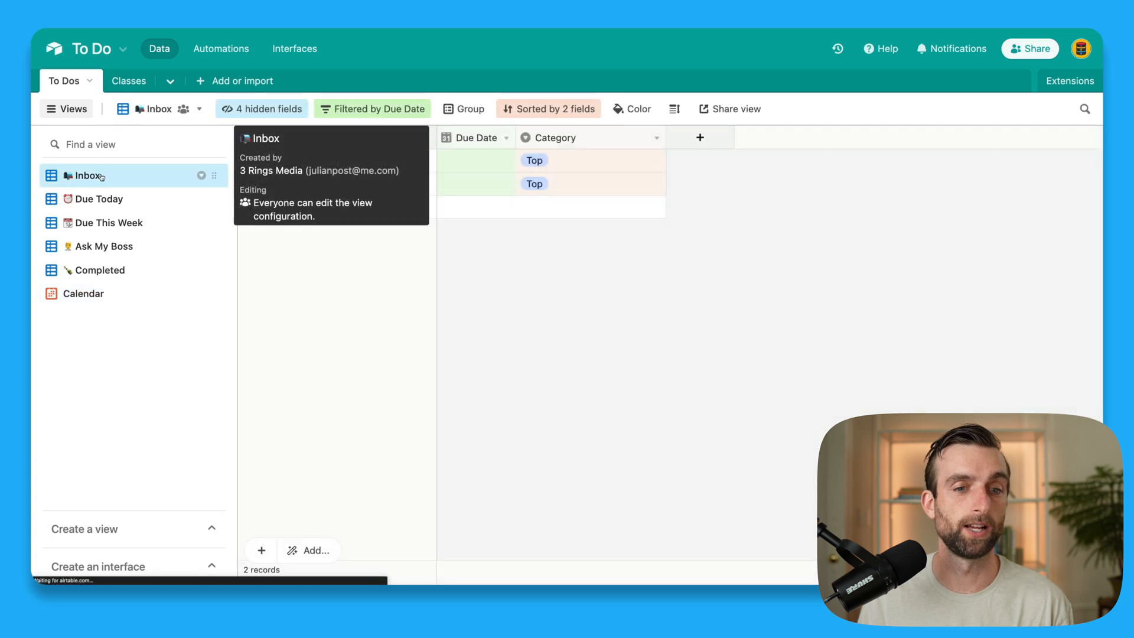
pyautogui.click(262, 109)
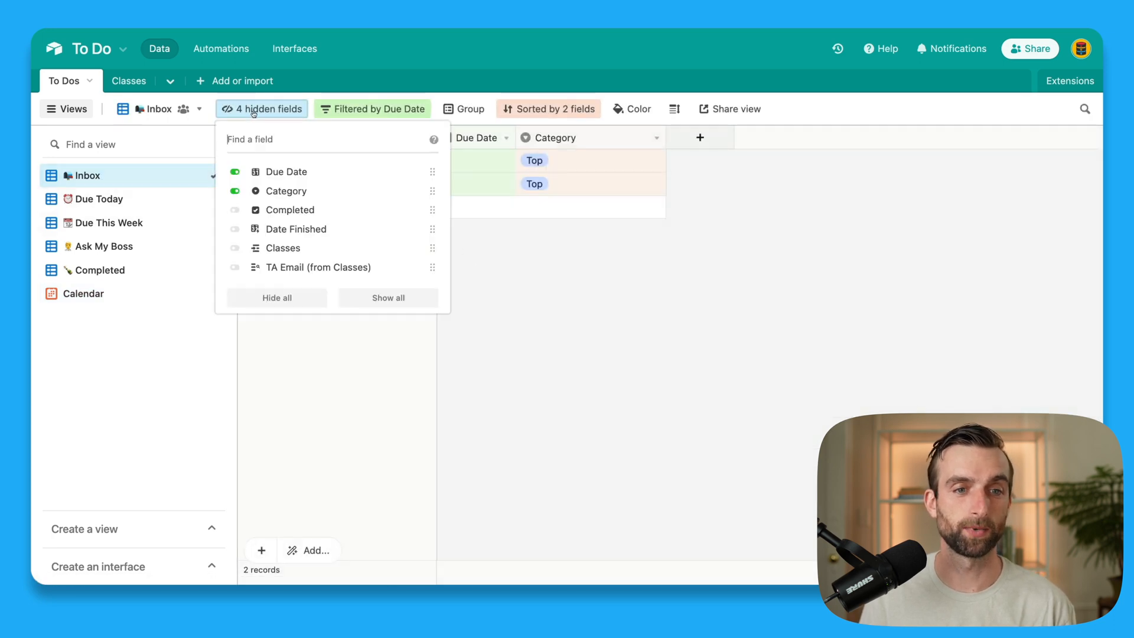
pyautogui.click(234, 248)
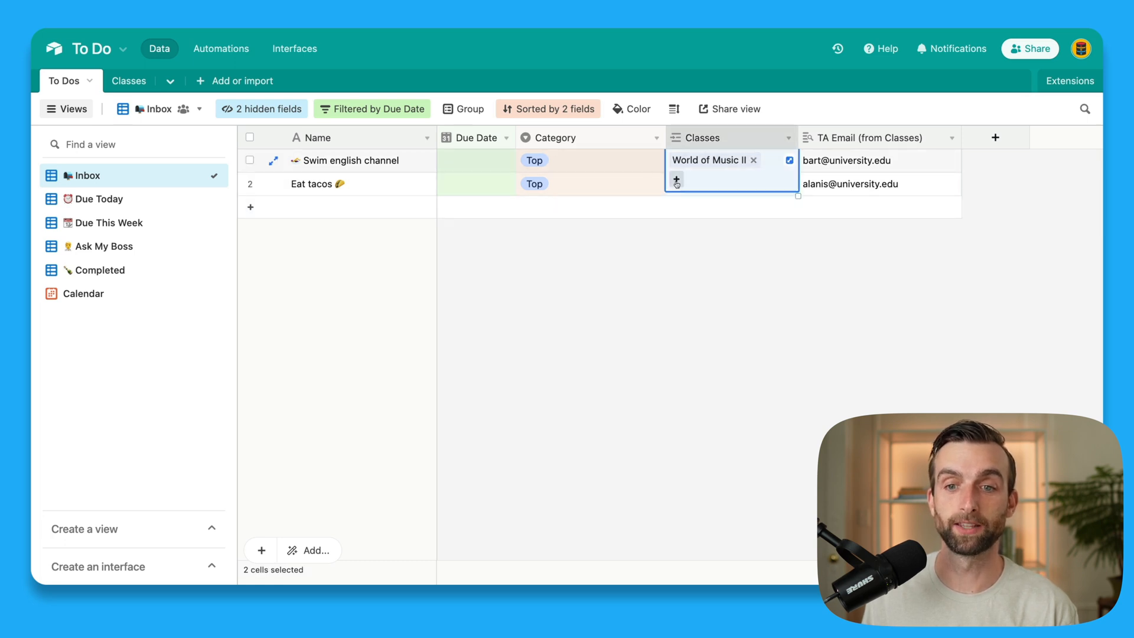
pyautogui.click(676, 180)
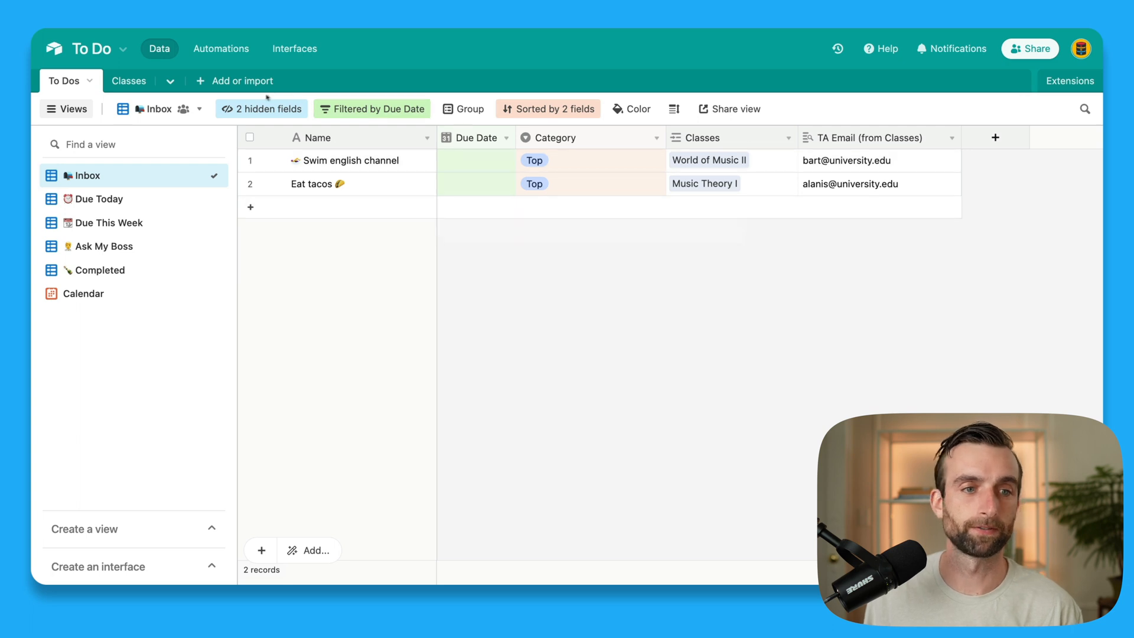
# Step: Switch to the Classes table and start renaming the List Eater base's table
pyautogui.click(112, 81)
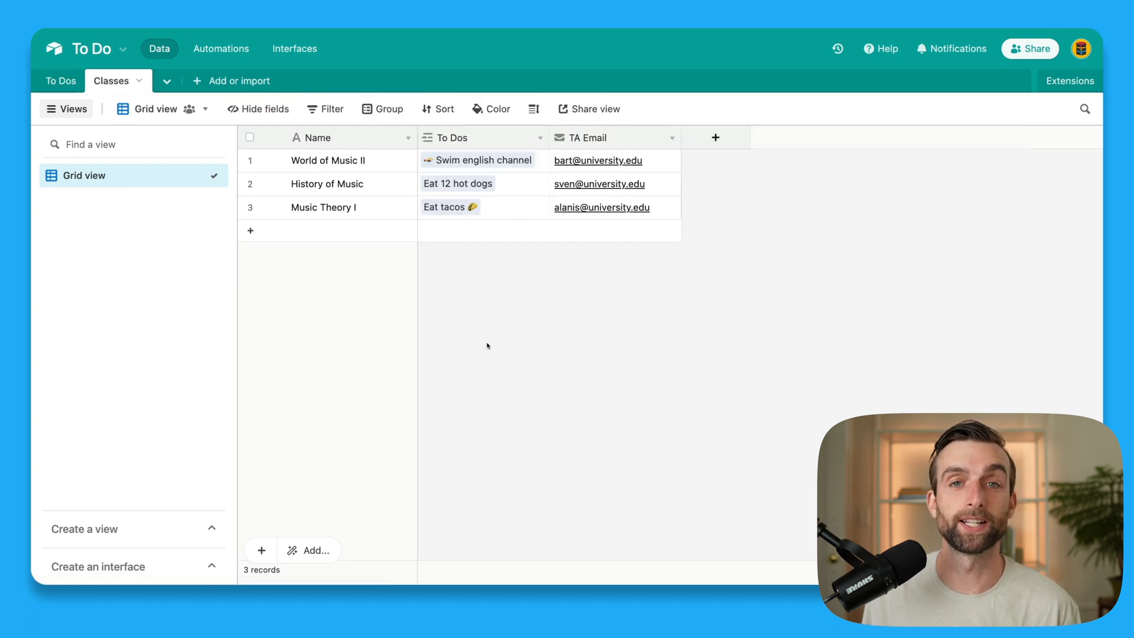
pyautogui.moveTo(451, 277)
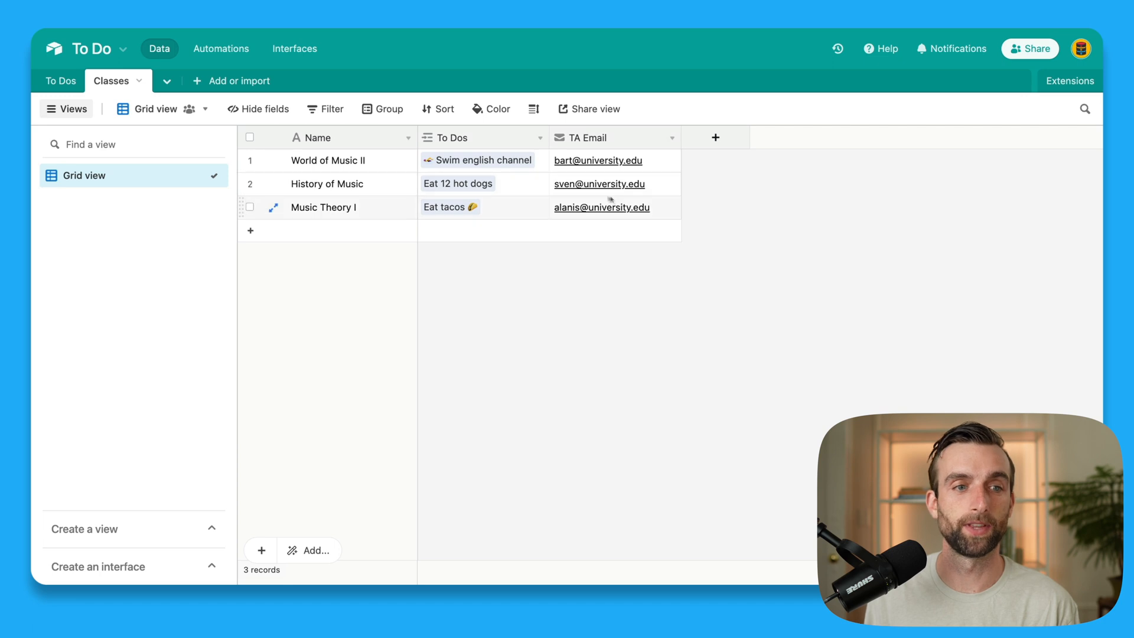
pyautogui.click(61, 80)
pyautogui.write('To Do L')
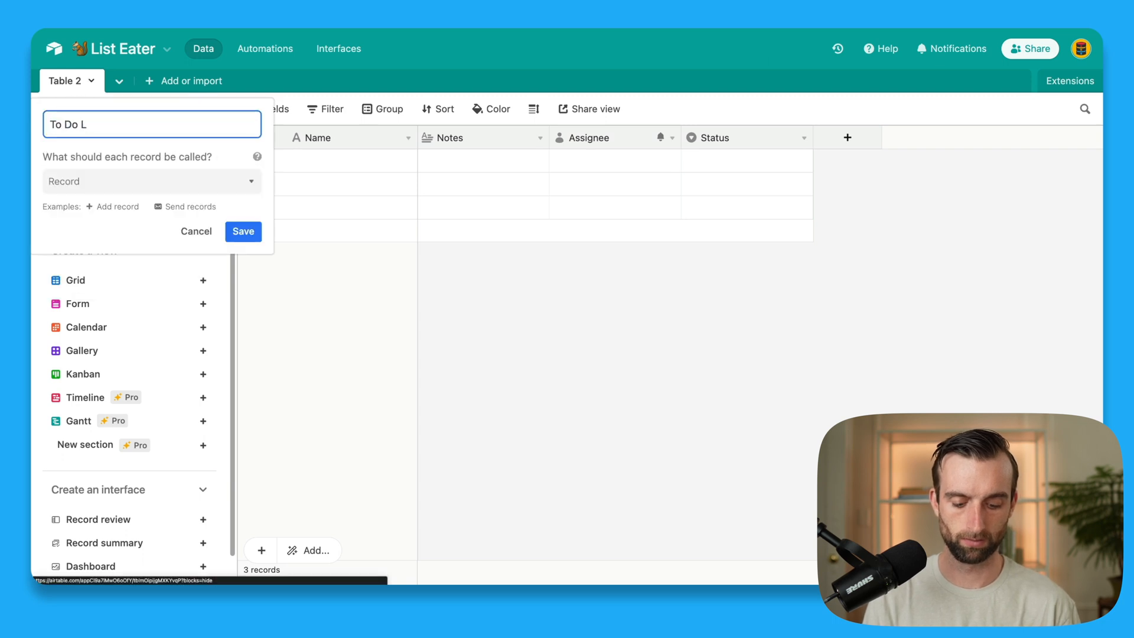
# Step: Save the table name To Do List and delete the Notes field
pyautogui.click(243, 232)
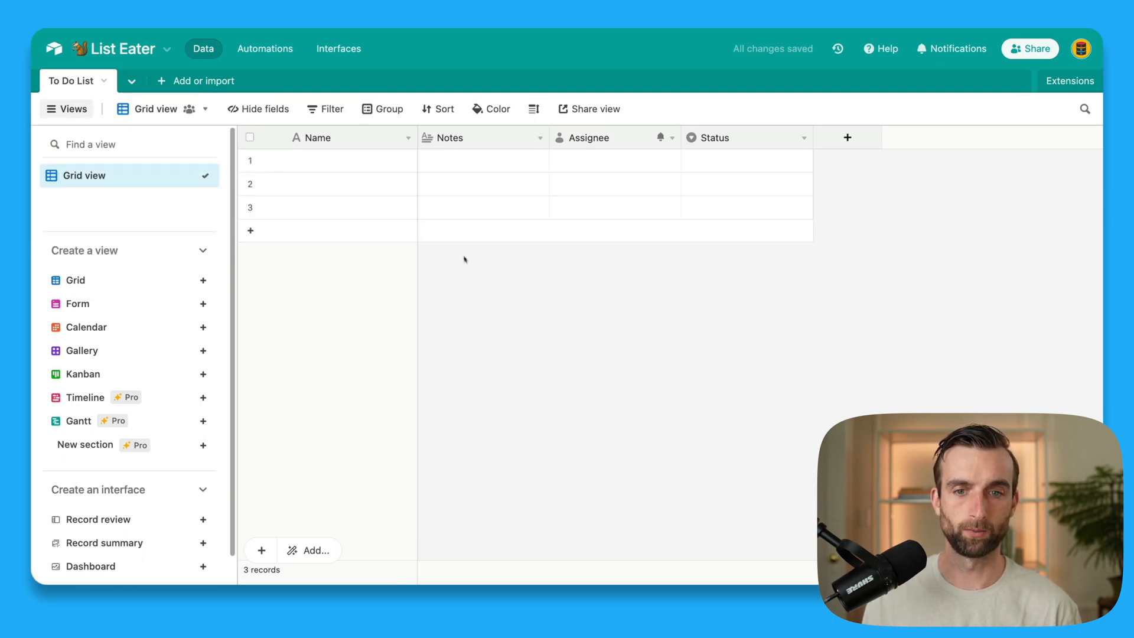
pyautogui.click(540, 137)
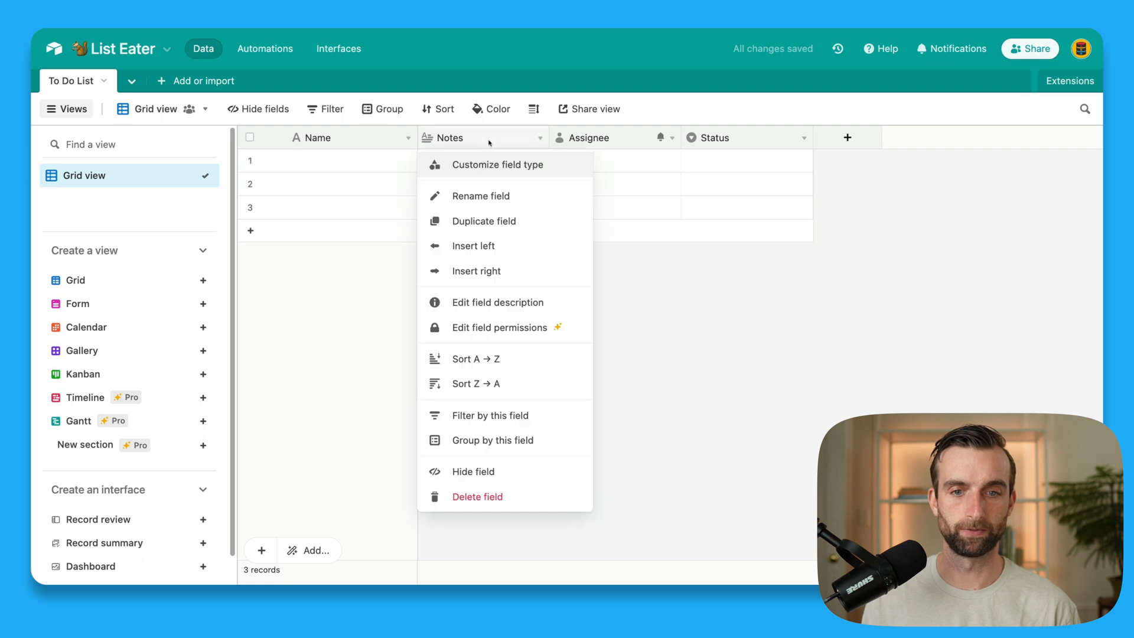
pyautogui.click(477, 497)
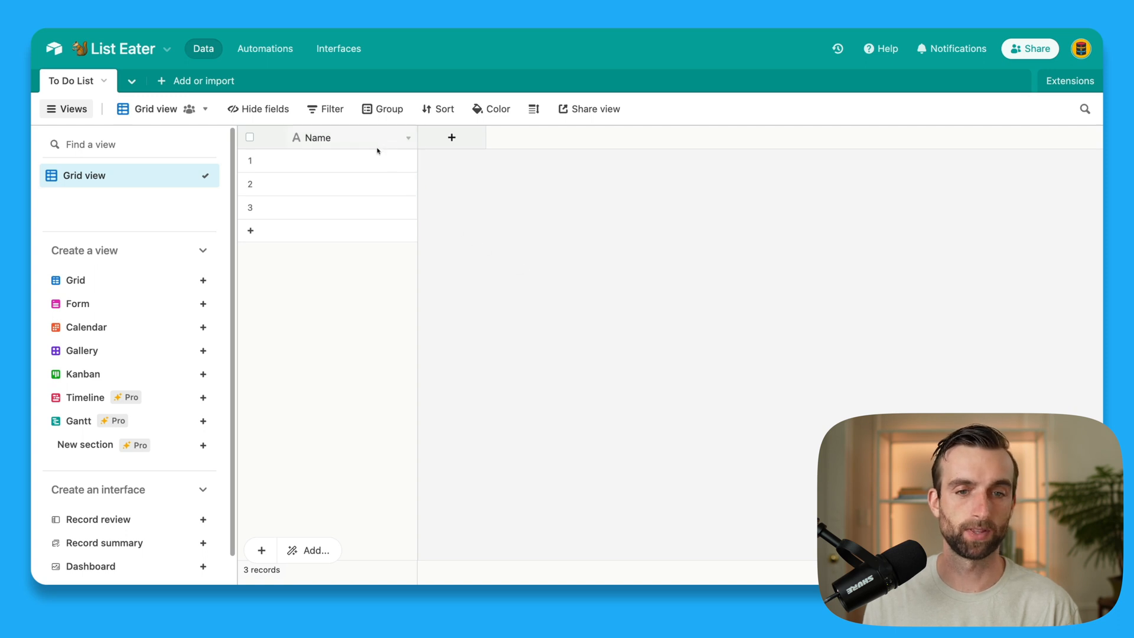
# Step: Add a Due Date date field and a Category single-select field
pyautogui.click(452, 137)
pyautogui.write('Due Date')
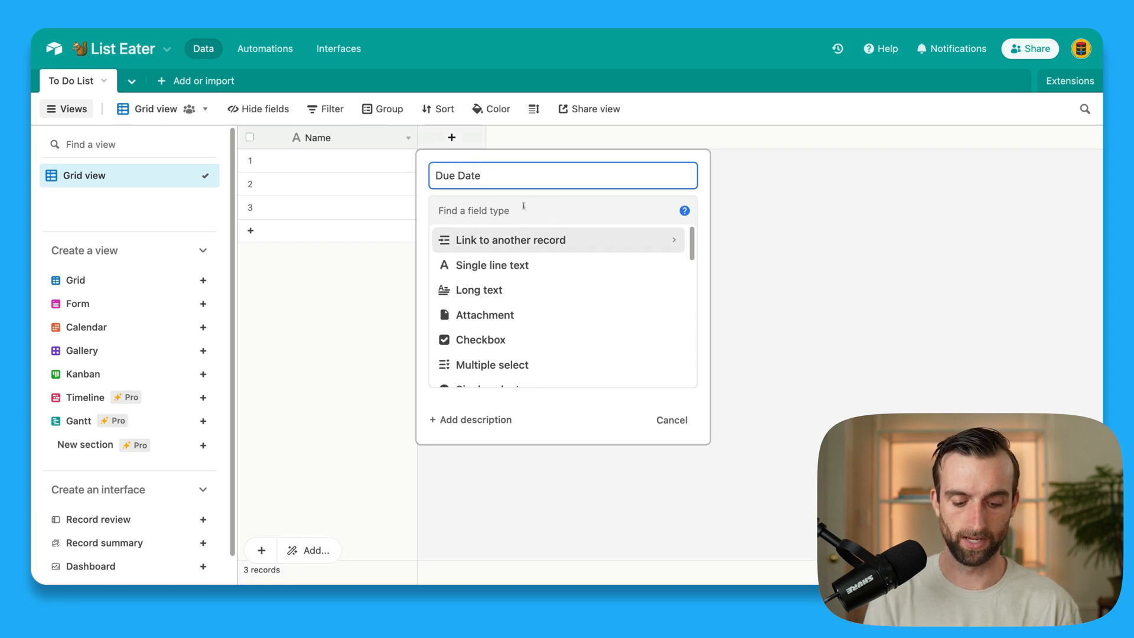
pyautogui.write('dat')
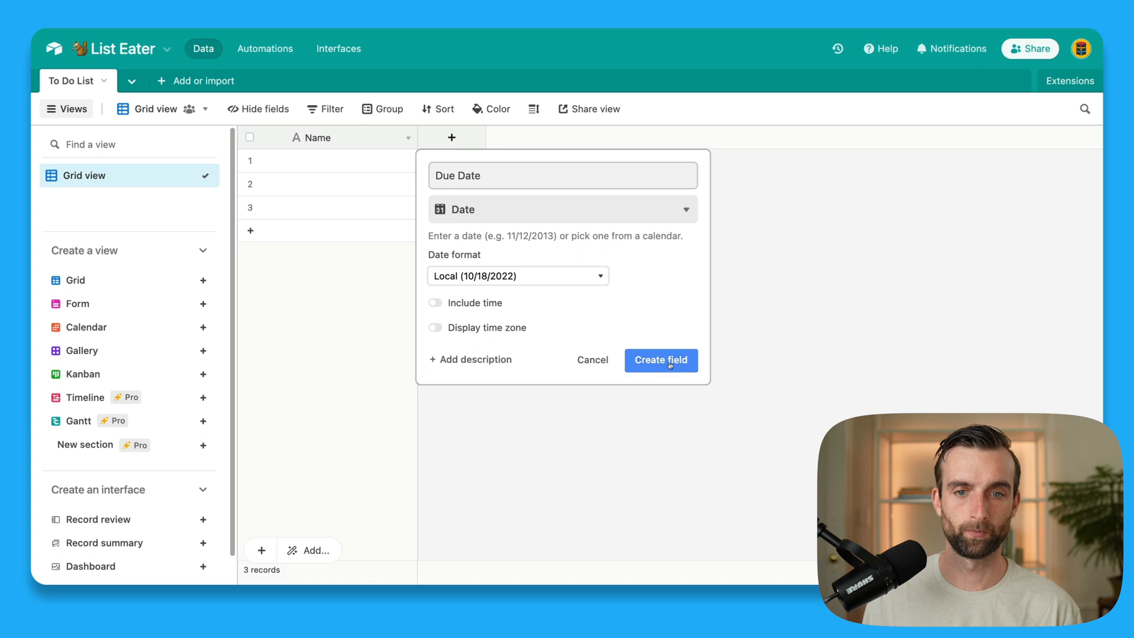
pyautogui.click(660, 360)
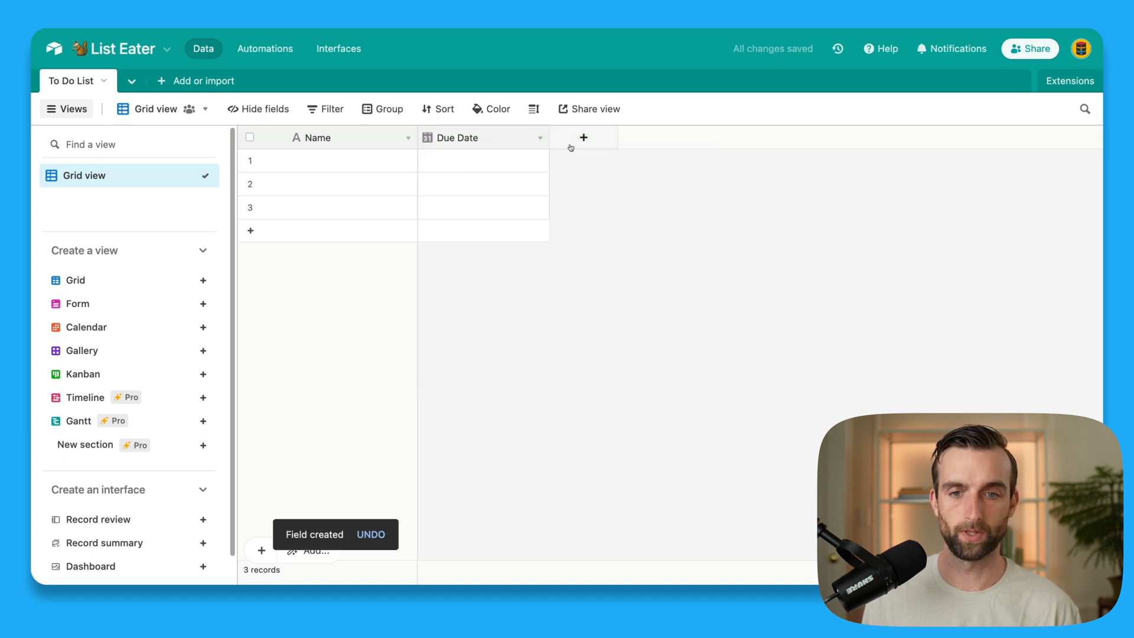
pyautogui.click(583, 137)
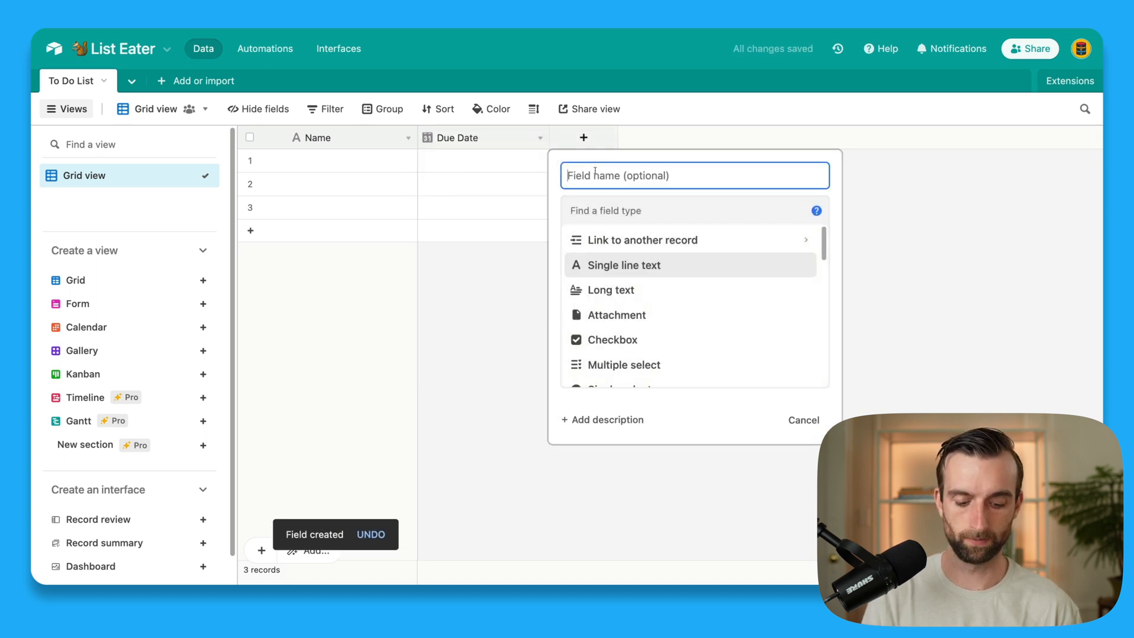
pyautogui.write('Category')
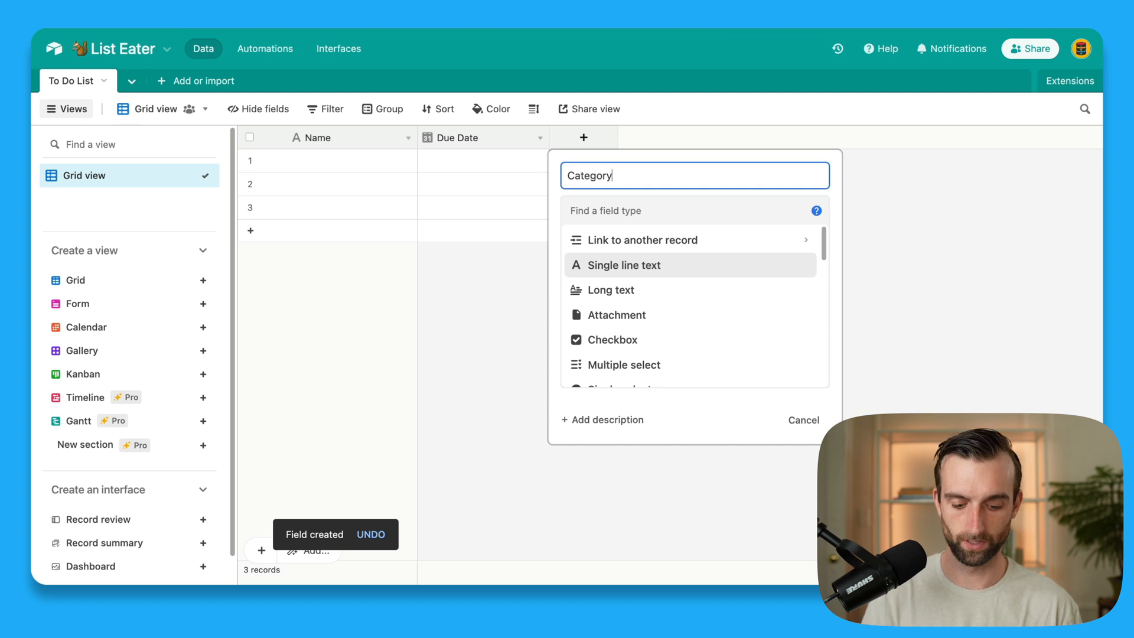
pyautogui.write('sing')
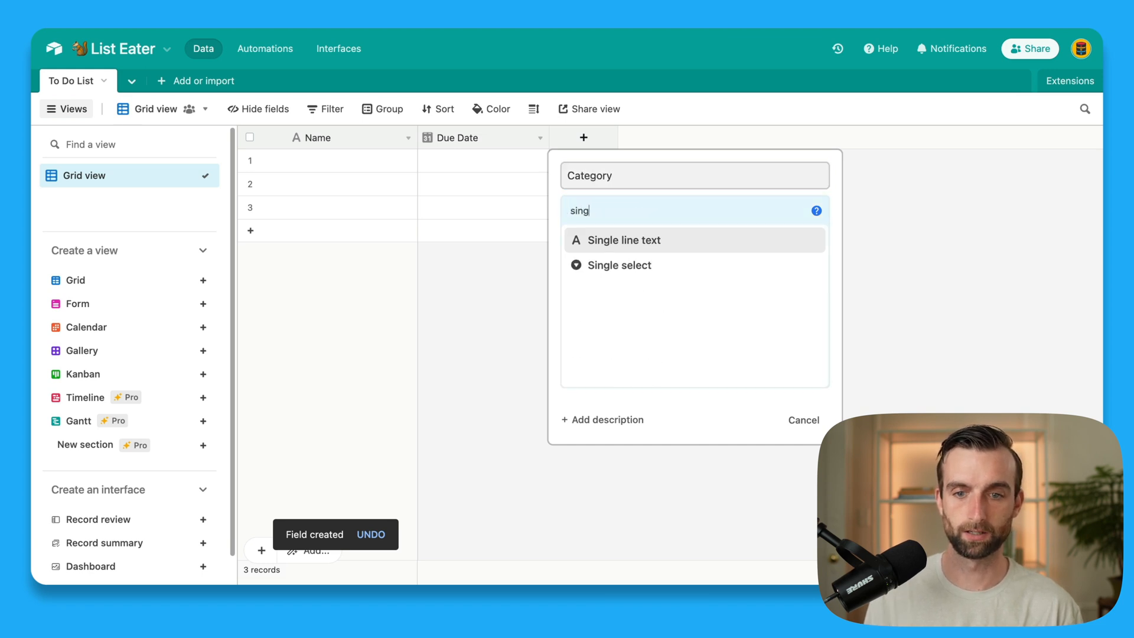
pyautogui.click(623, 265)
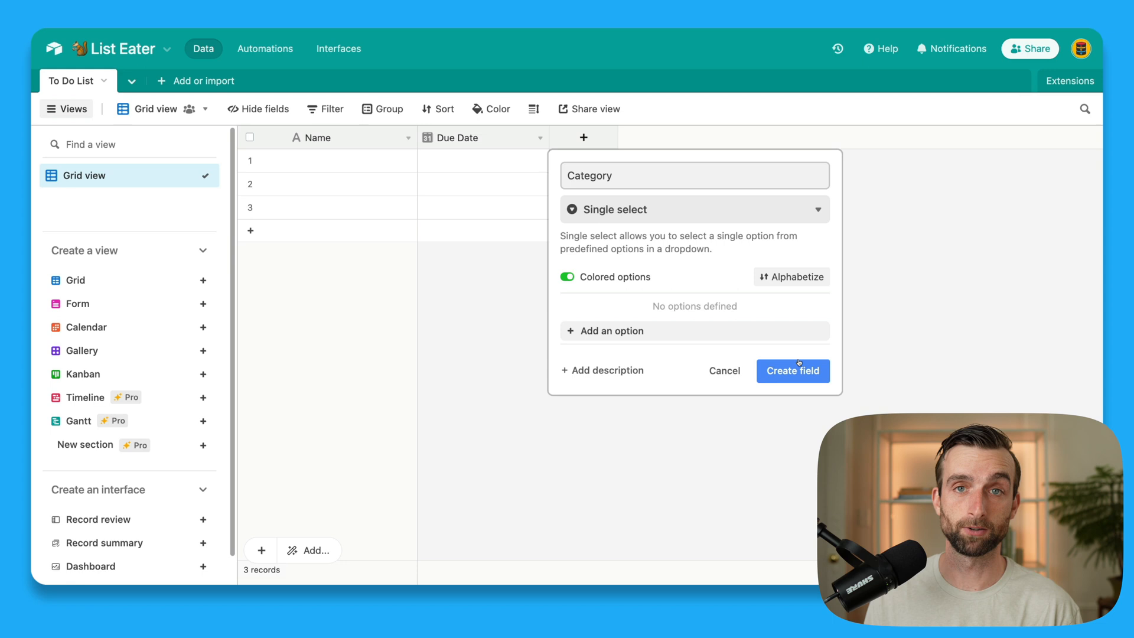
pyautogui.click(792, 370)
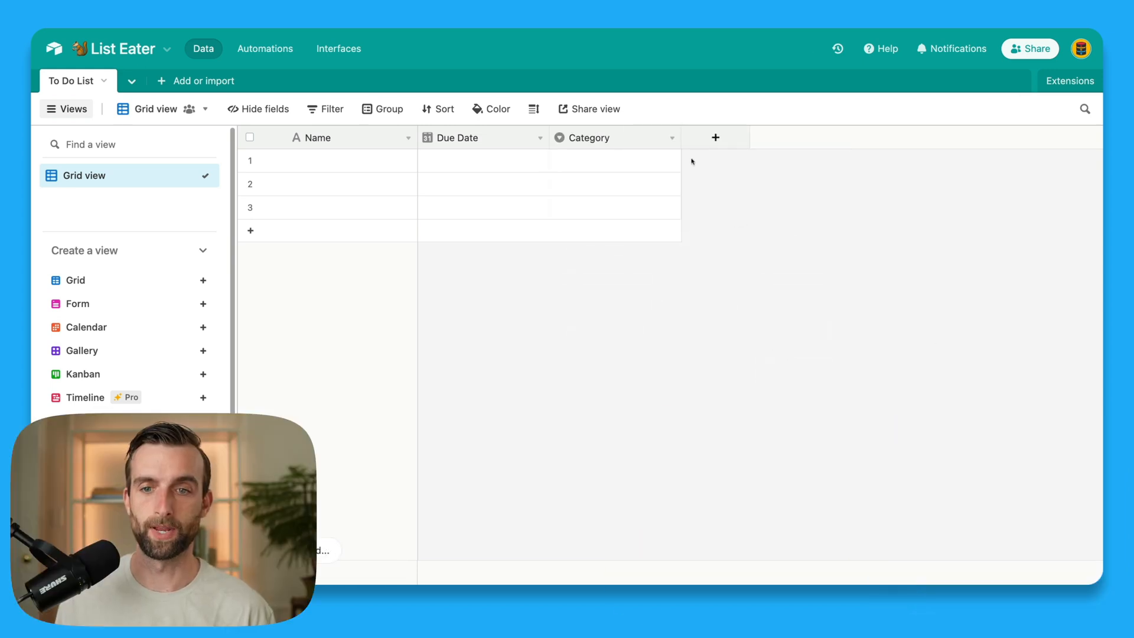
# Step: Add a Completed checkbox field
pyautogui.click(714, 137)
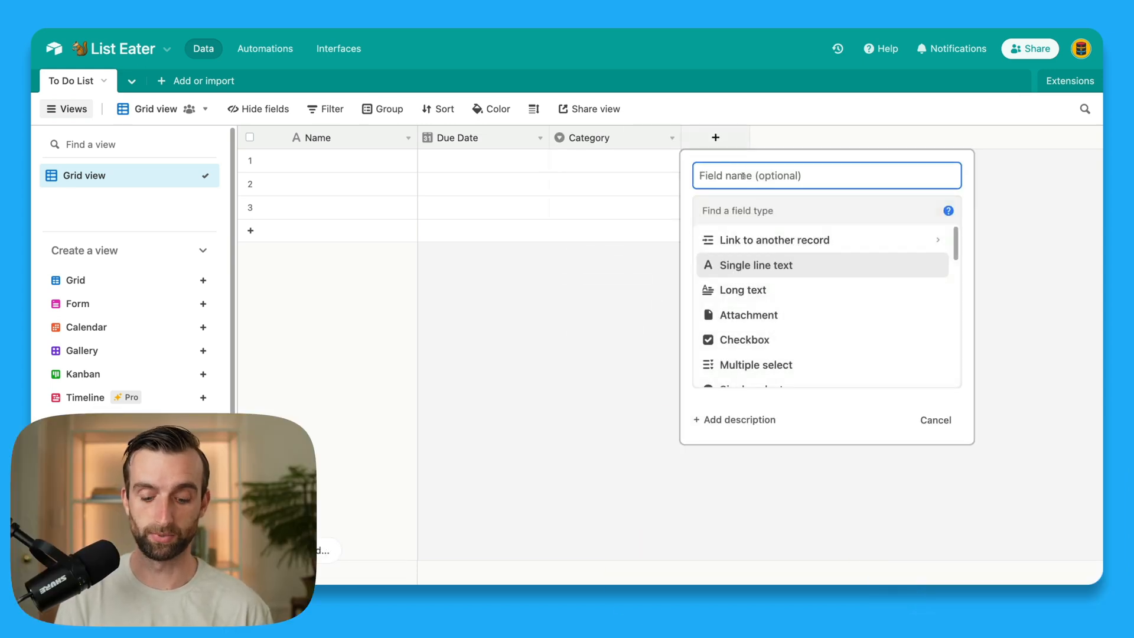
pyautogui.write('Completed')
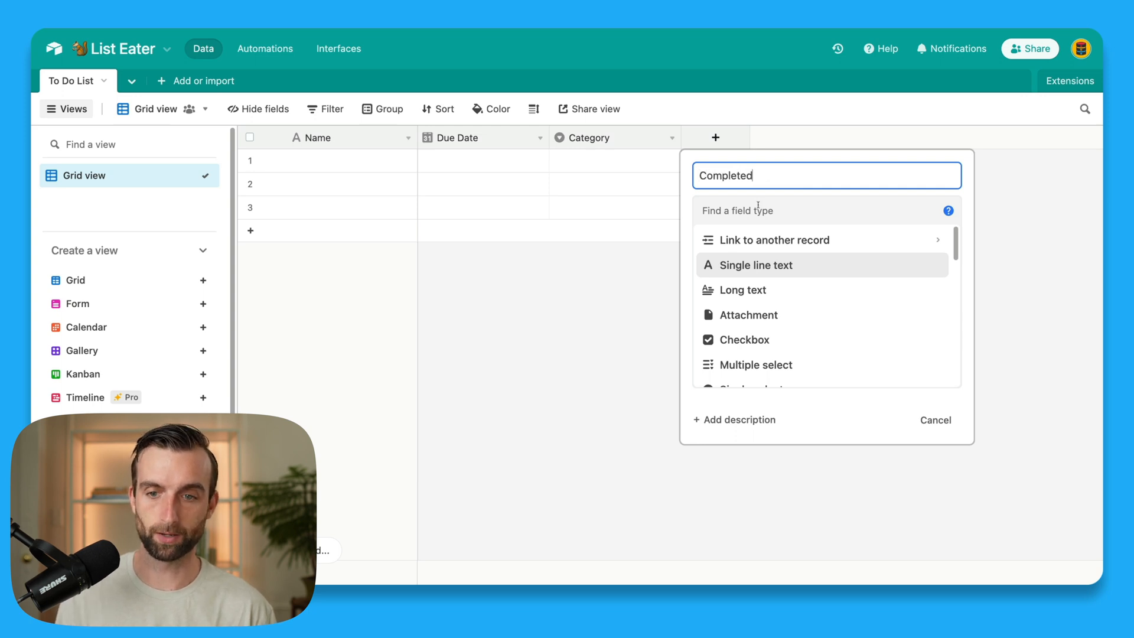
pyautogui.write('ch')
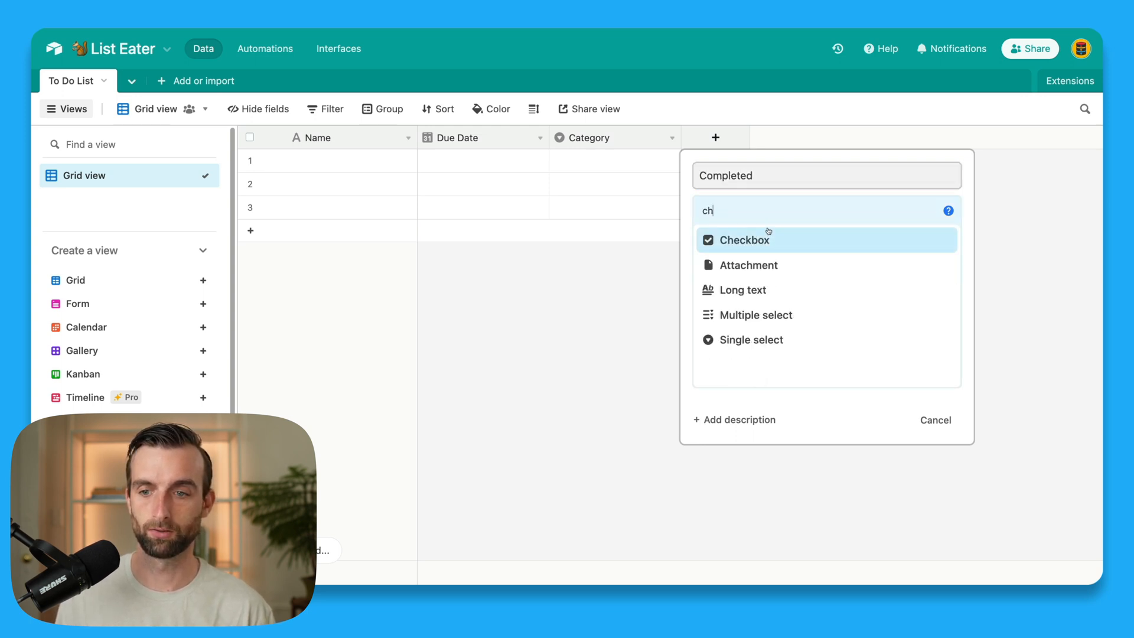
pyautogui.click(742, 240)
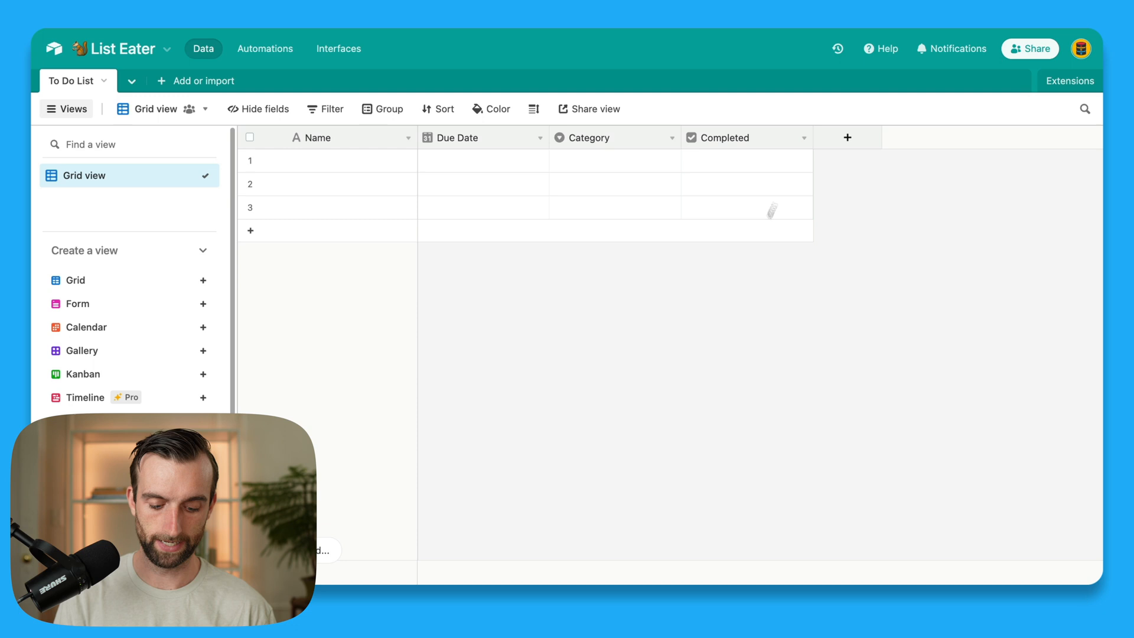
# Step: Add a Date Finished last-modified-time field tracking only the Completed field
pyautogui.click(847, 137)
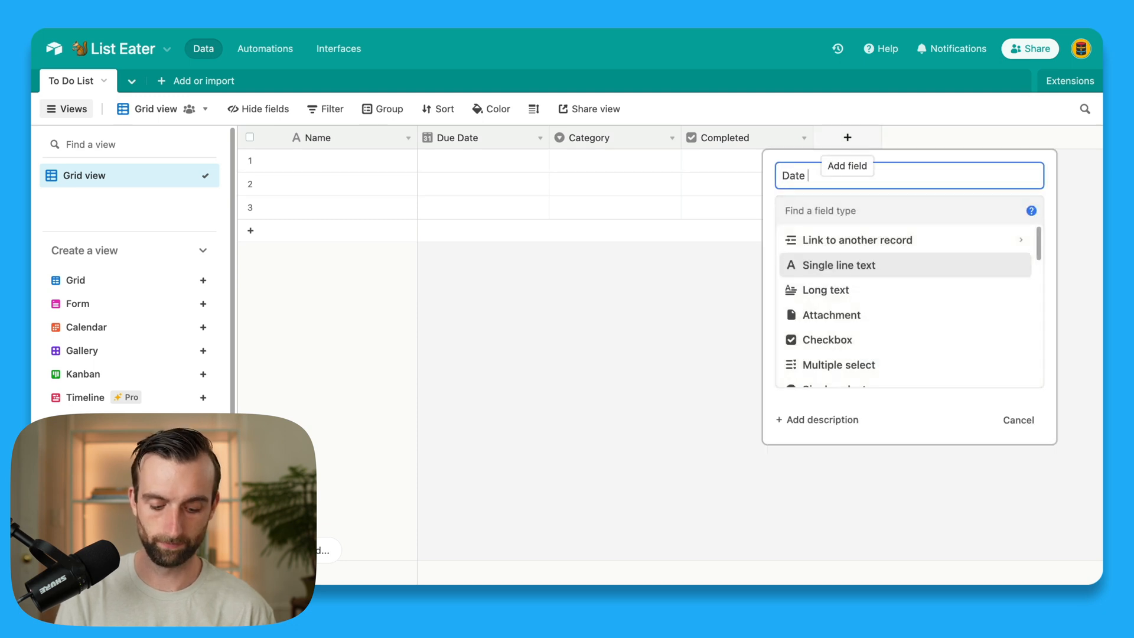
pyautogui.write('Finished')
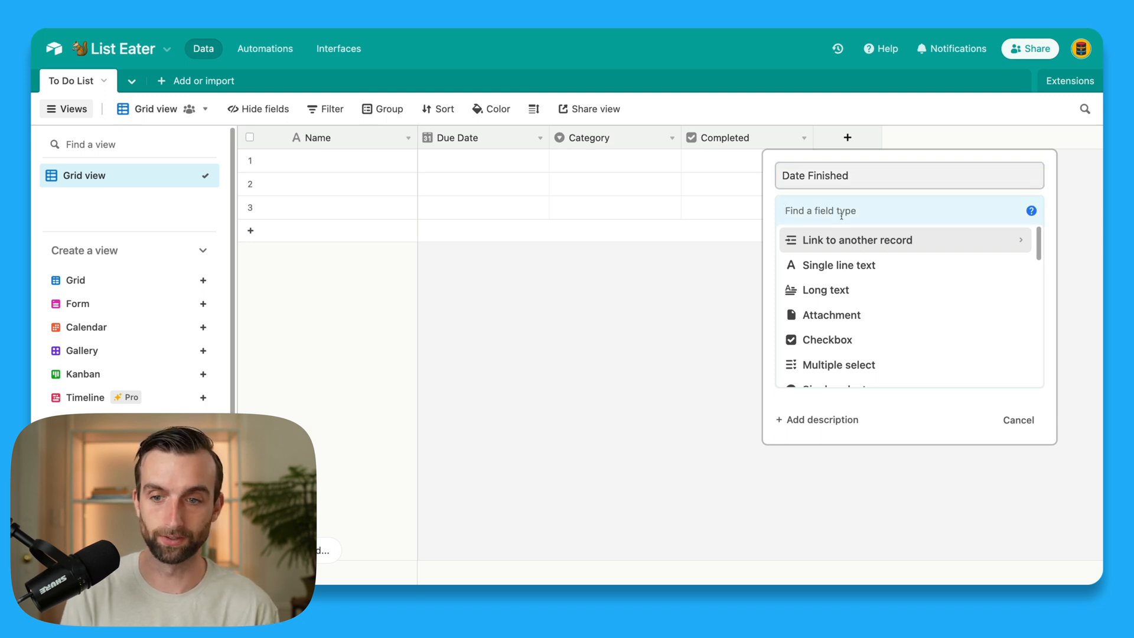
pyautogui.write('last')
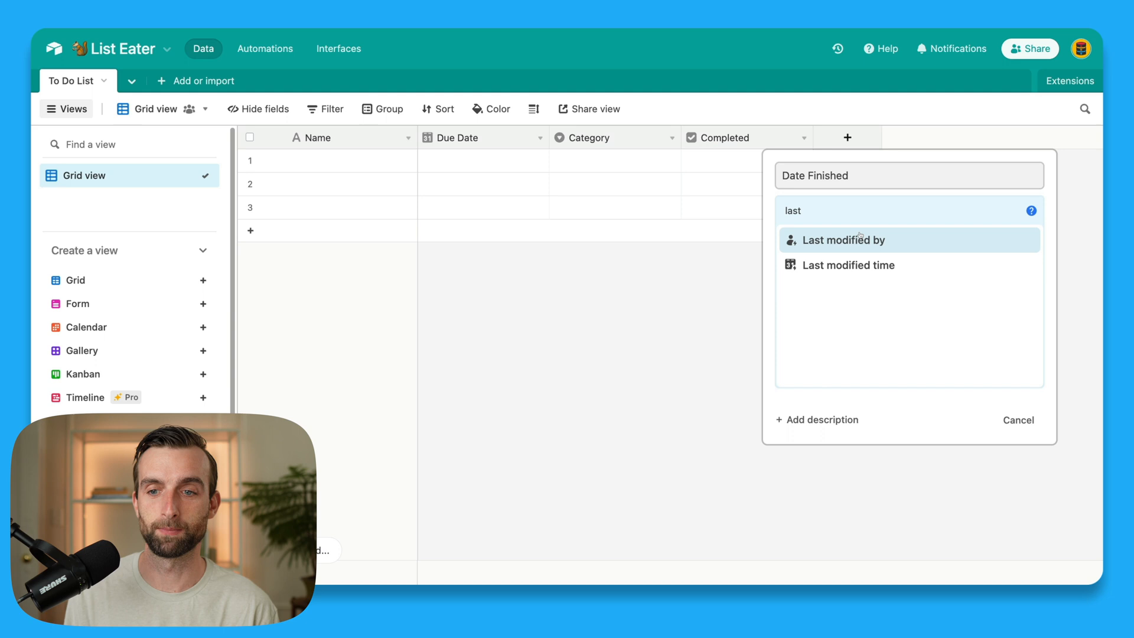
pyautogui.click(848, 264)
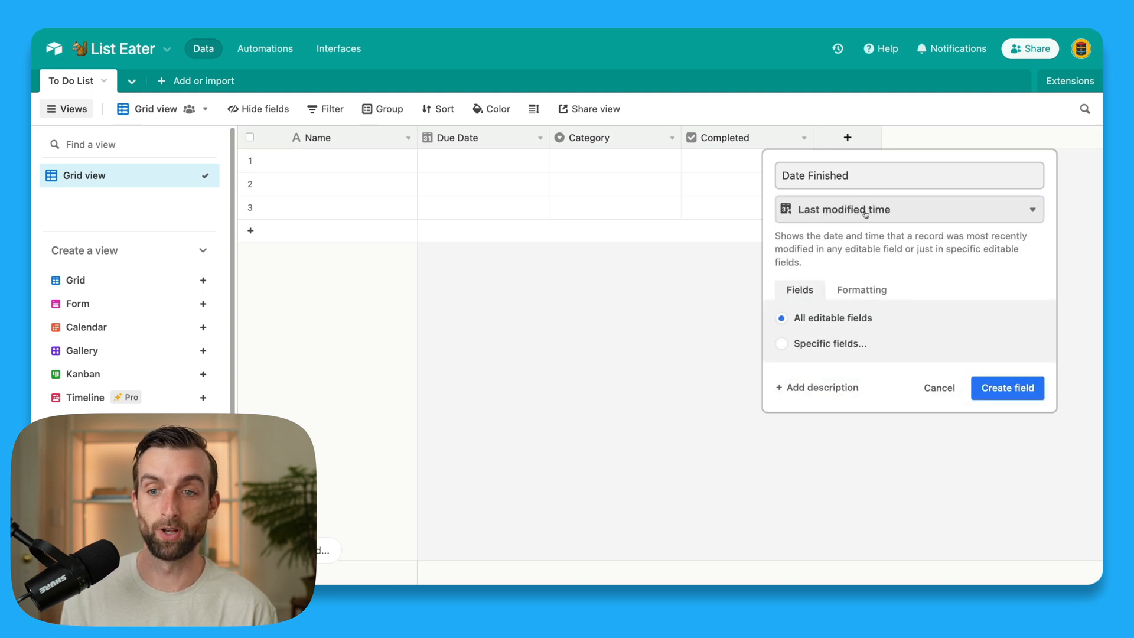
pyautogui.moveTo(830, 214)
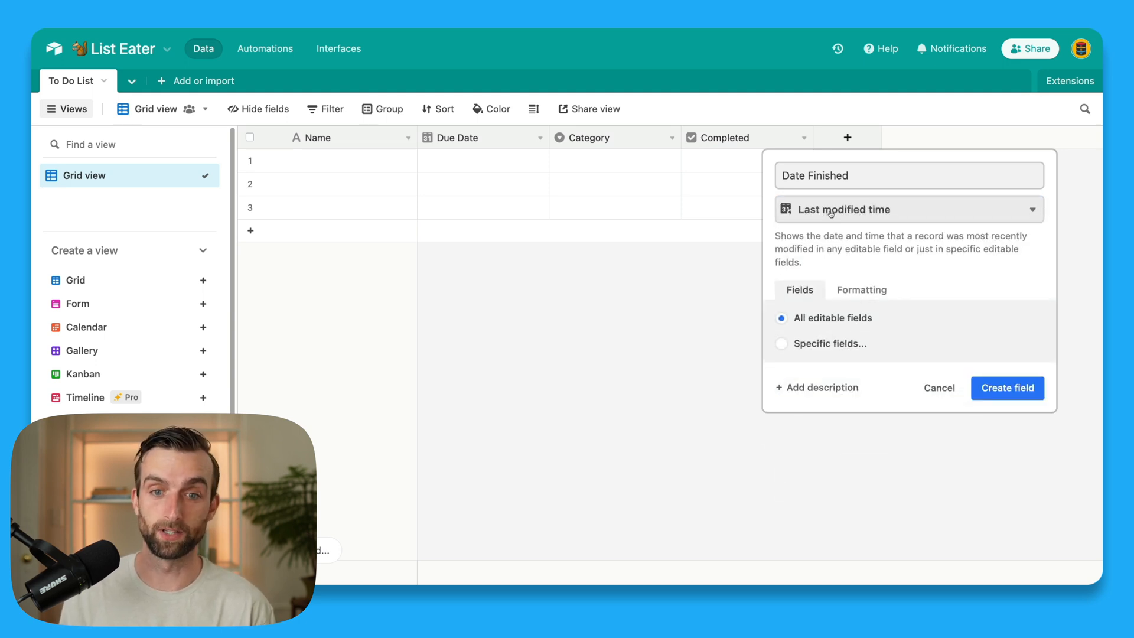
pyautogui.moveTo(513, 253)
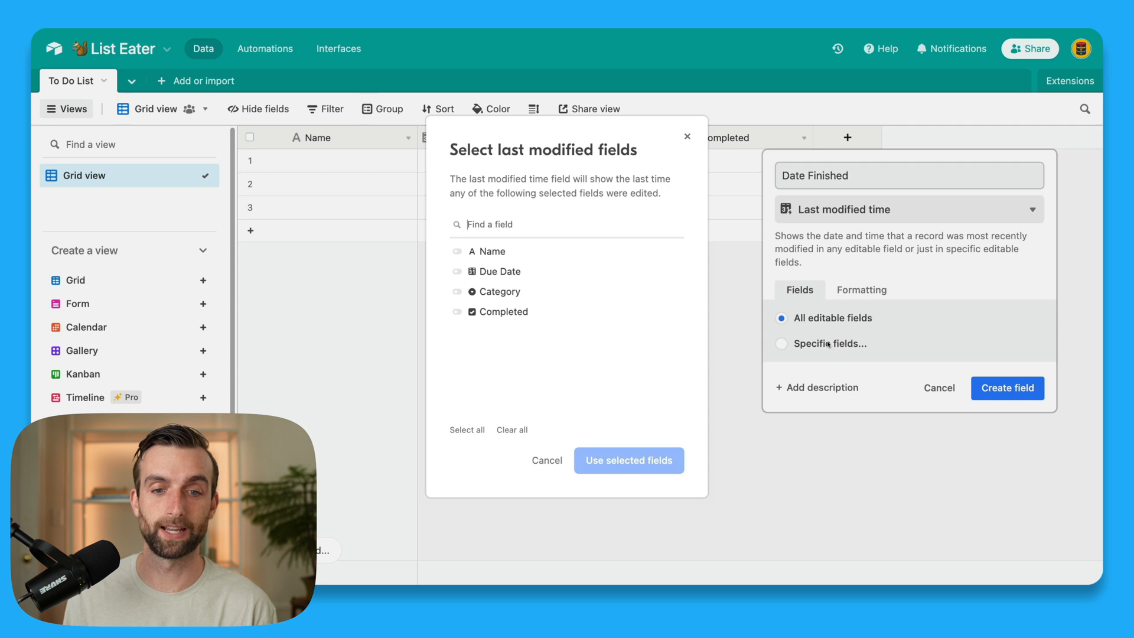
pyautogui.click(456, 312)
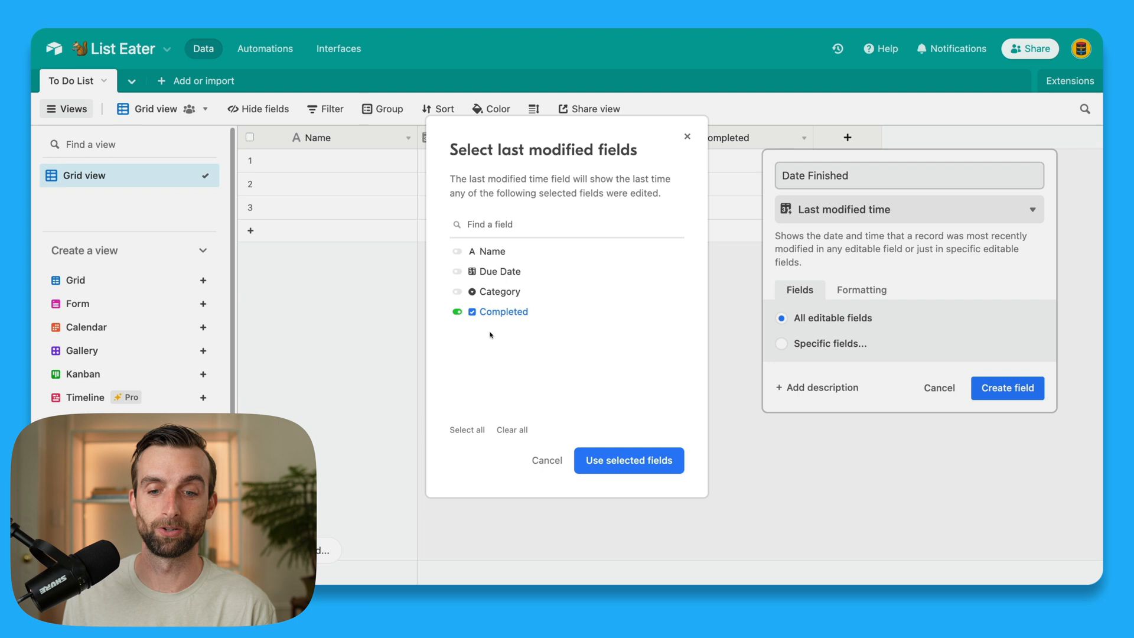
pyautogui.click(627, 459)
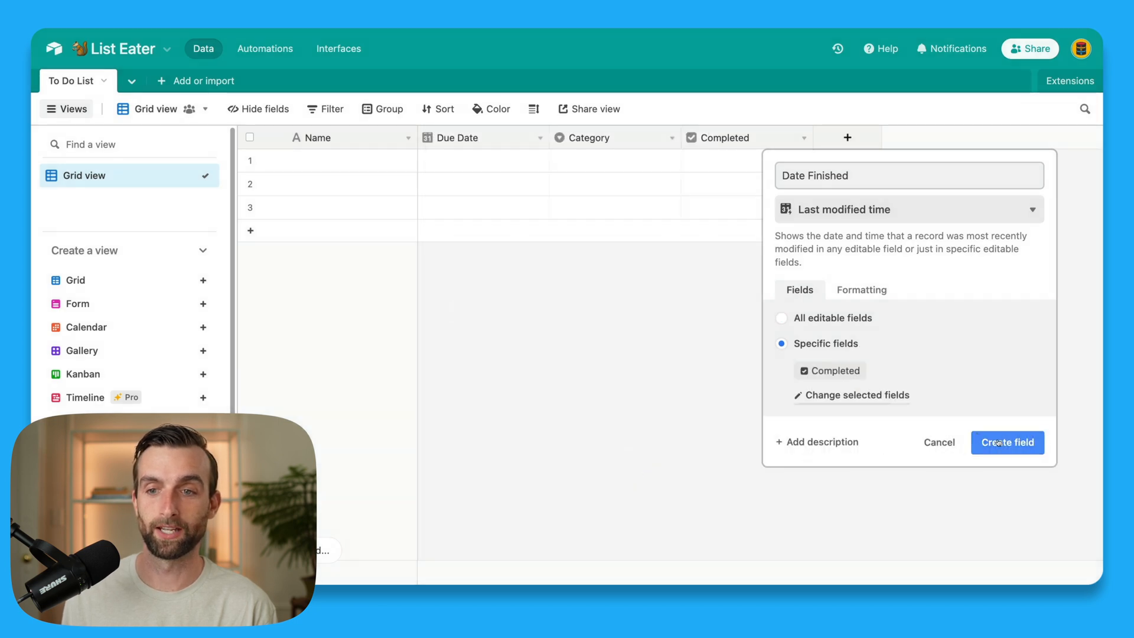
pyautogui.click(1006, 442)
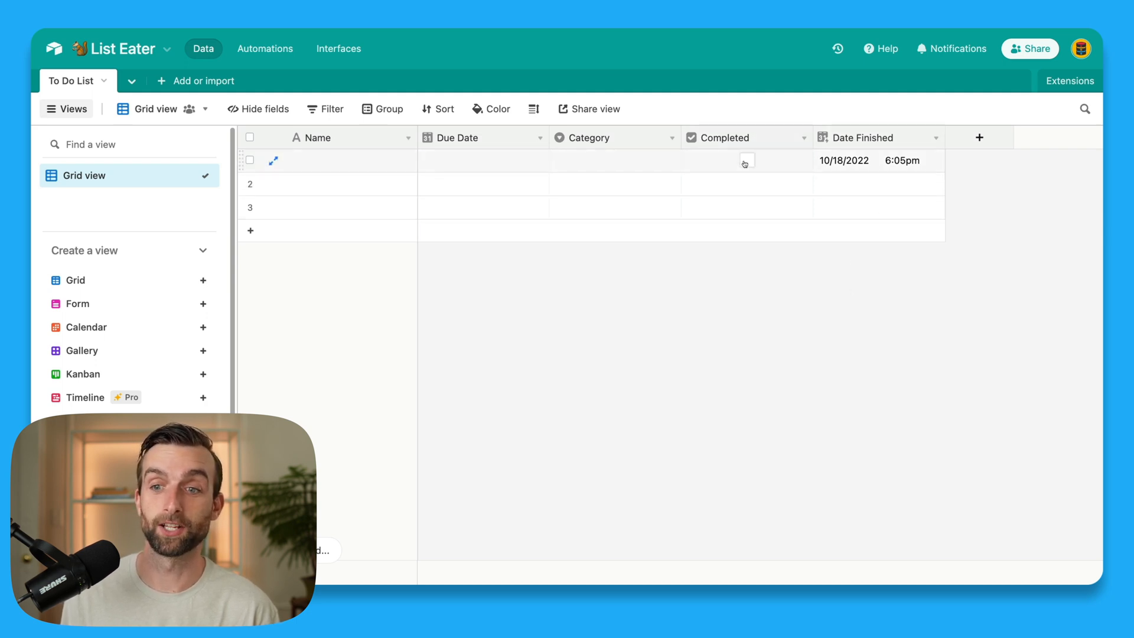
# Step: Check the first task's Completed box so Date Finished records 10/18/2022 6:07pm
pyautogui.click(747, 159)
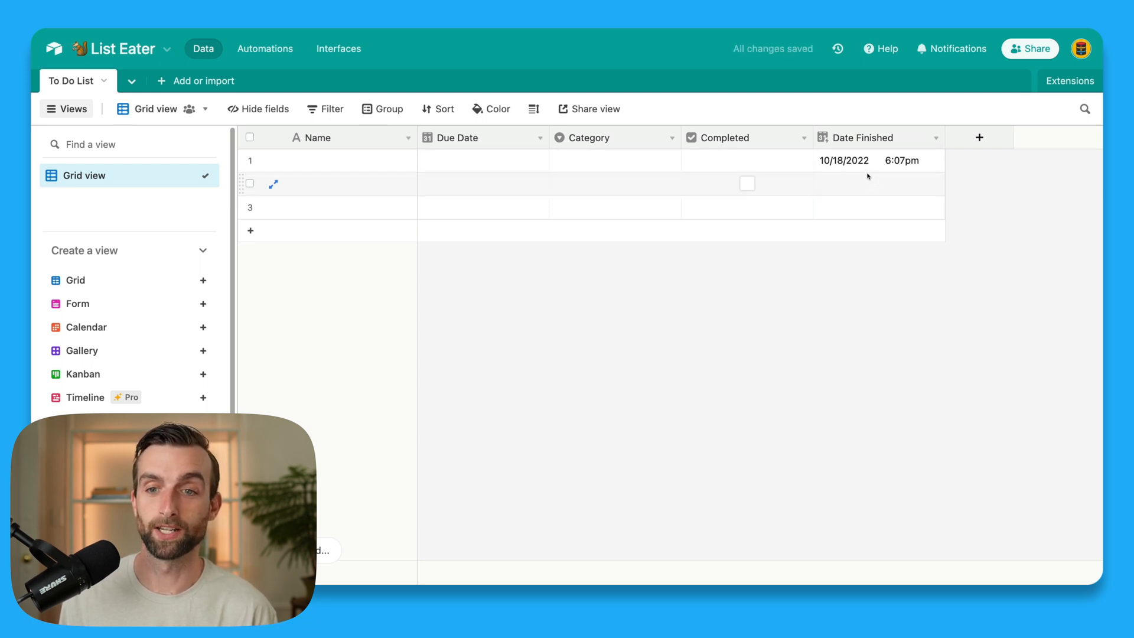
pyautogui.click(747, 160)
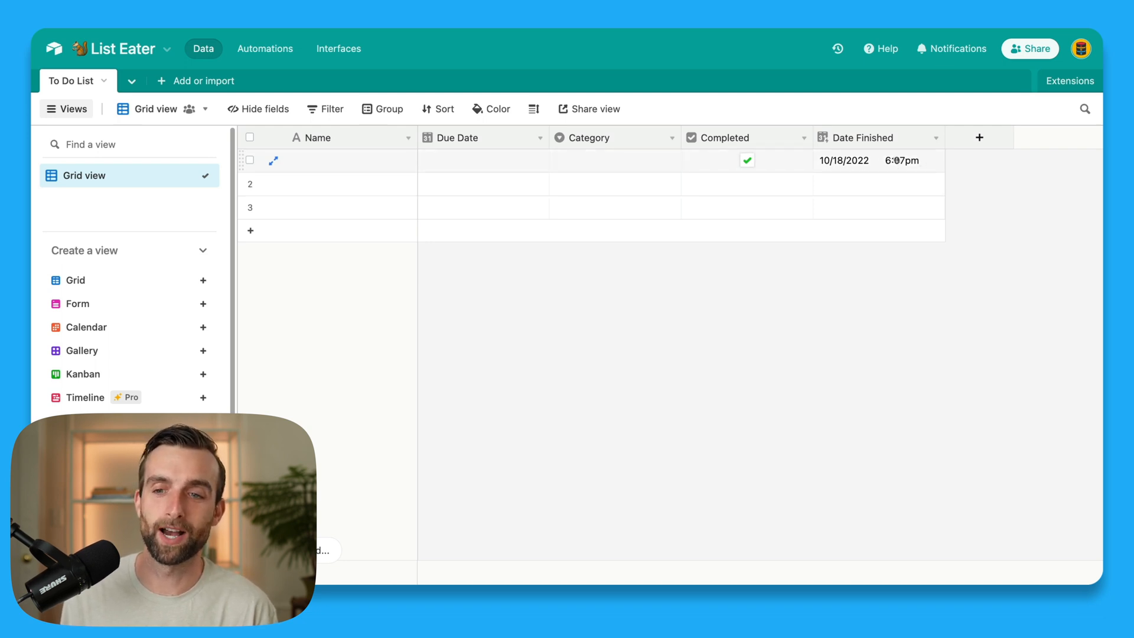
# Step: Format Date Finished to show the date without time, then uncheck the first task's Completed box
pyautogui.click(876, 137)
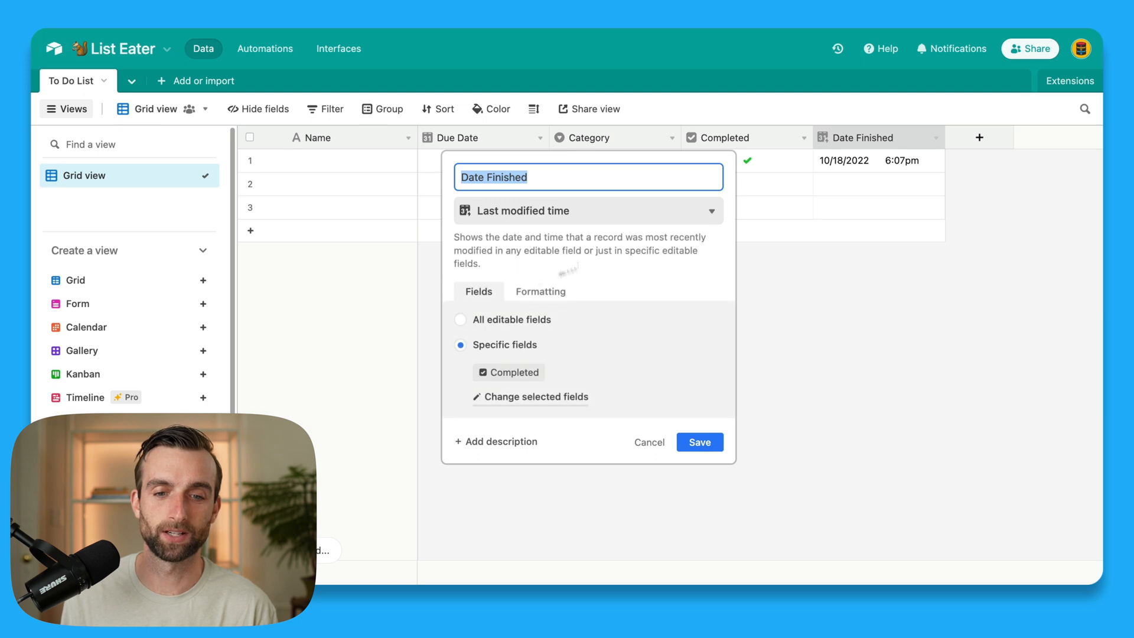
pyautogui.click(540, 291)
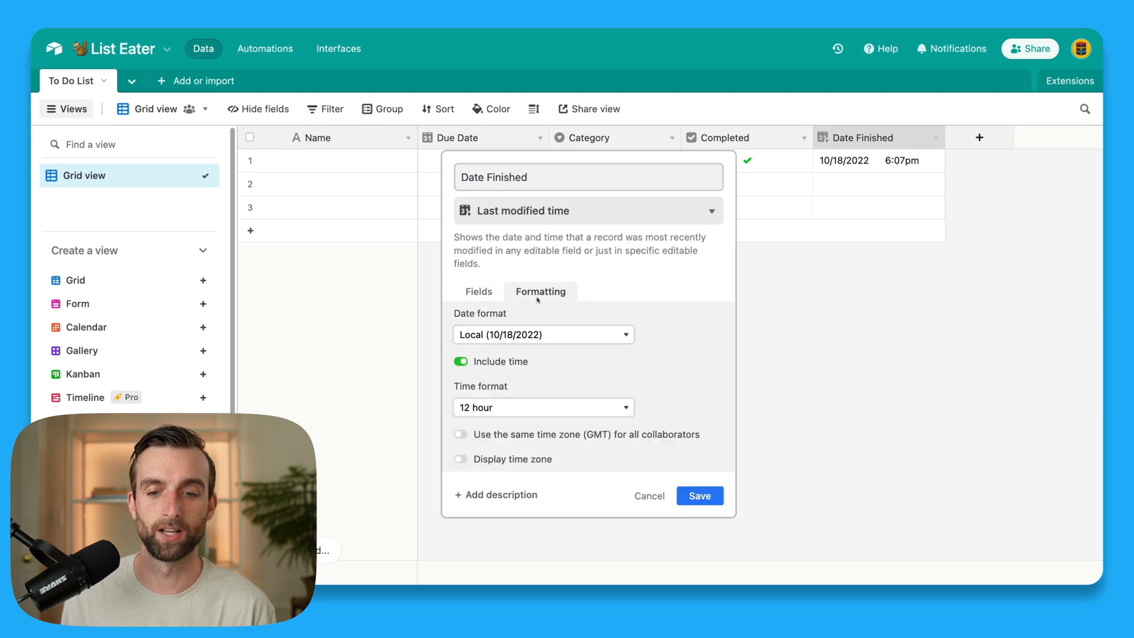
pyautogui.click(459, 362)
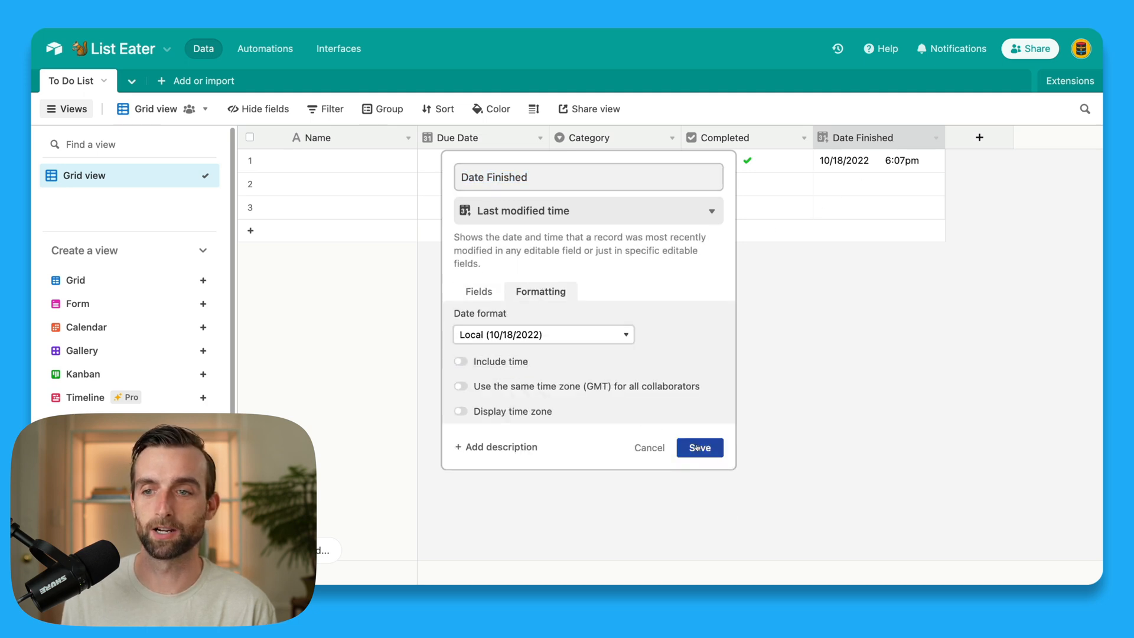
pyautogui.click(698, 447)
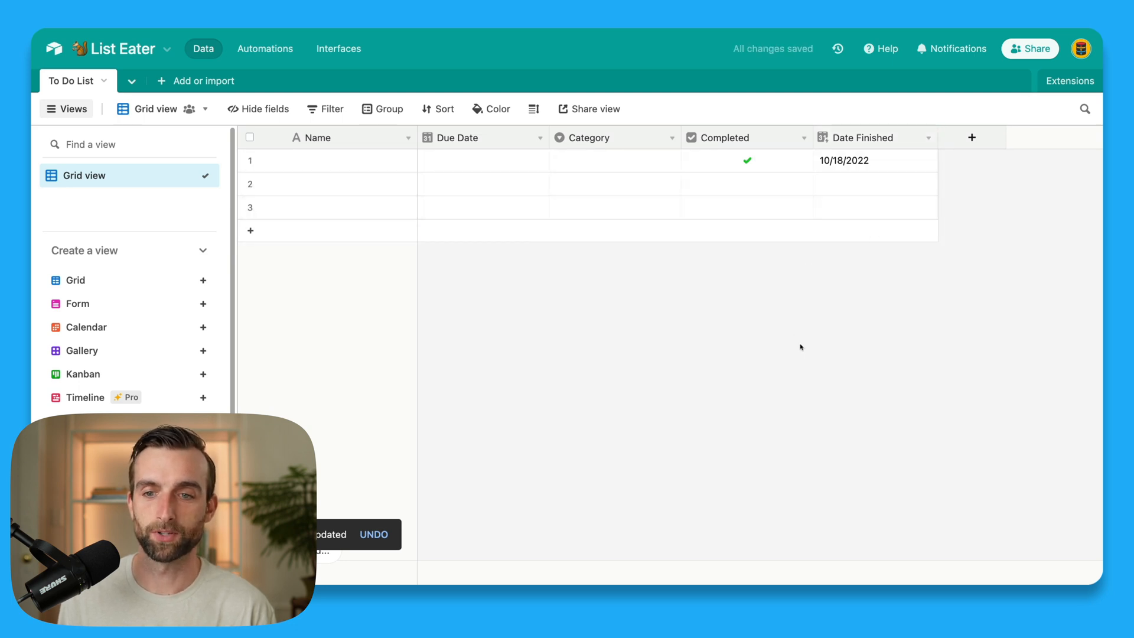
pyautogui.click(746, 160)
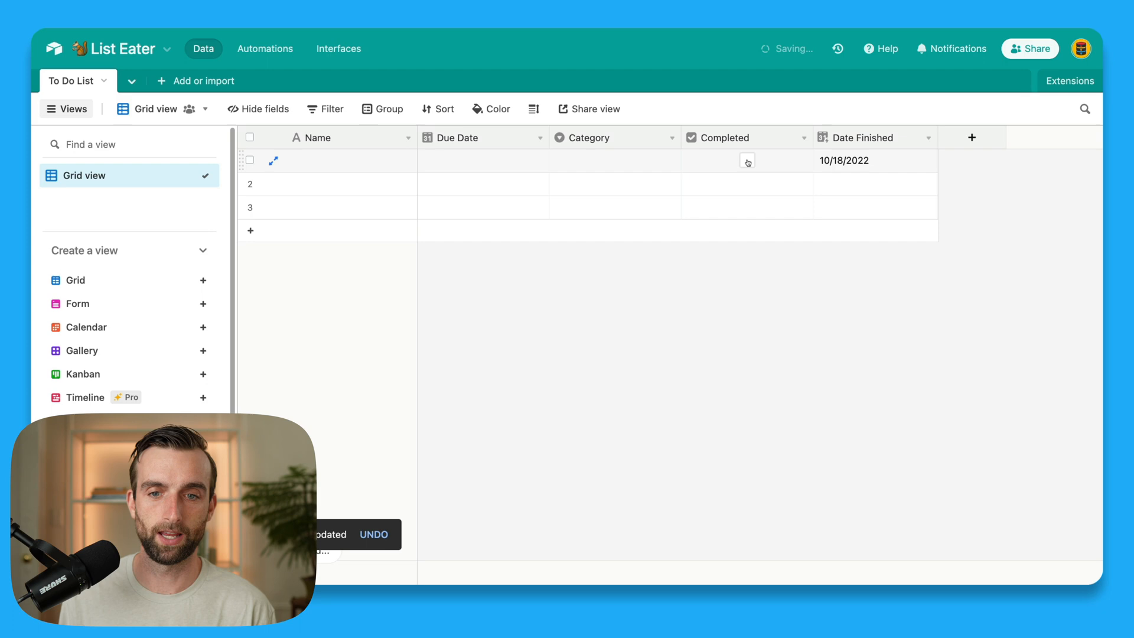
# Step: Paste twelve tasks into the Name column, expanding the table to fit them
pyautogui.click(747, 160)
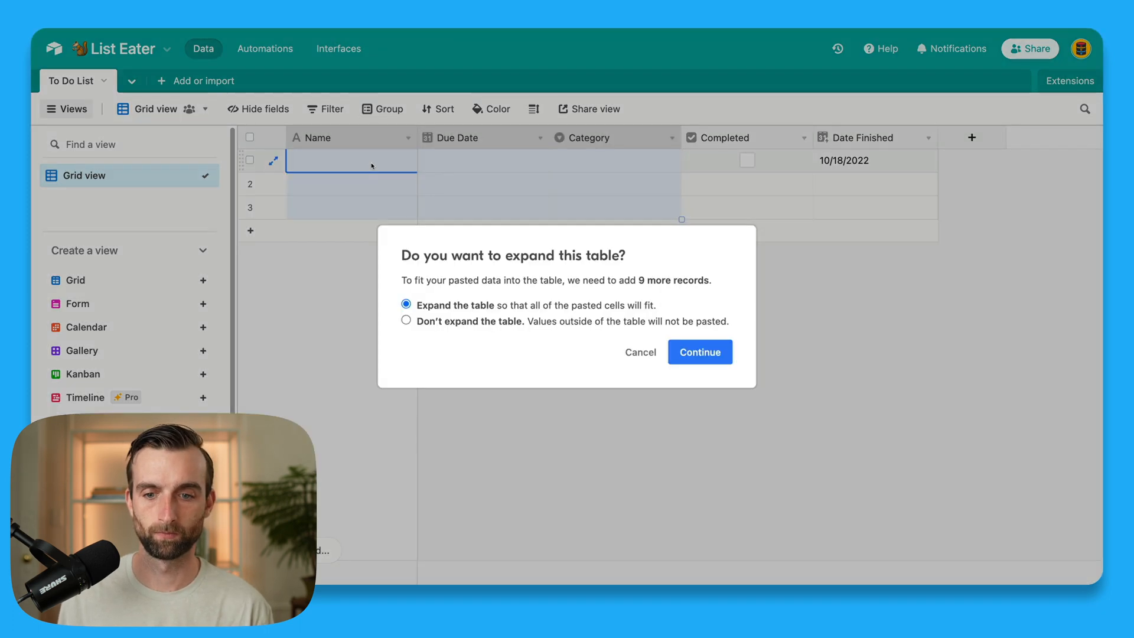
pyautogui.click(699, 352)
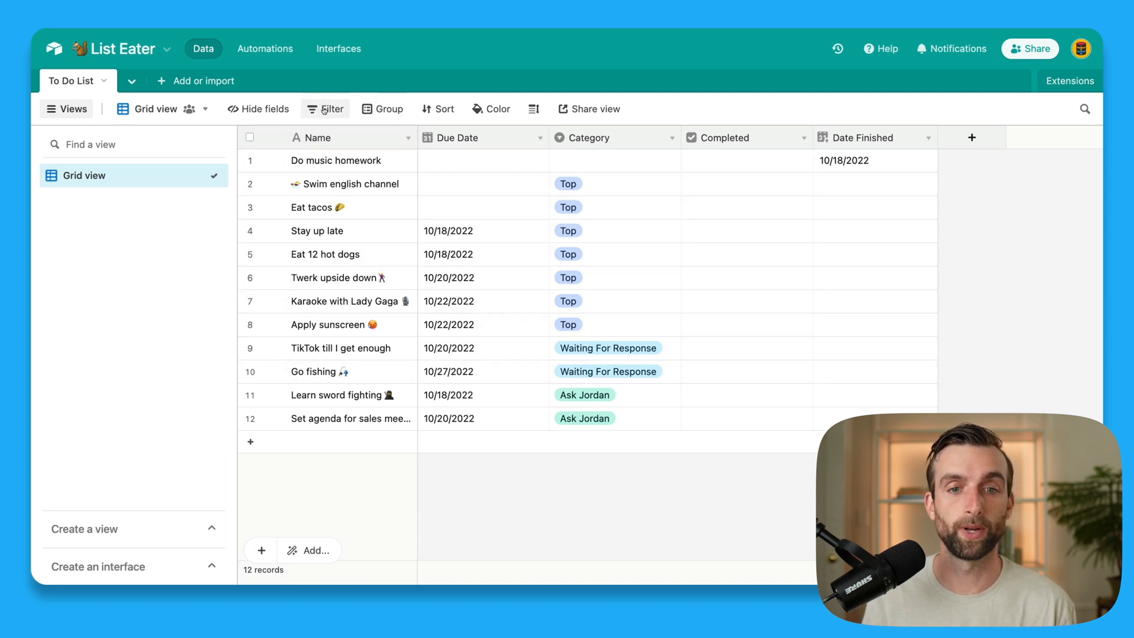
pyautogui.moveTo(437, 109)
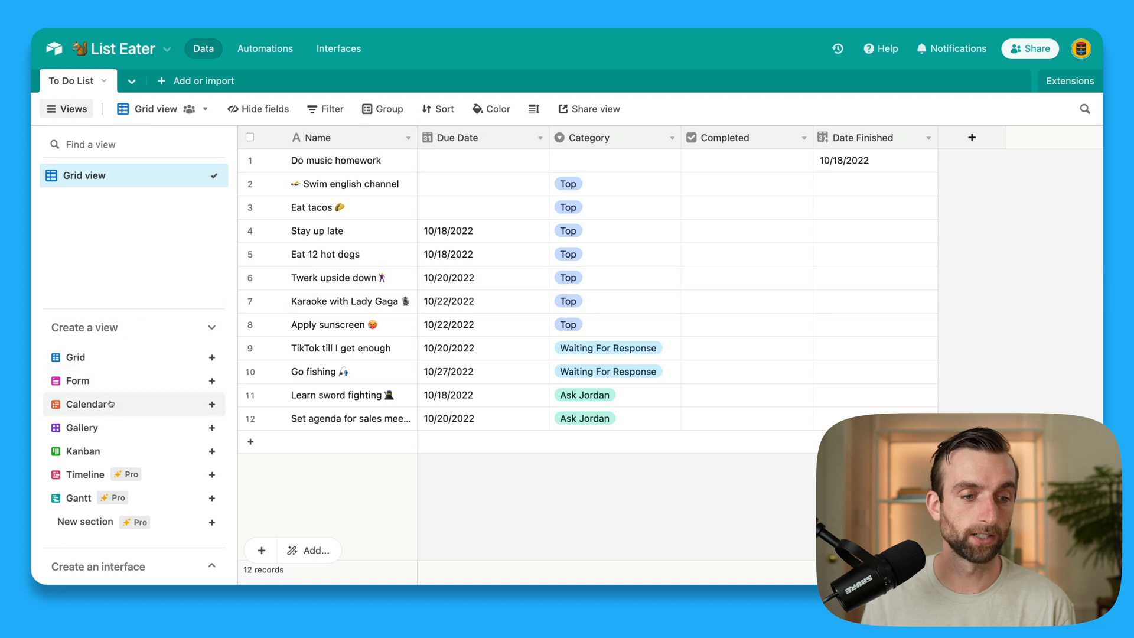
pyautogui.moveTo(81, 428)
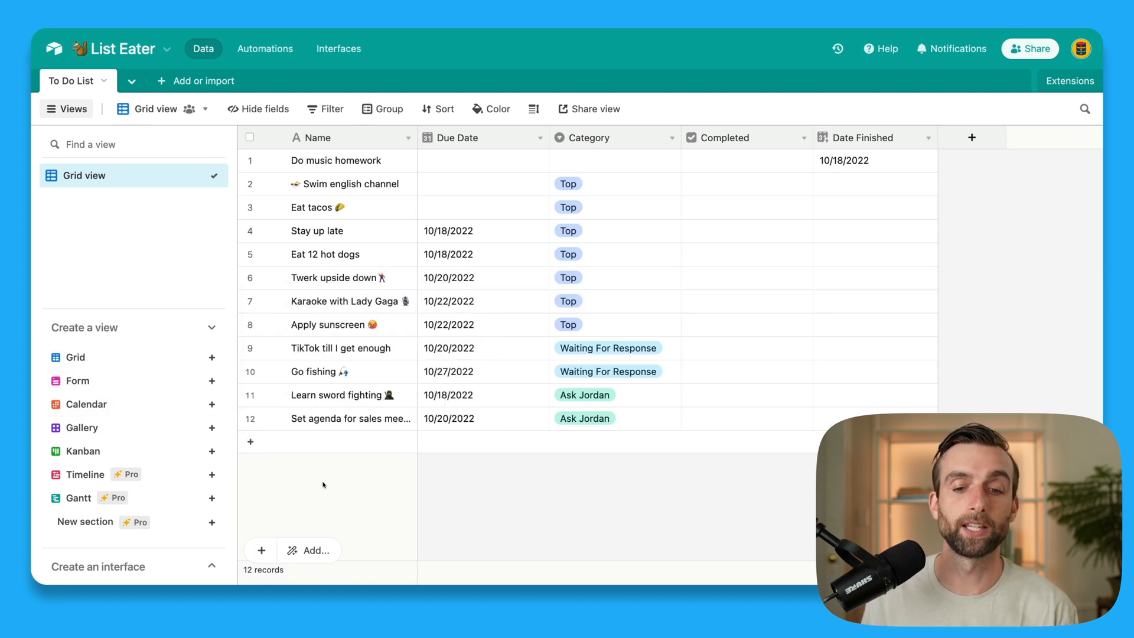
pyautogui.moveTo(553, 504)
pyautogui.write('Inbox')
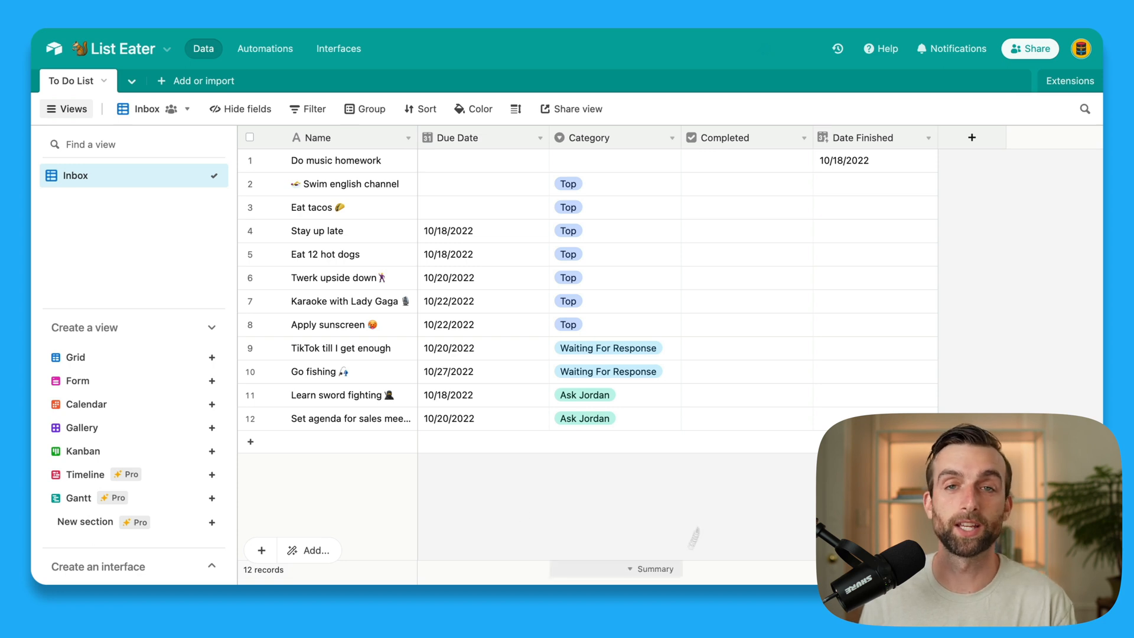
pyautogui.moveTo(552, 466)
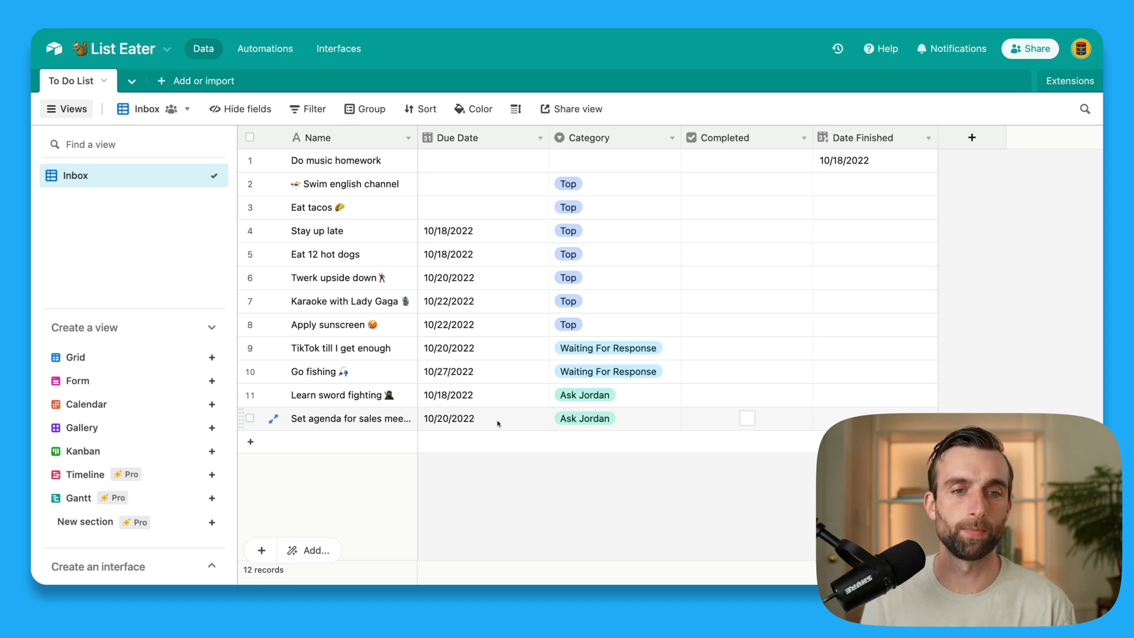
# Step: Filter the Inbox view to tasks whose Due Date is empty
pyautogui.click(307, 109)
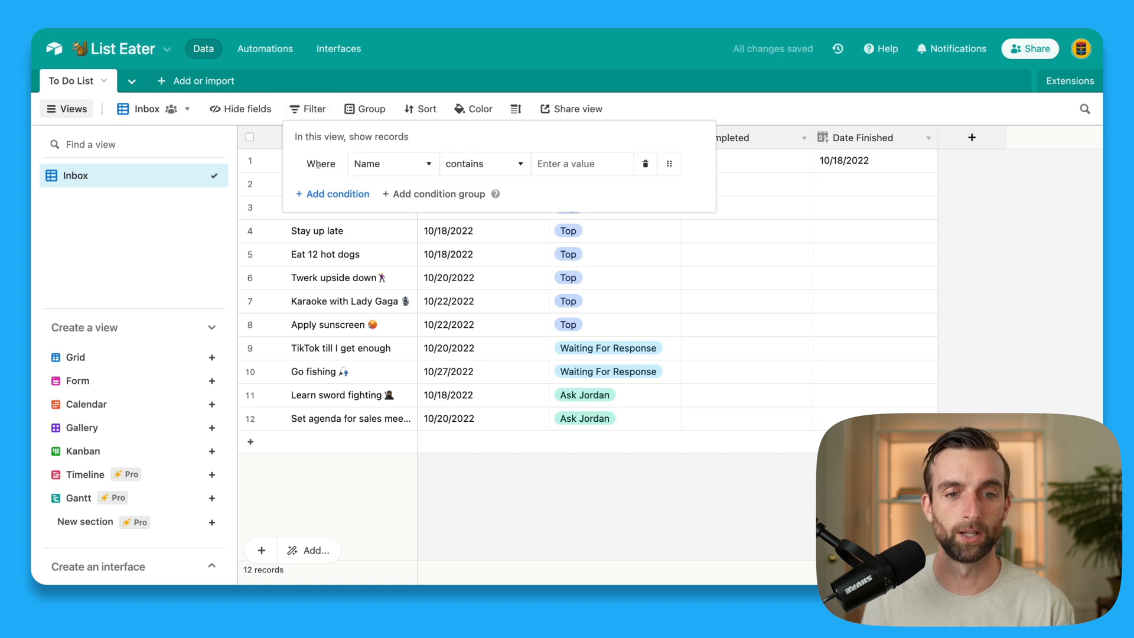
pyautogui.click(392, 163)
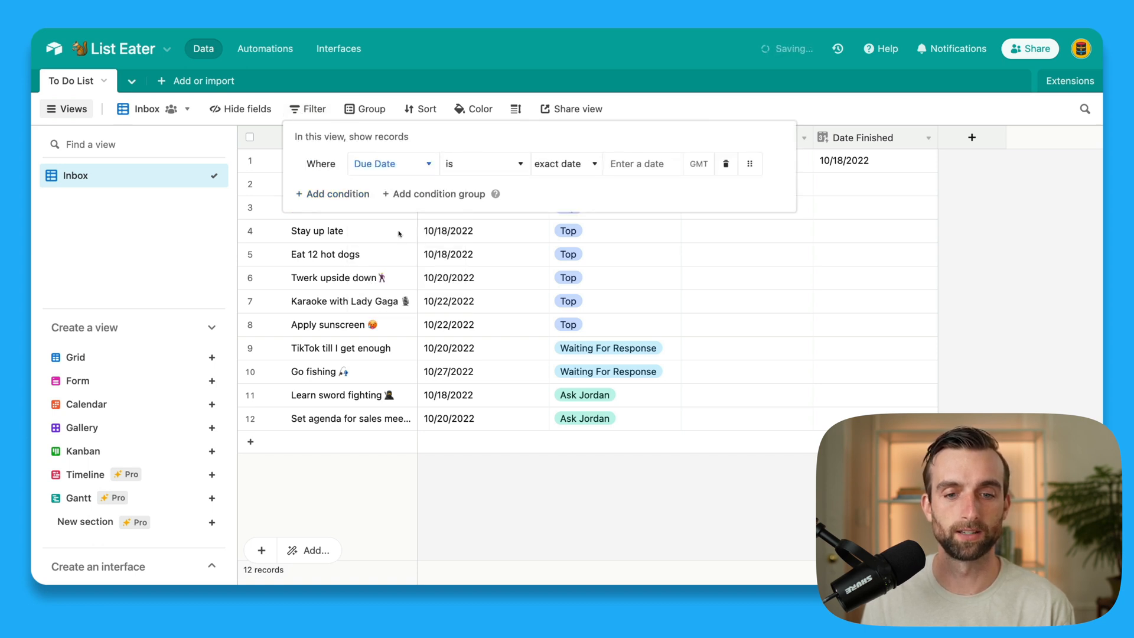
pyautogui.click(483, 163)
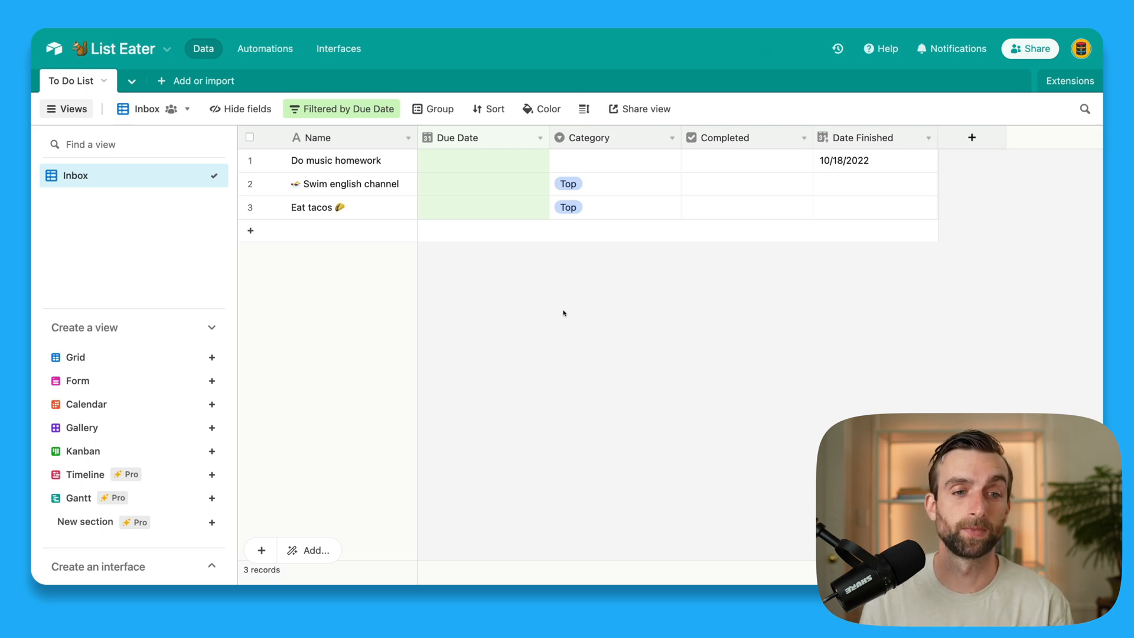
pyautogui.moveTo(474, 306)
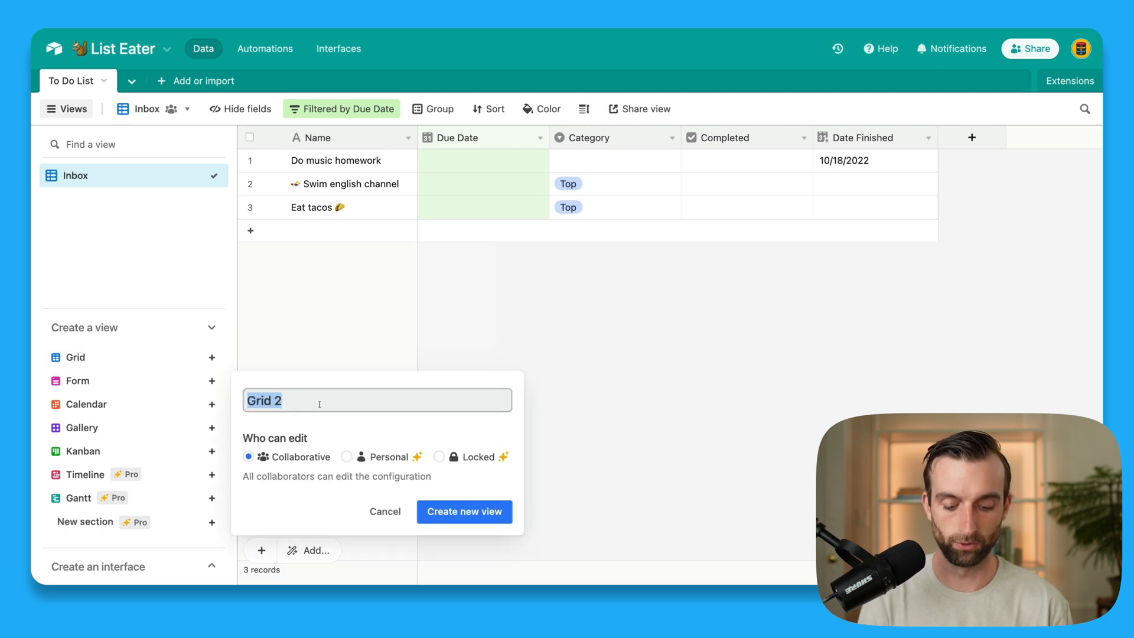
# Step: Create a new grid view named Due Today
pyautogui.write('Due To')
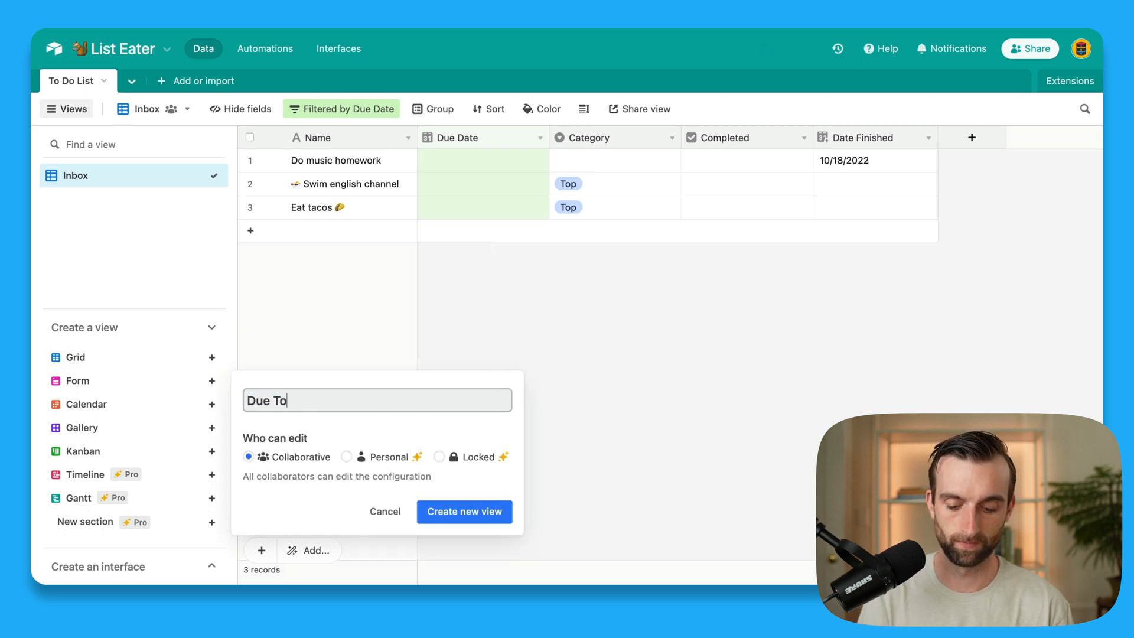
pyautogui.write('day')
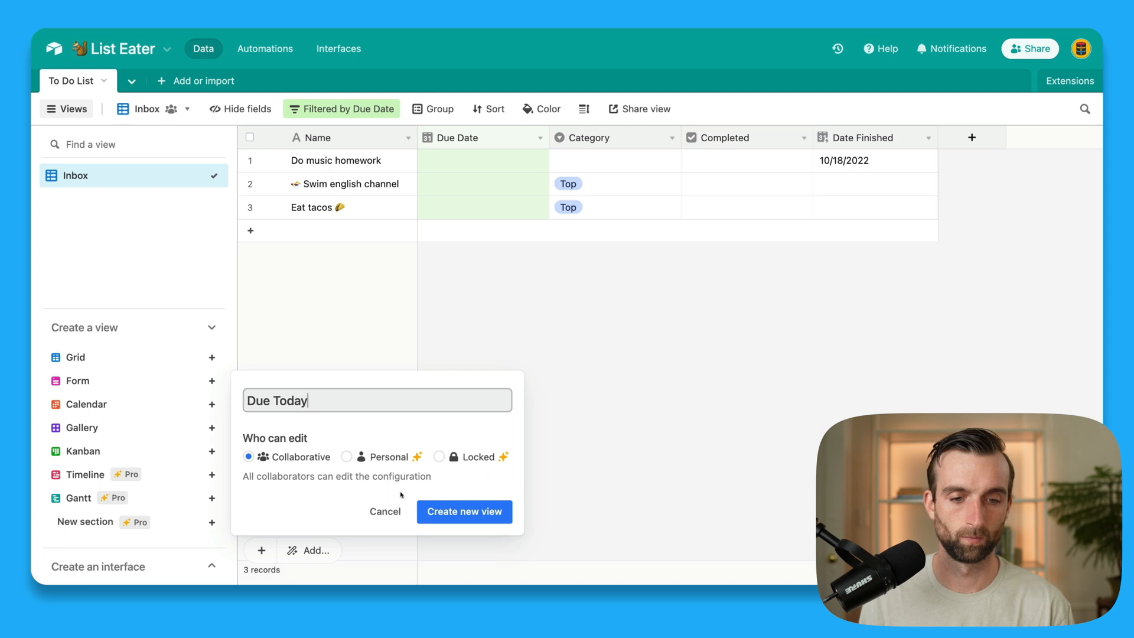
pyautogui.click(465, 511)
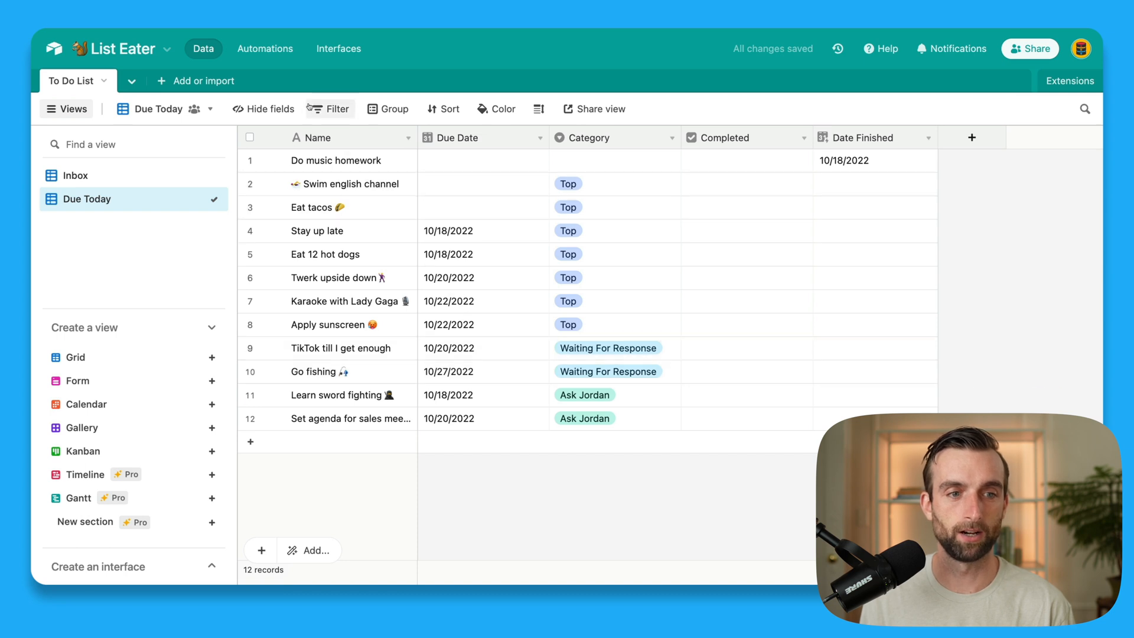
# Step: Filter Due Today to Due Date on or before today and Completed unchecked, leaving two tasks
pyautogui.click(330, 108)
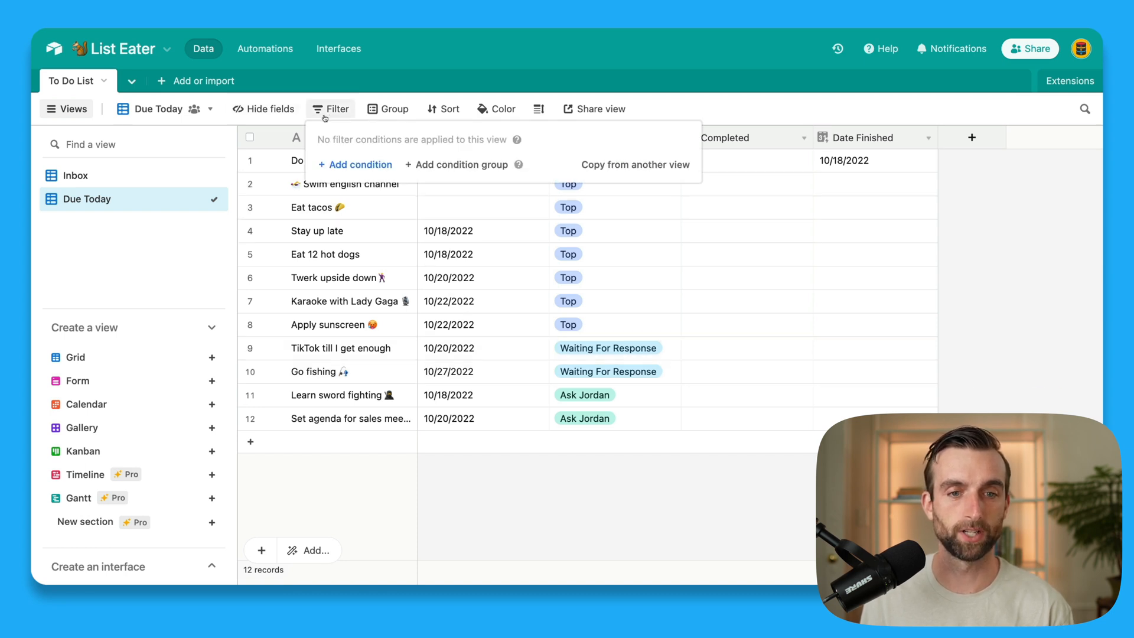
pyautogui.click(355, 164)
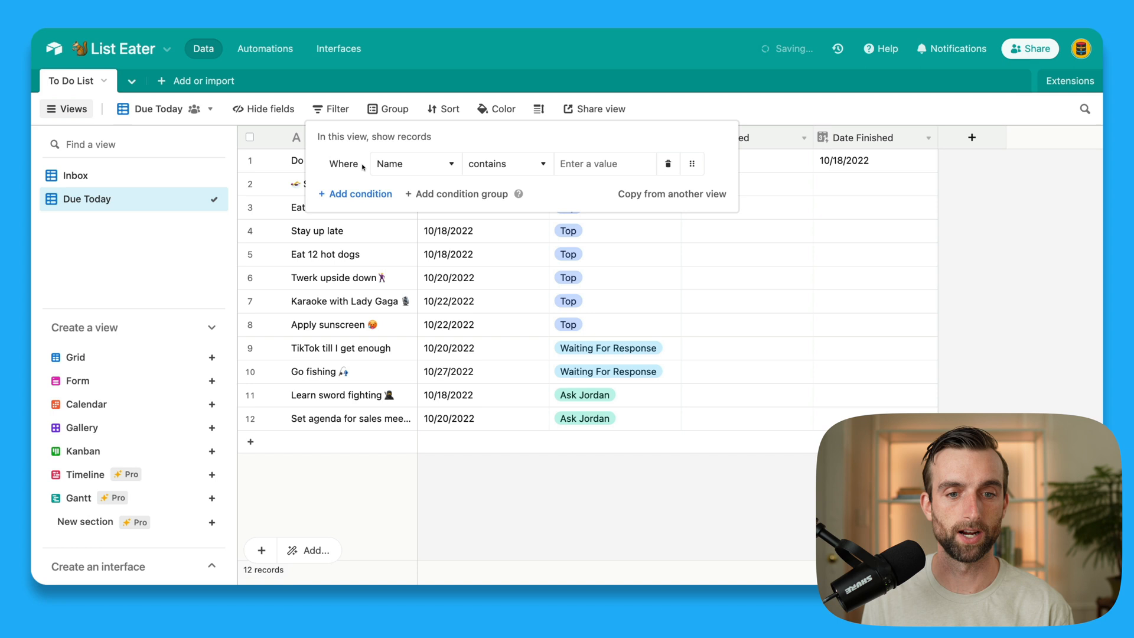
pyautogui.click(415, 163)
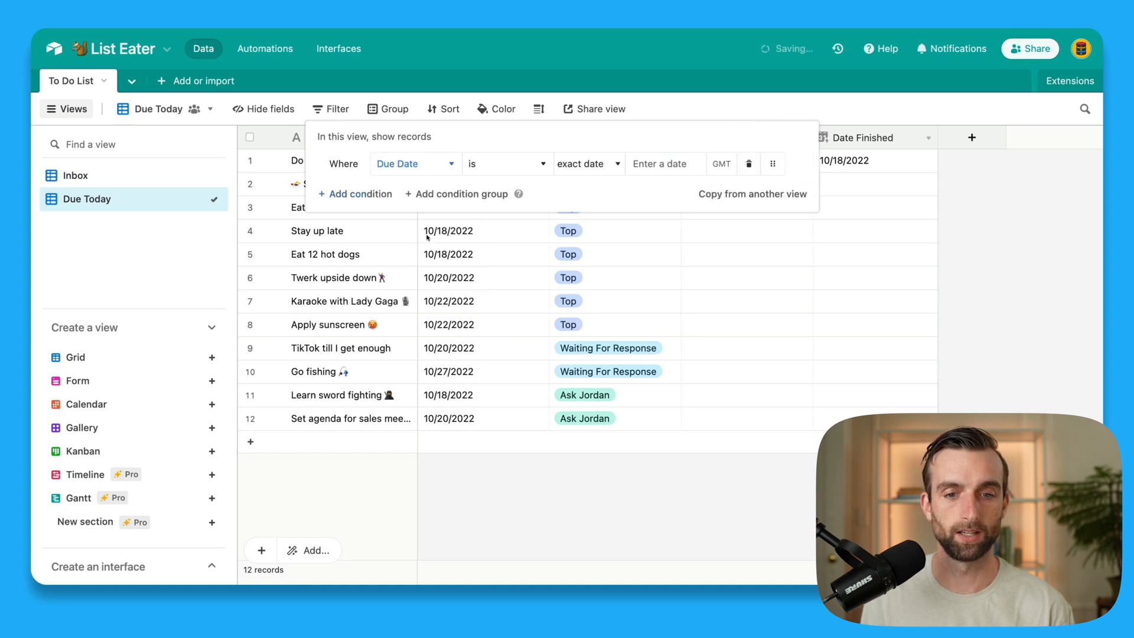
pyautogui.click(507, 163)
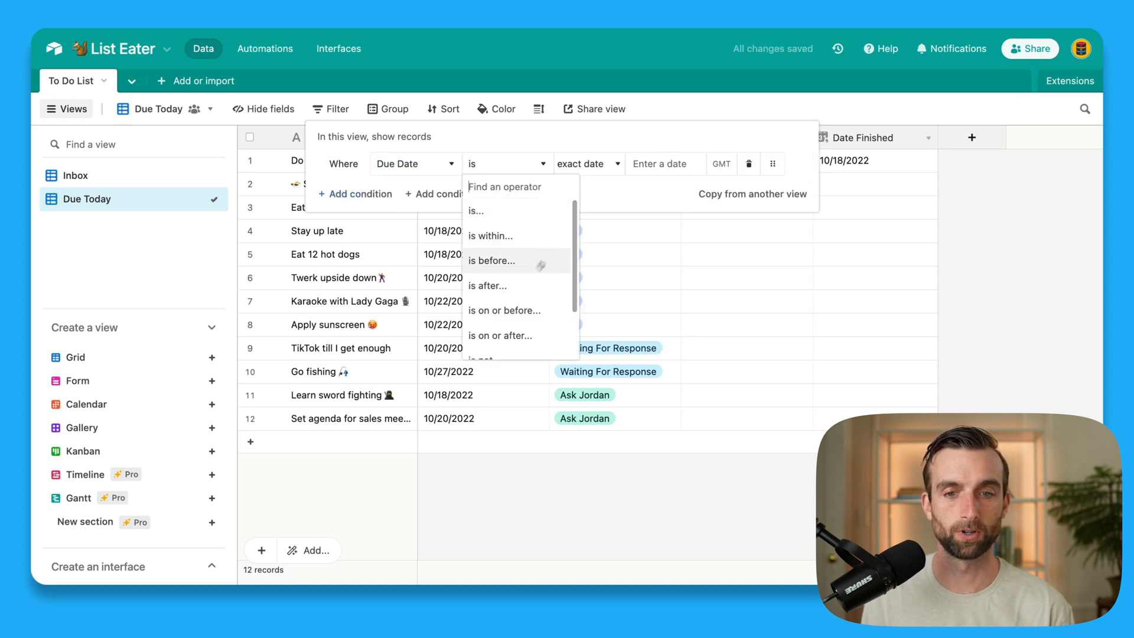
pyautogui.click(503, 311)
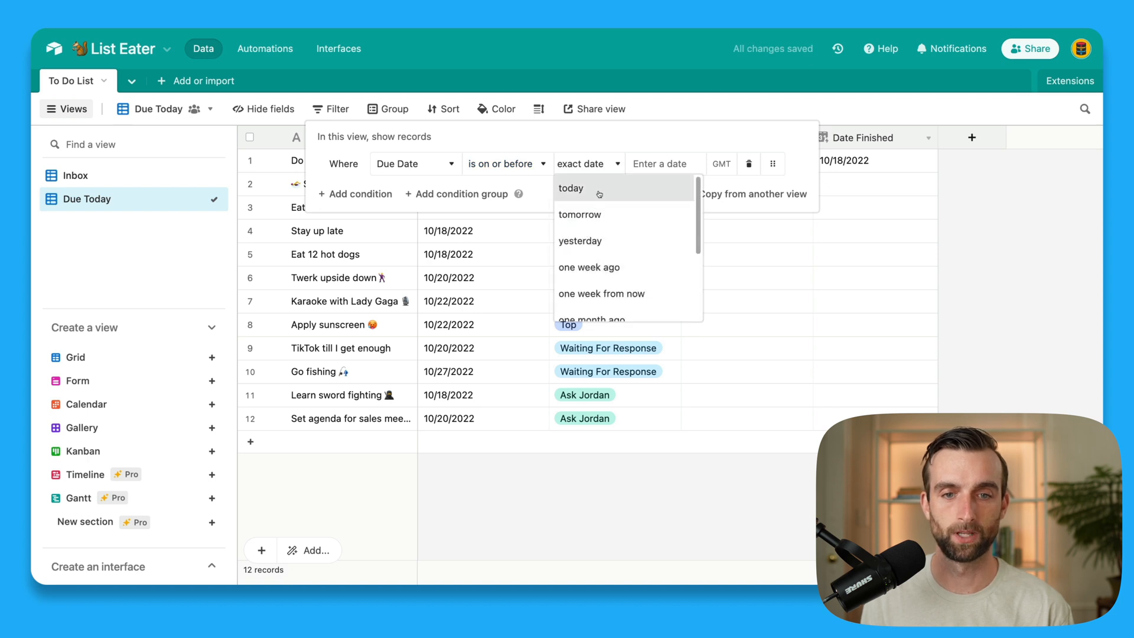
pyautogui.click(571, 188)
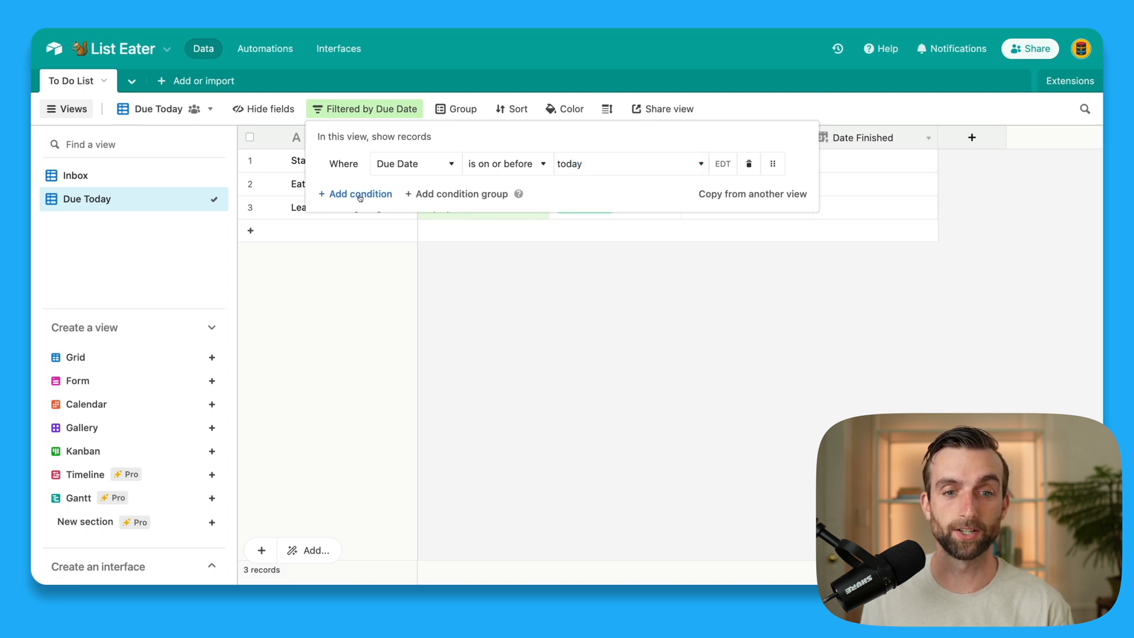
pyautogui.click(356, 194)
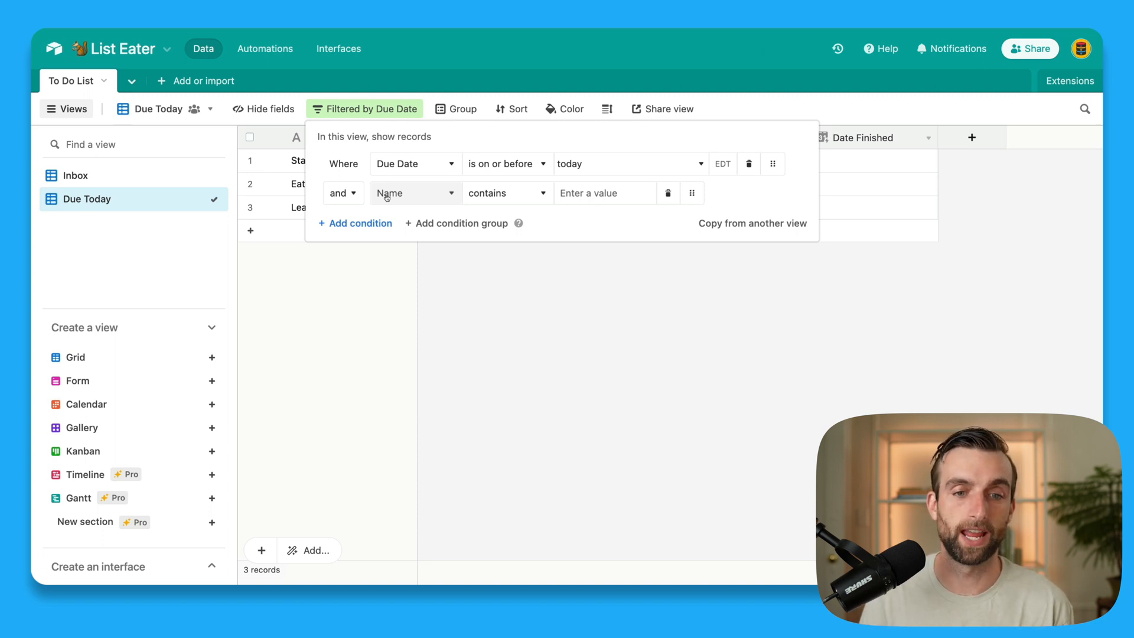
pyautogui.click(412, 192)
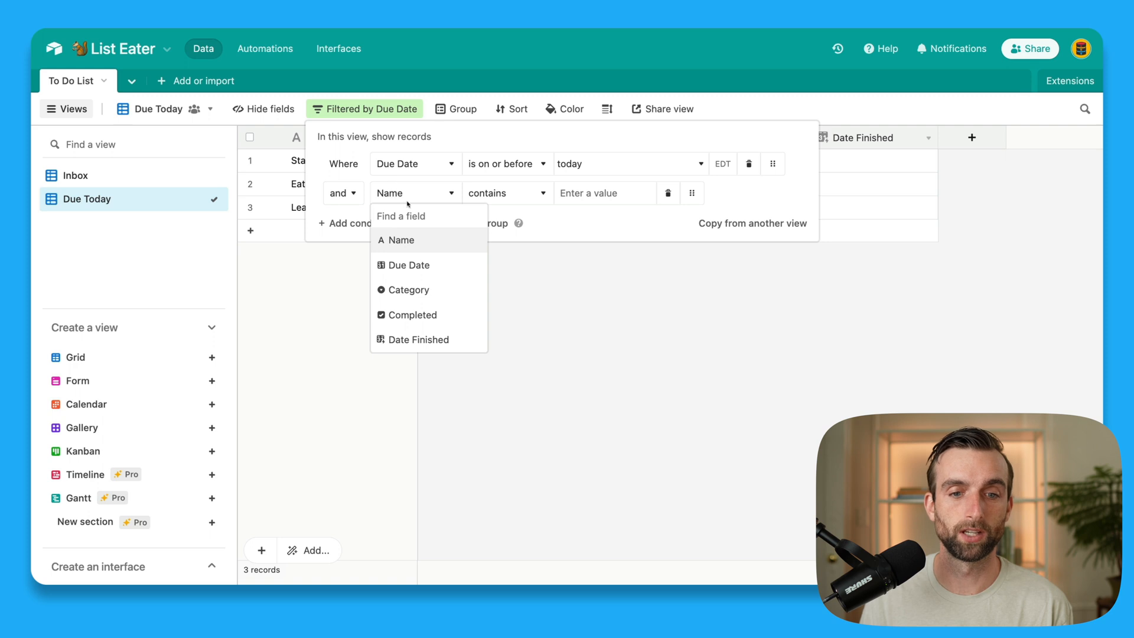
pyautogui.click(414, 314)
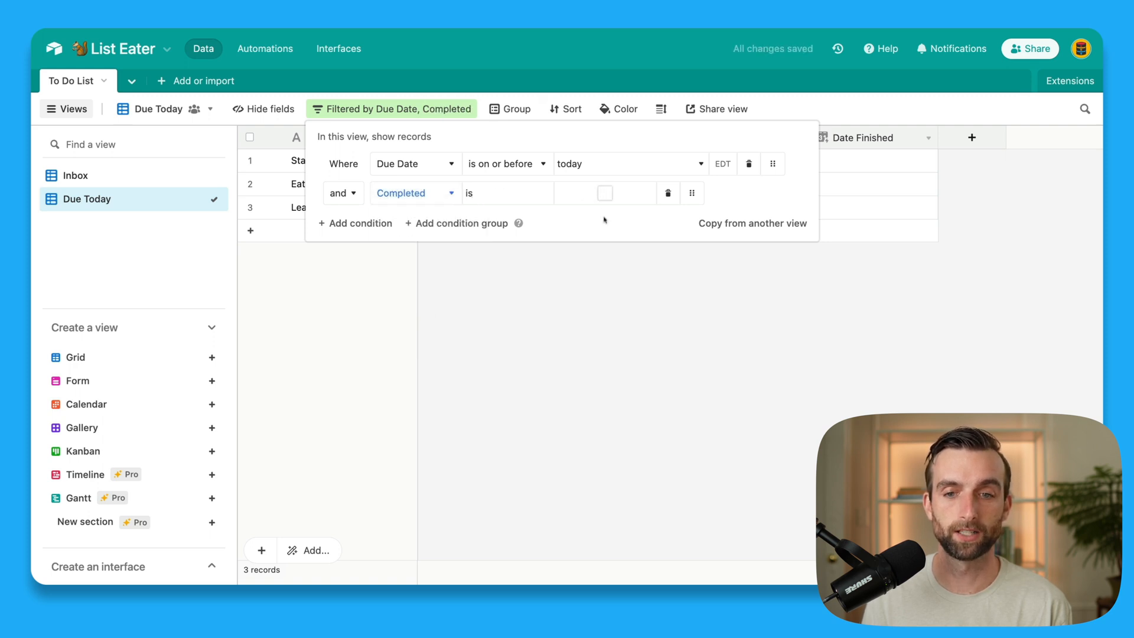
pyautogui.click(605, 193)
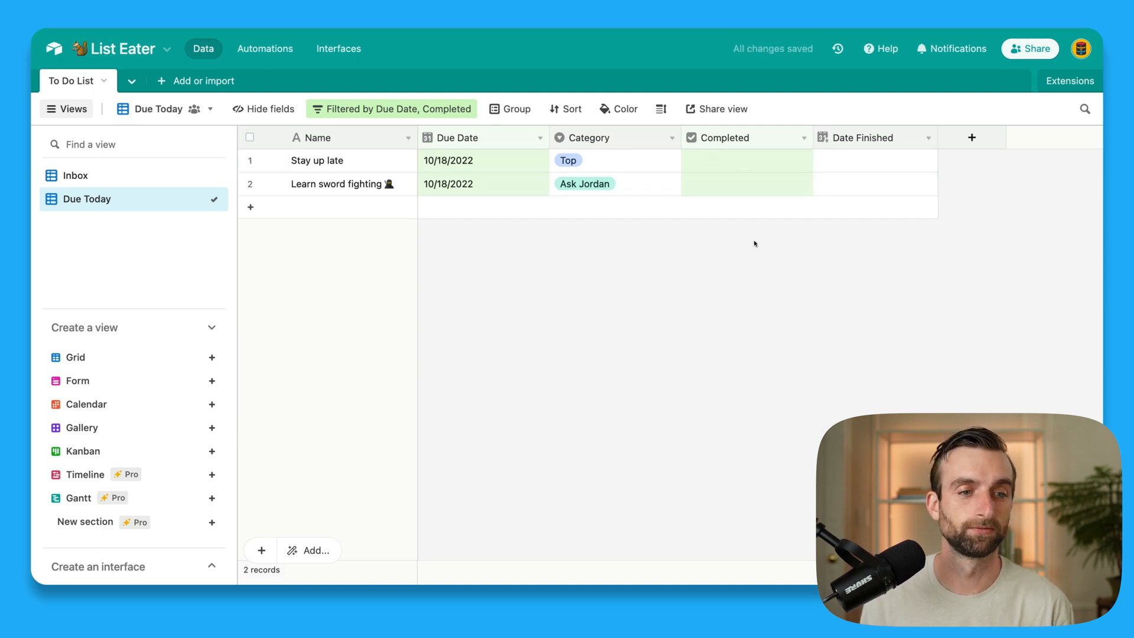
pyautogui.moveTo(609, 285)
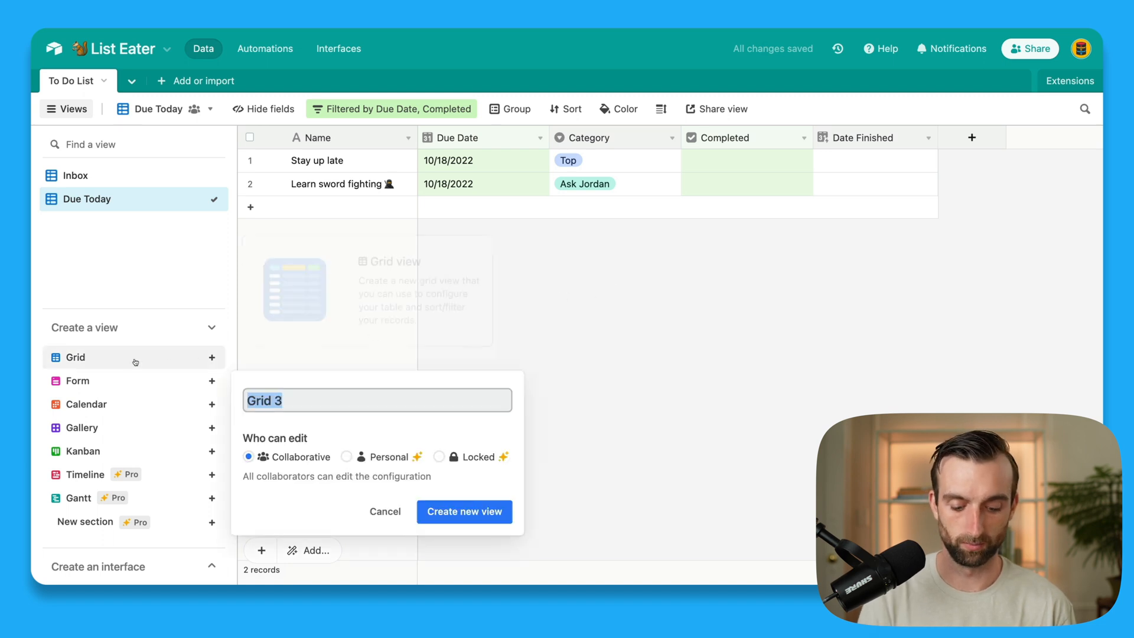
# Step: Create a new grid view named Due This Week
pyautogui.write('Due')
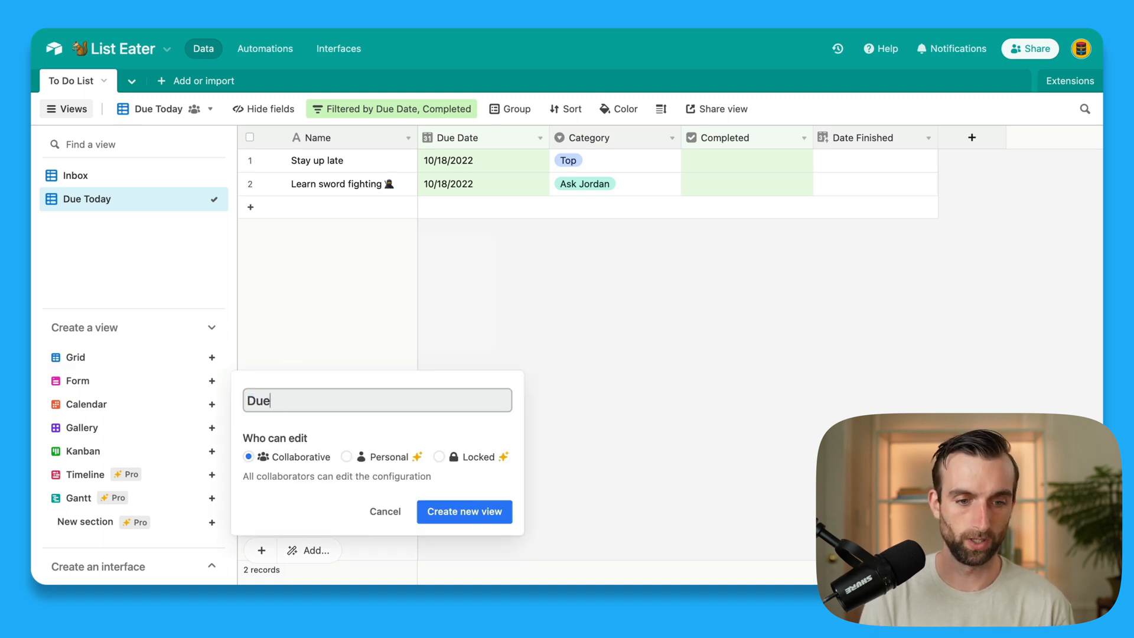
pyautogui.write('This Week')
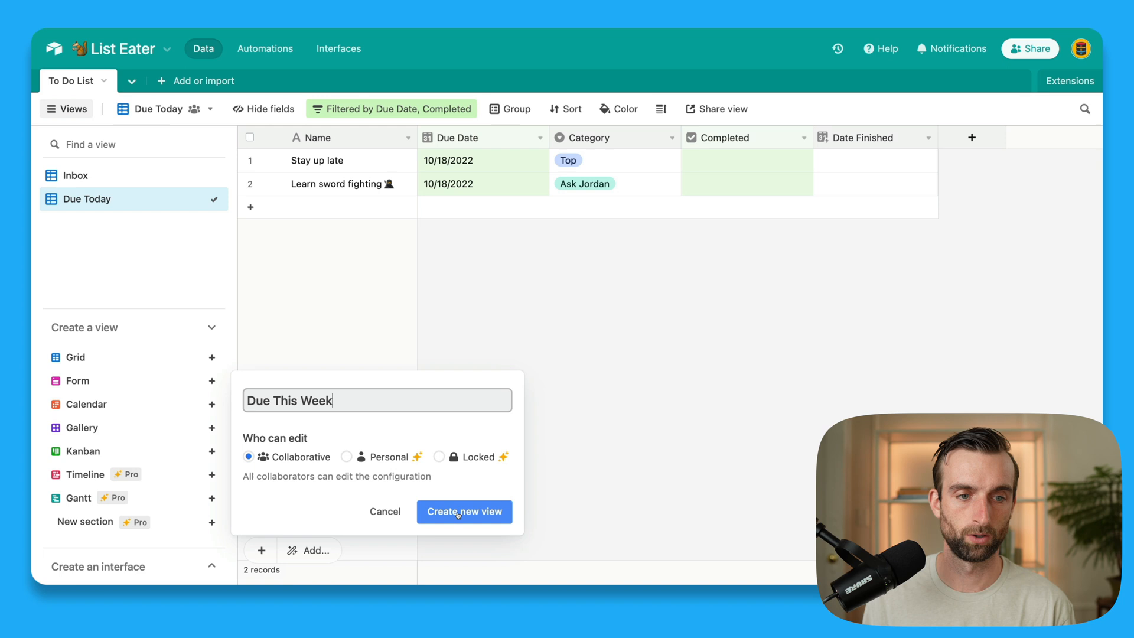
pyautogui.click(464, 511)
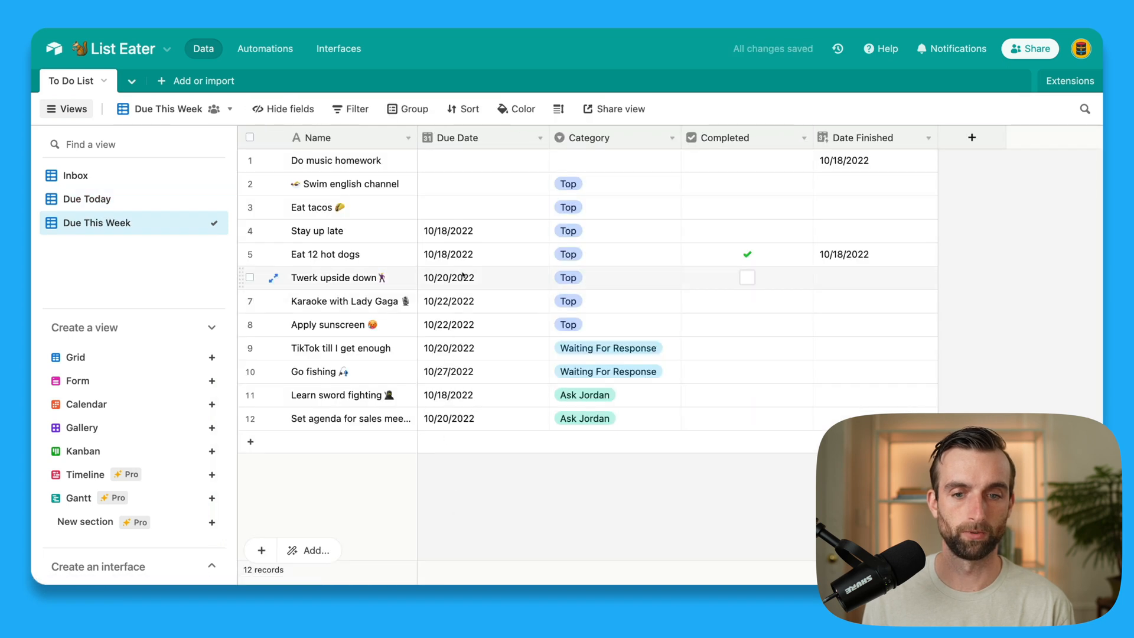
# Step: Filter it to Due Date on or before one week from now and Completed unchecked
pyautogui.click(349, 109)
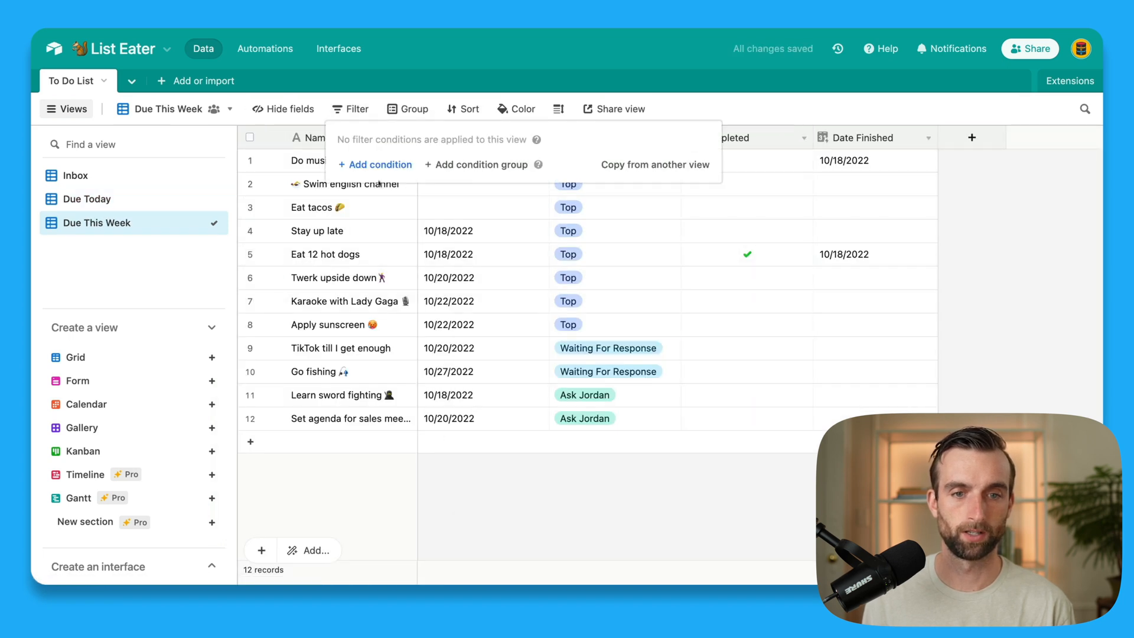
pyautogui.click(375, 164)
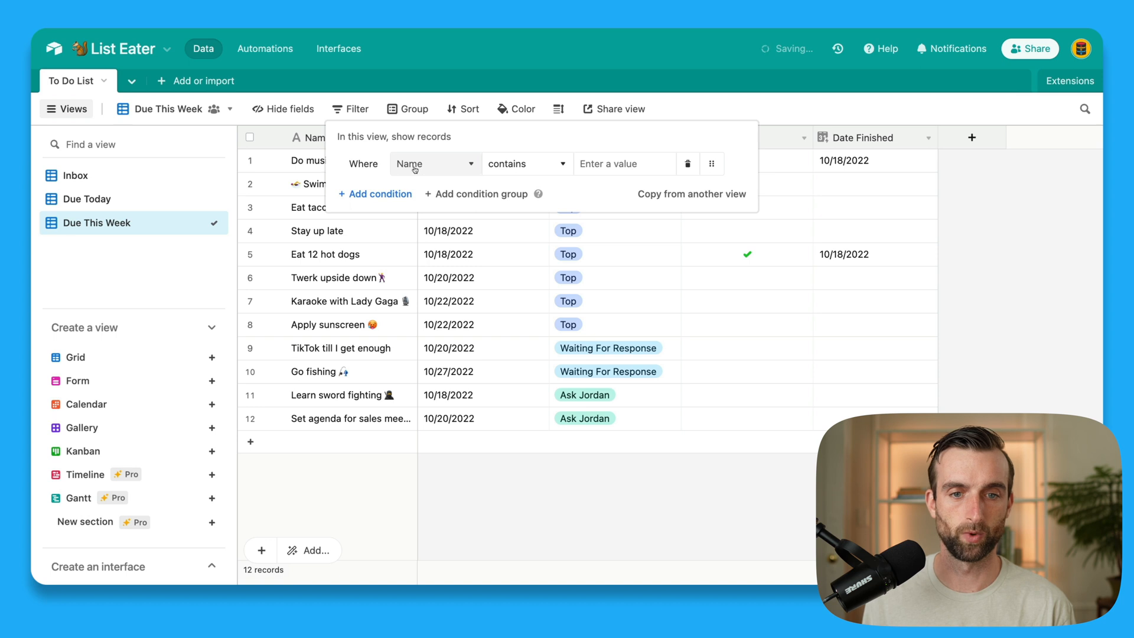
pyautogui.click(434, 163)
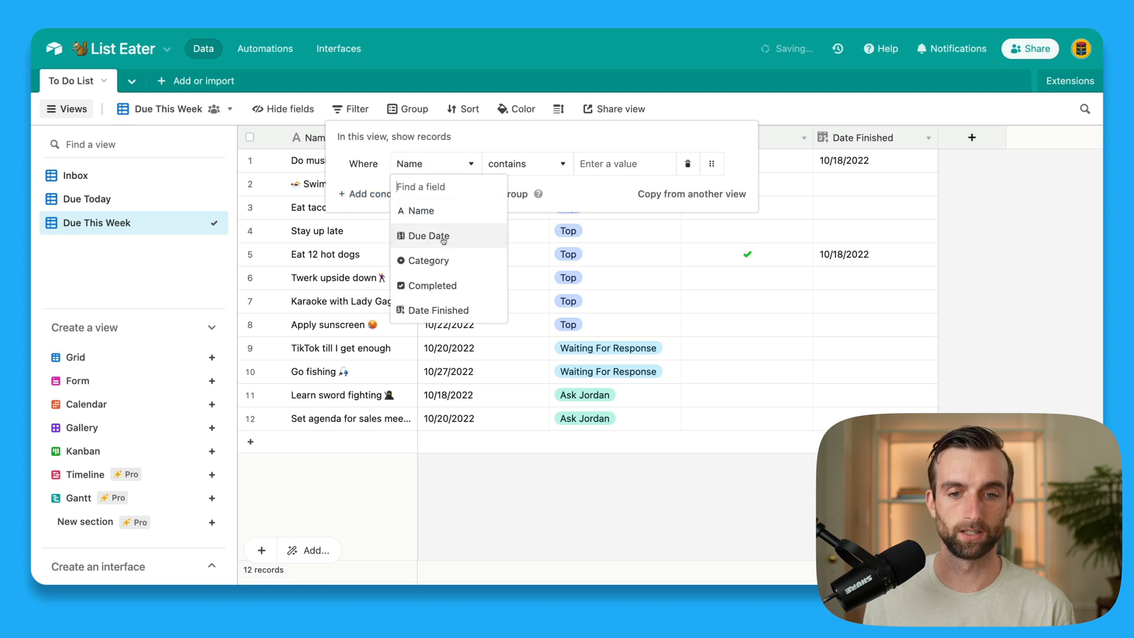
pyautogui.click(429, 237)
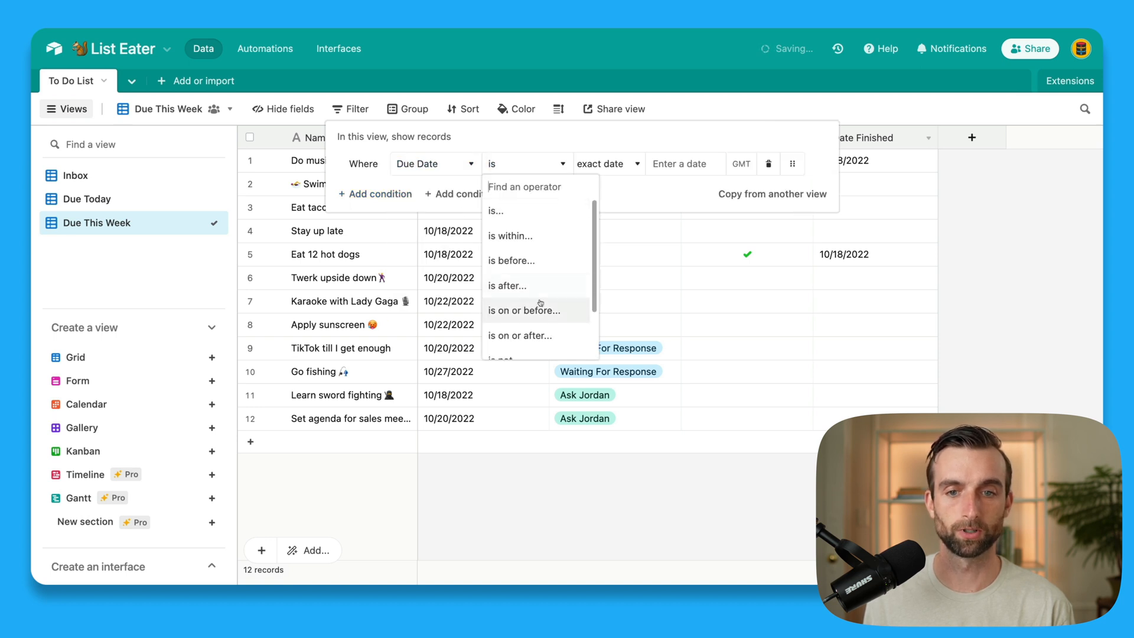
pyautogui.click(523, 311)
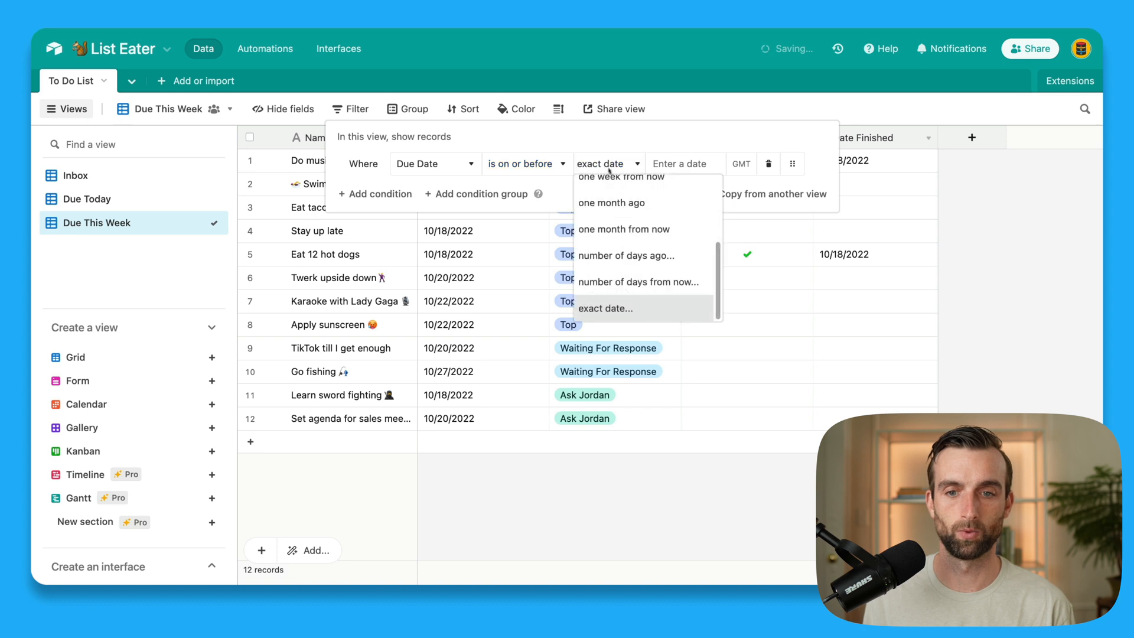
pyautogui.click(624, 176)
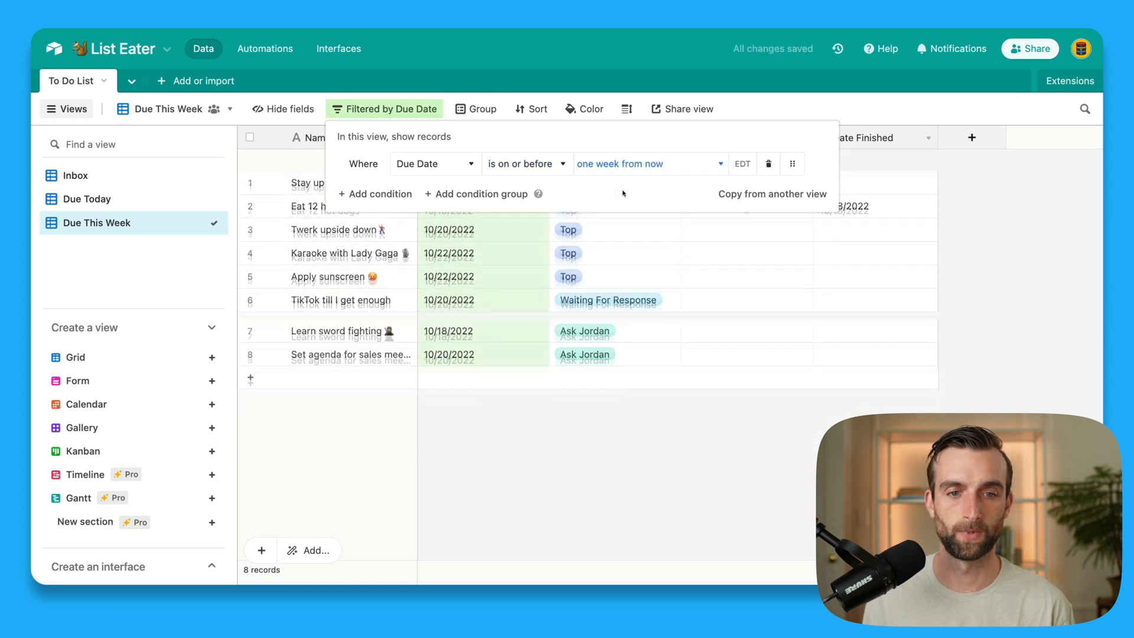
pyautogui.click(376, 193)
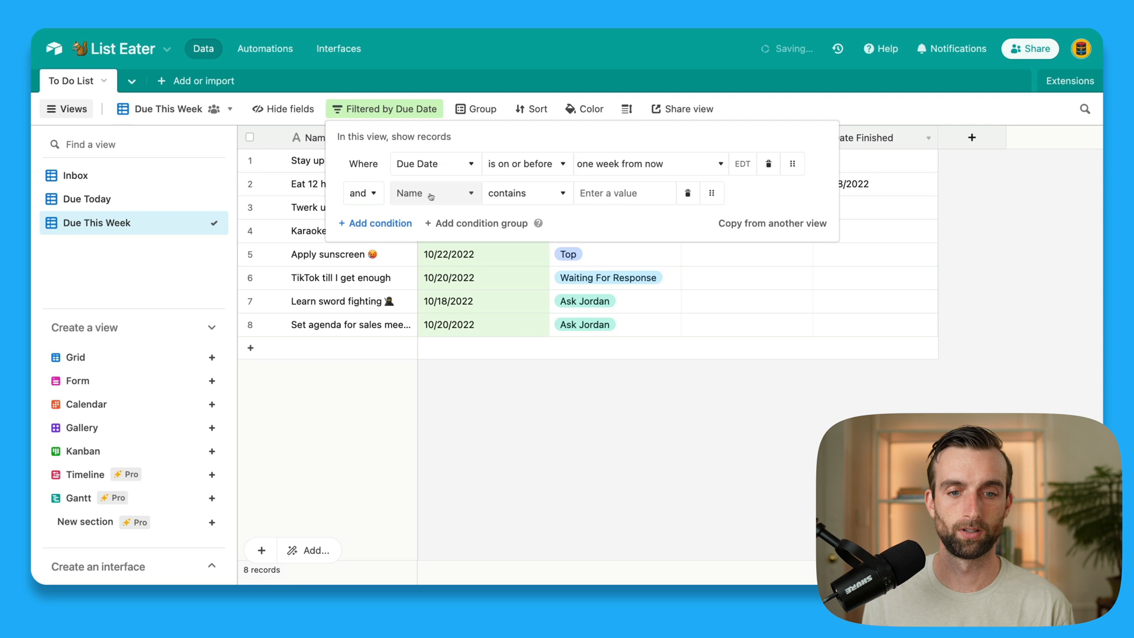
pyautogui.click(433, 193)
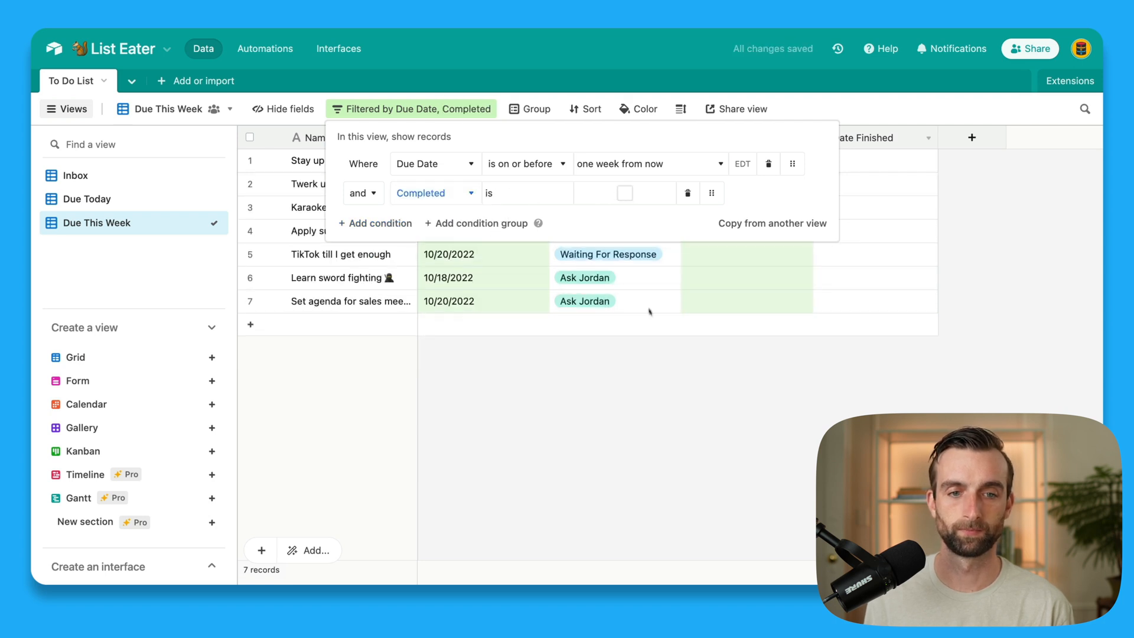
pyautogui.click(640, 365)
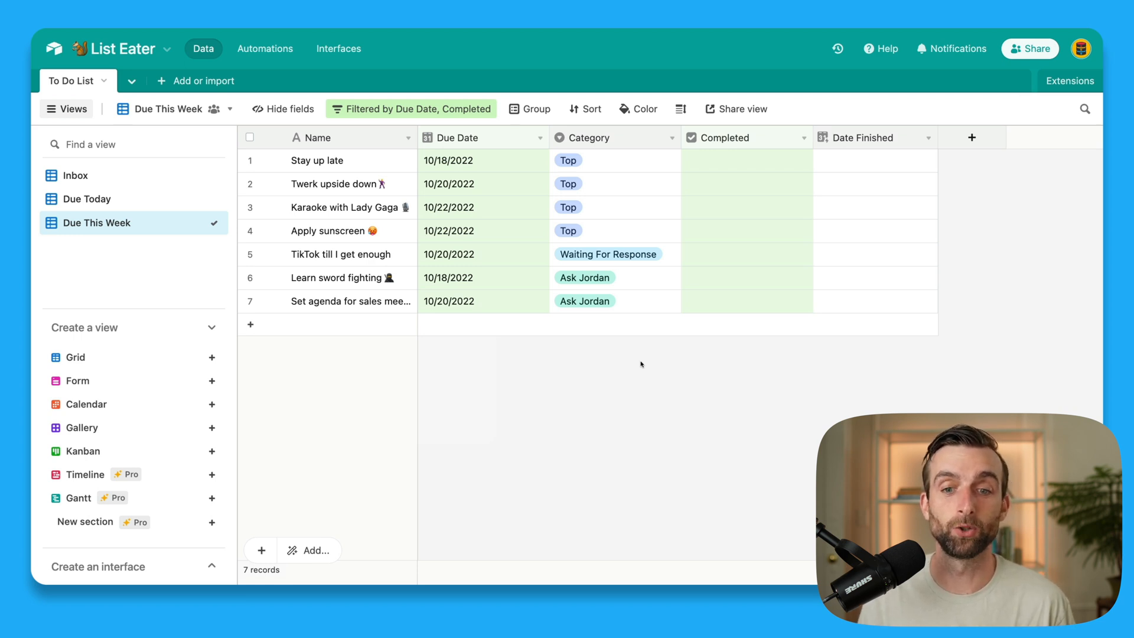
pyautogui.moveTo(631, 341)
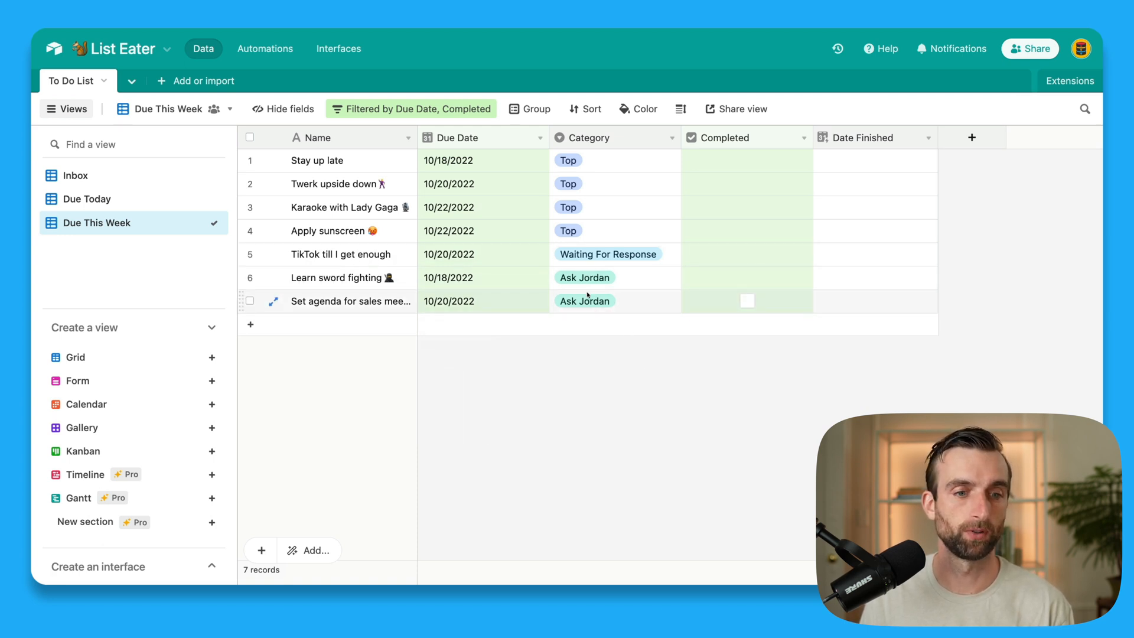
# Step: Create a new grid view named Ask Jordan
pyautogui.click(211, 357)
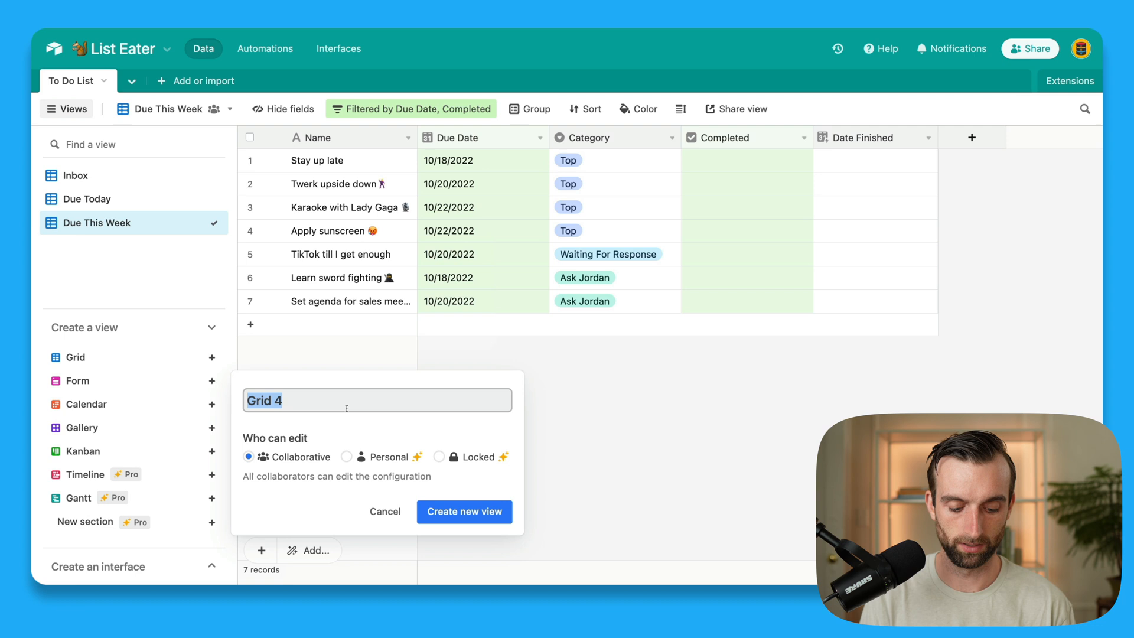
pyautogui.write('Ask Jorda')
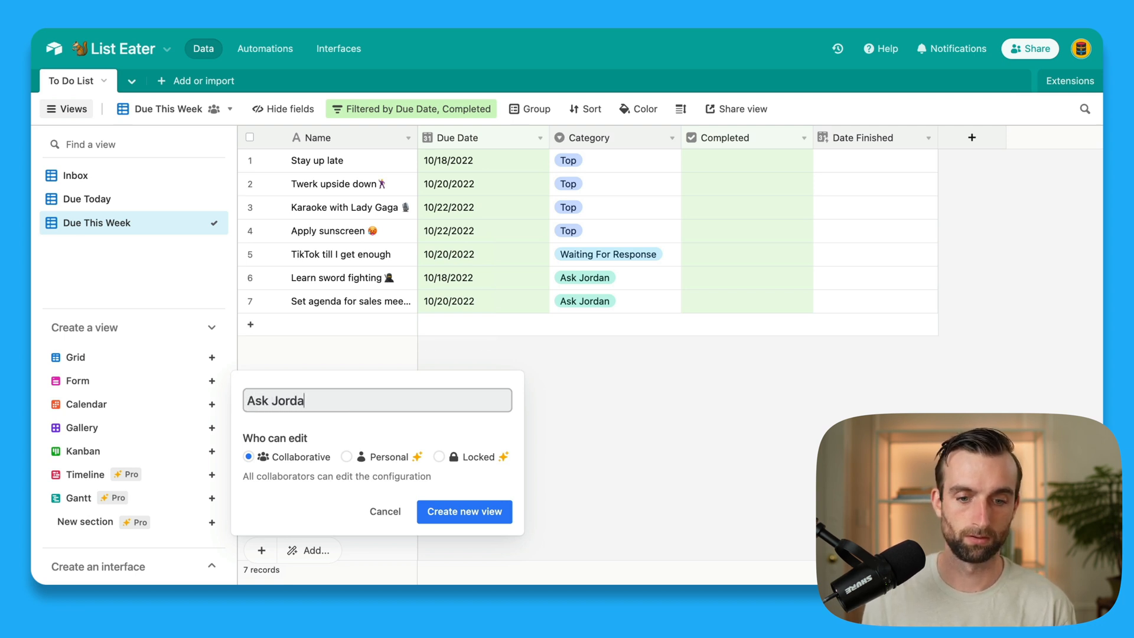
pyautogui.click(463, 512)
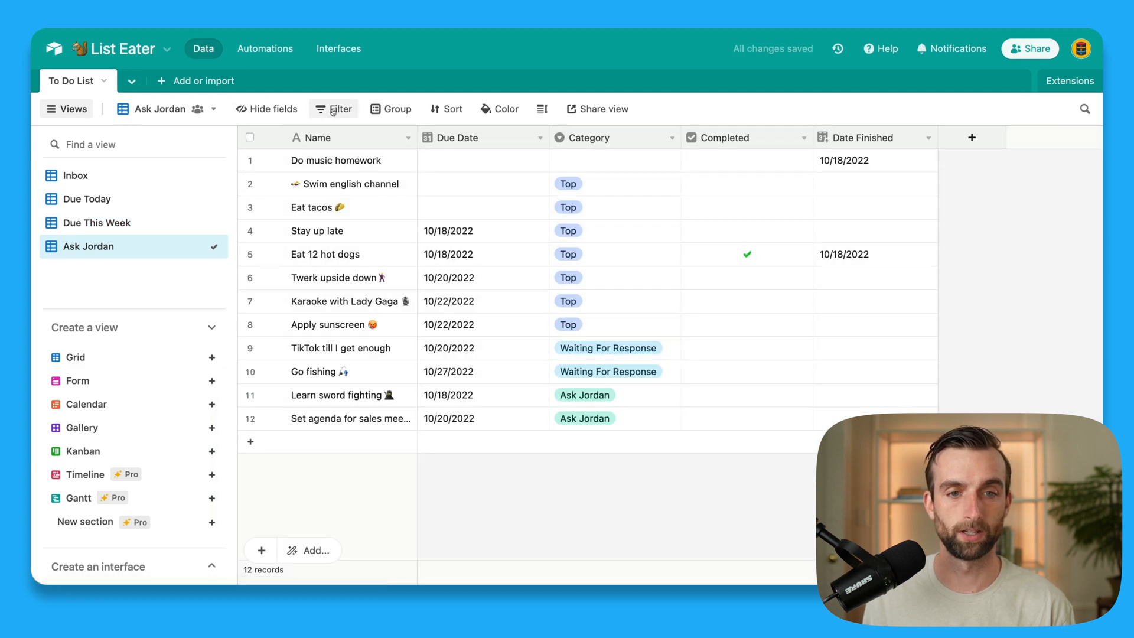
# Step: Filter it to Category is Ask Jordan and Completed unchecked, leaving two tasks
pyautogui.click(333, 109)
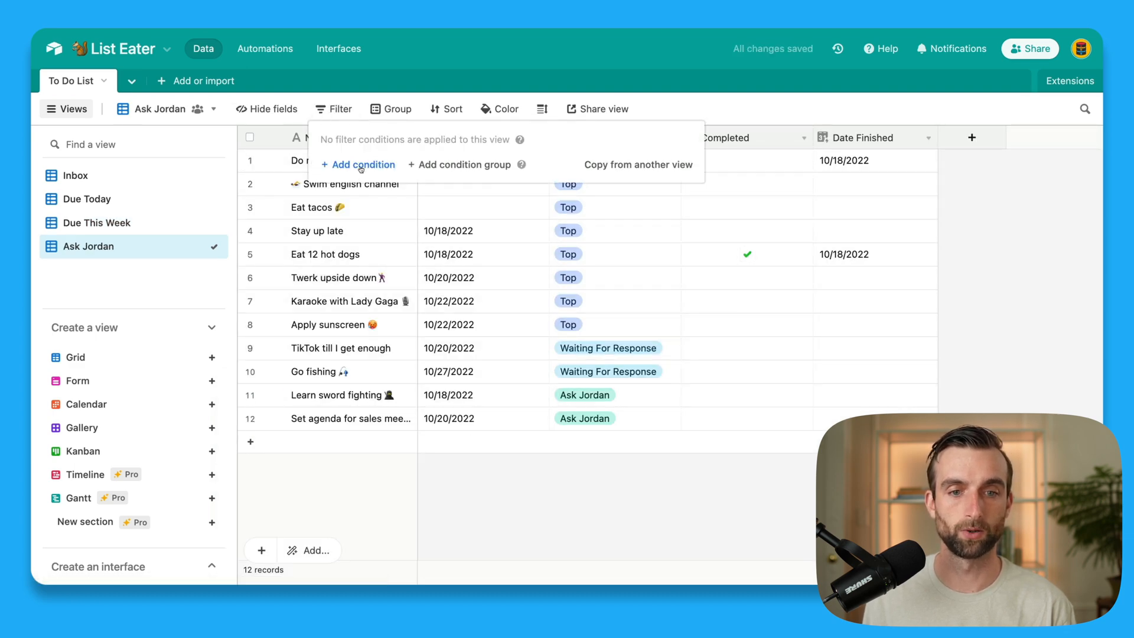
pyautogui.click(358, 165)
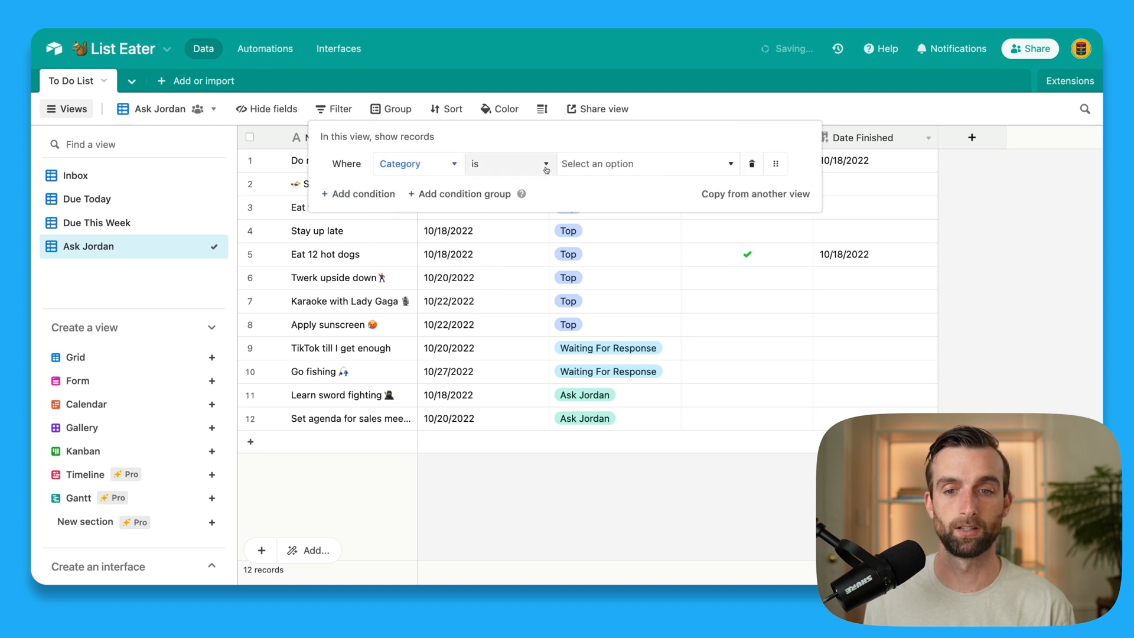
pyautogui.click(646, 163)
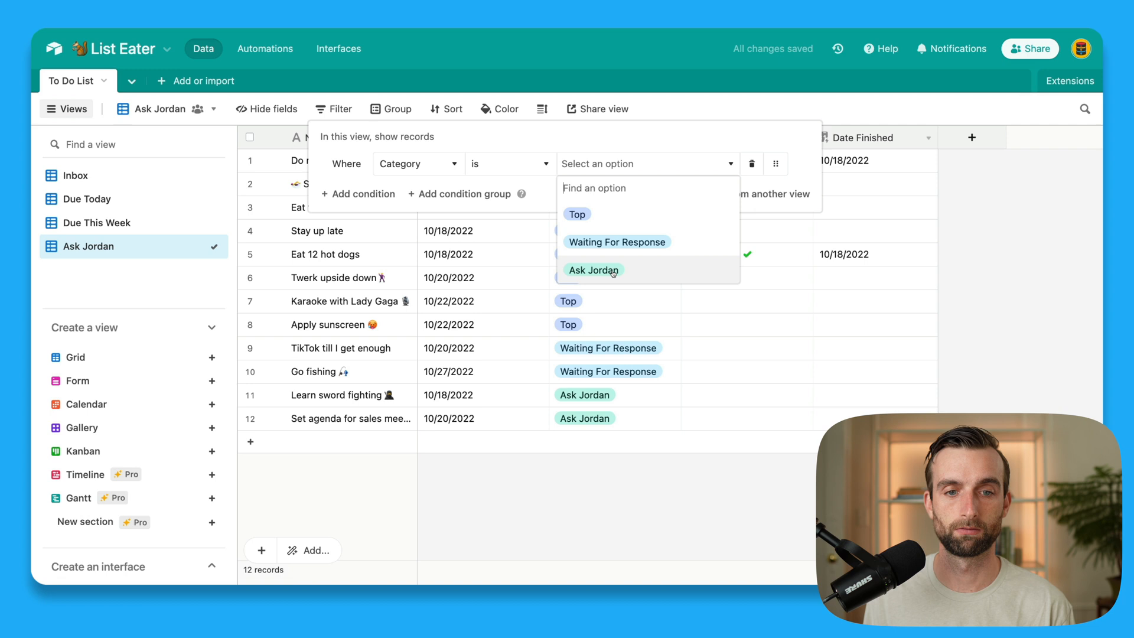
pyautogui.click(593, 269)
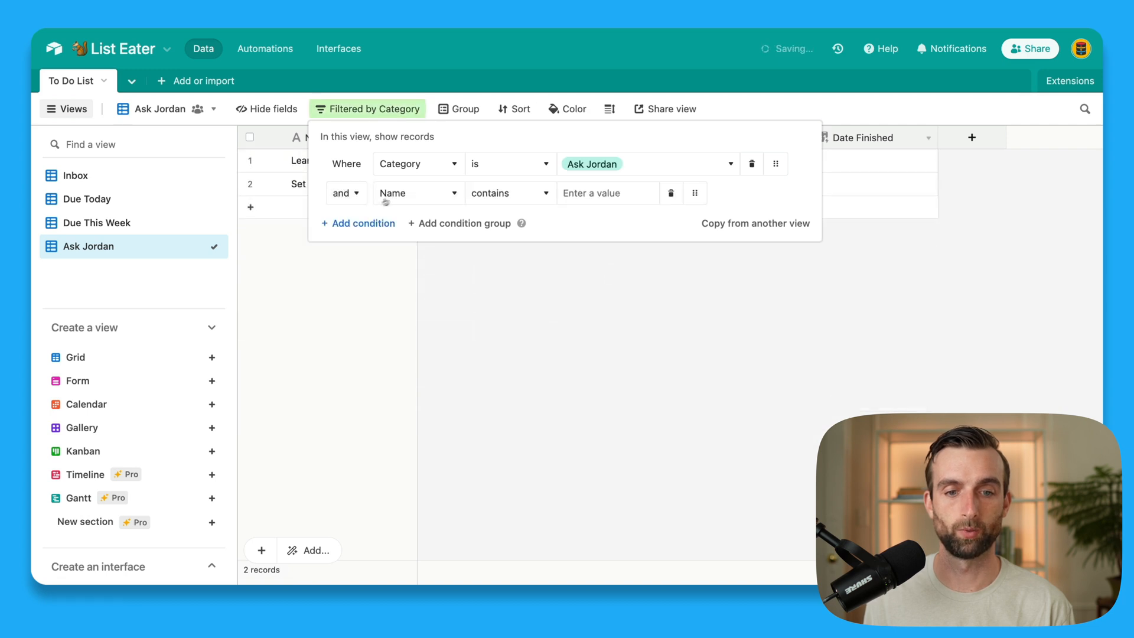
pyautogui.click(419, 192)
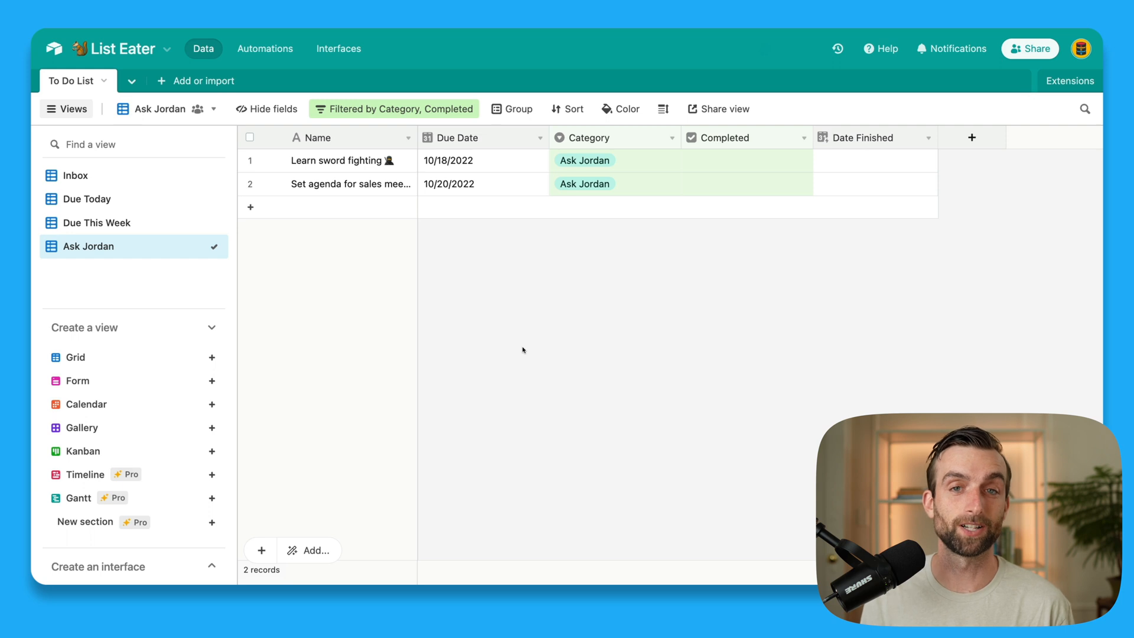
pyautogui.moveTo(520, 350)
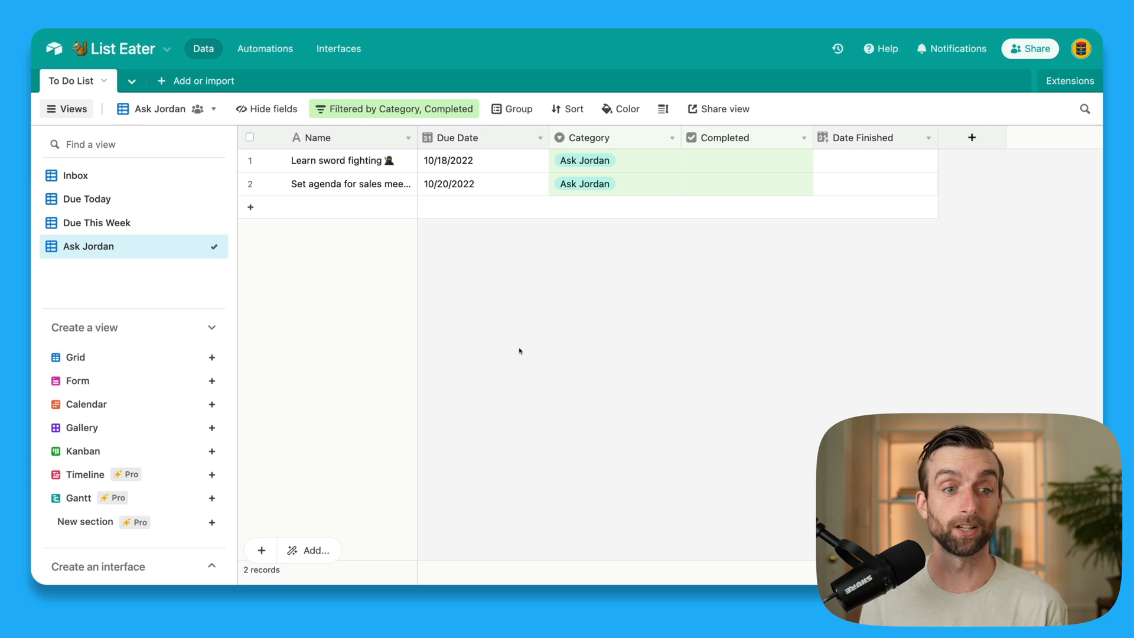
pyautogui.moveTo(86, 245)
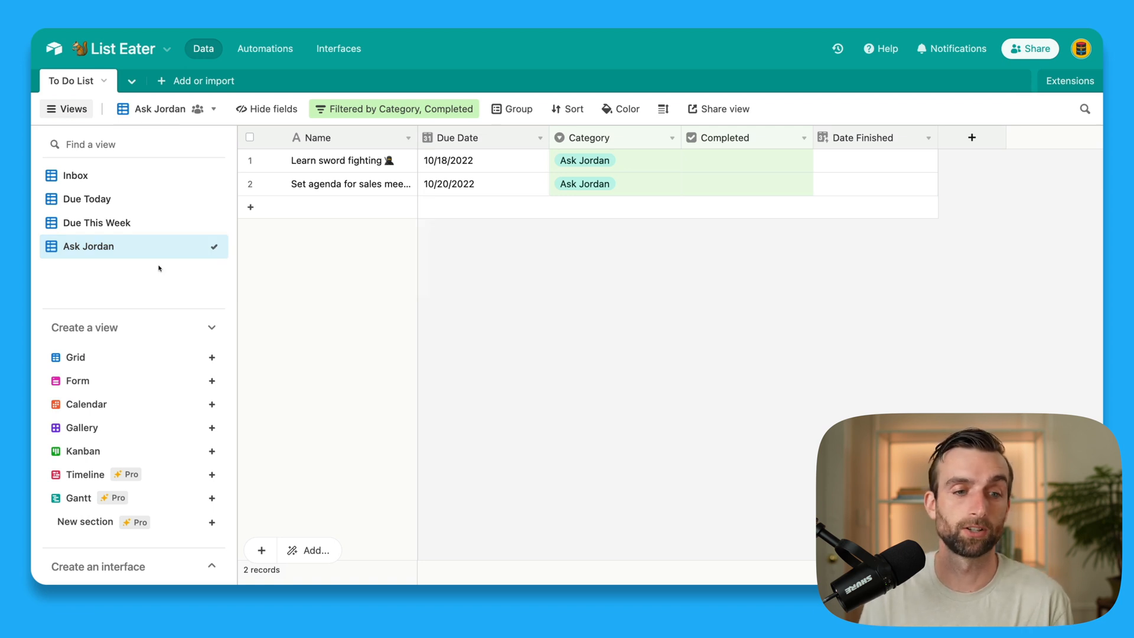
pyautogui.moveTo(120, 330)
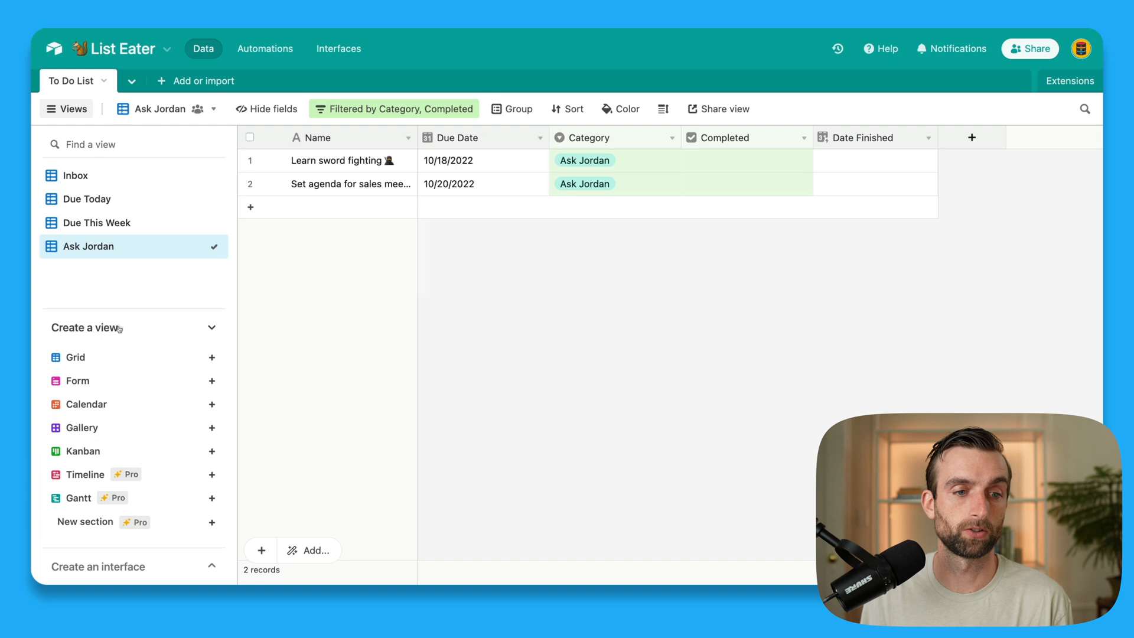
# Step: Create a Completed grid view filtered on the Completed field, showing only Eat 12 hot dogs
pyautogui.click(211, 356)
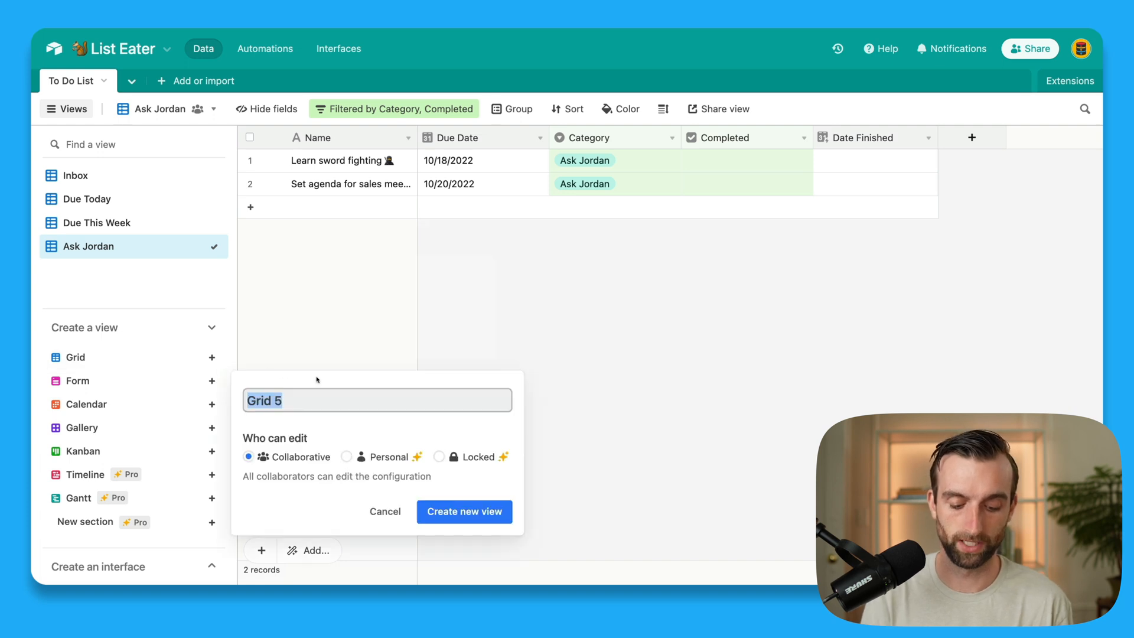
pyautogui.write('Completed')
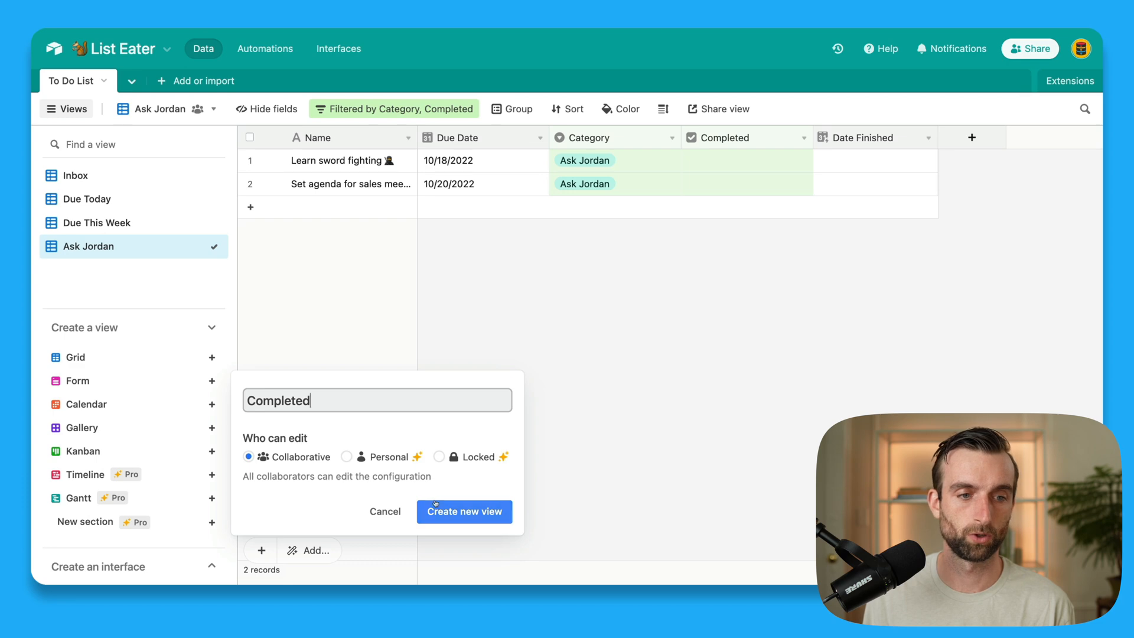
pyautogui.click(463, 511)
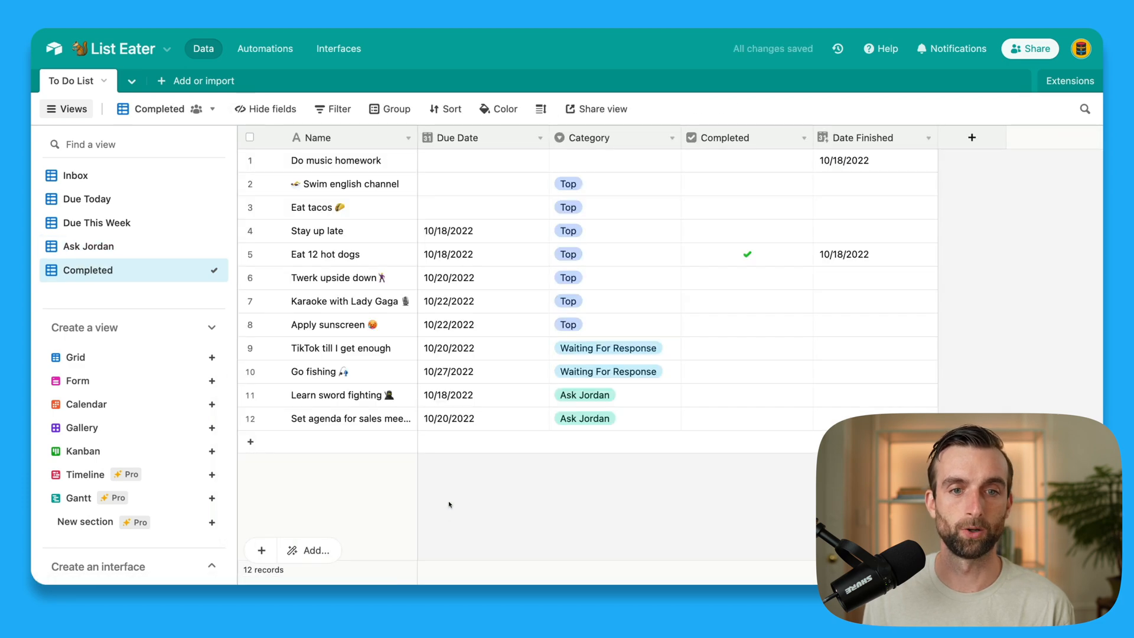
pyautogui.moveTo(330, 124)
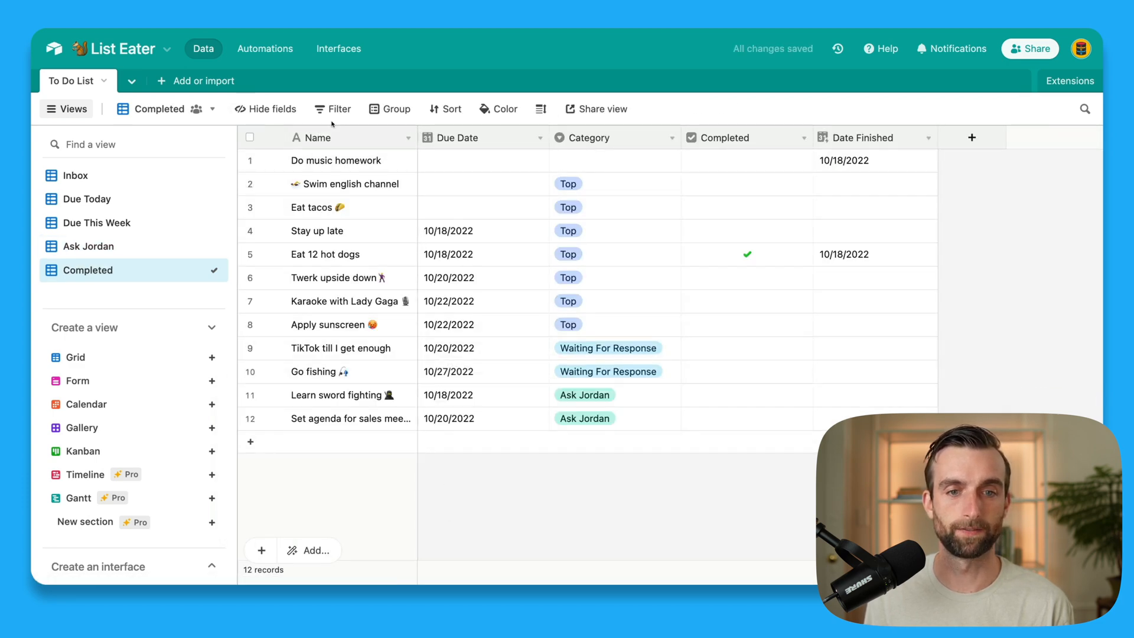
pyautogui.click(334, 108)
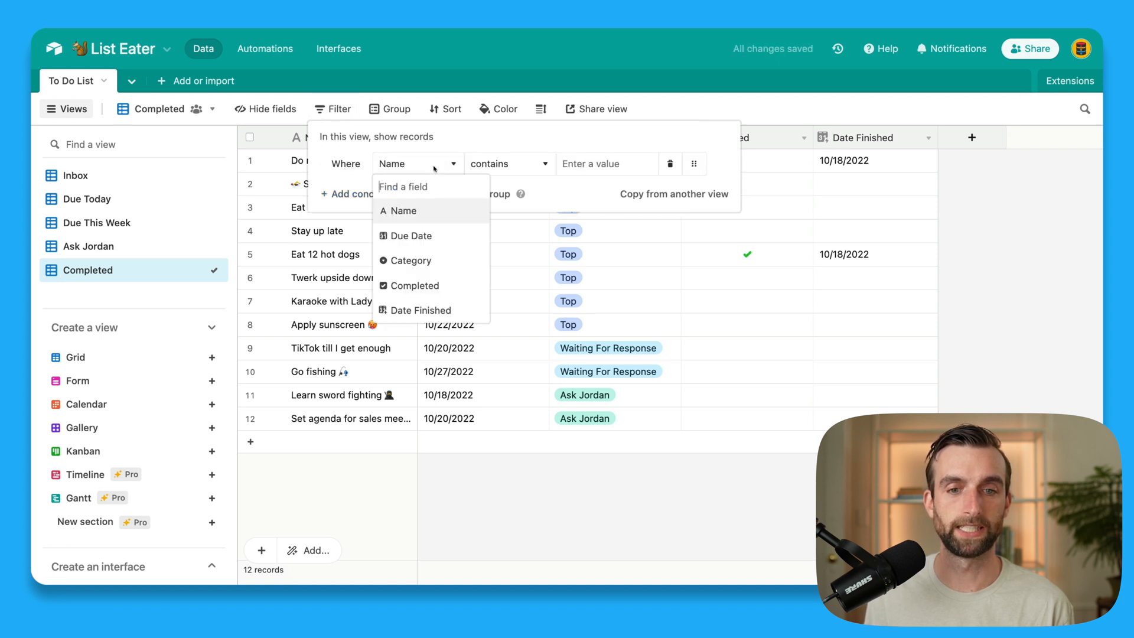
pyautogui.click(415, 285)
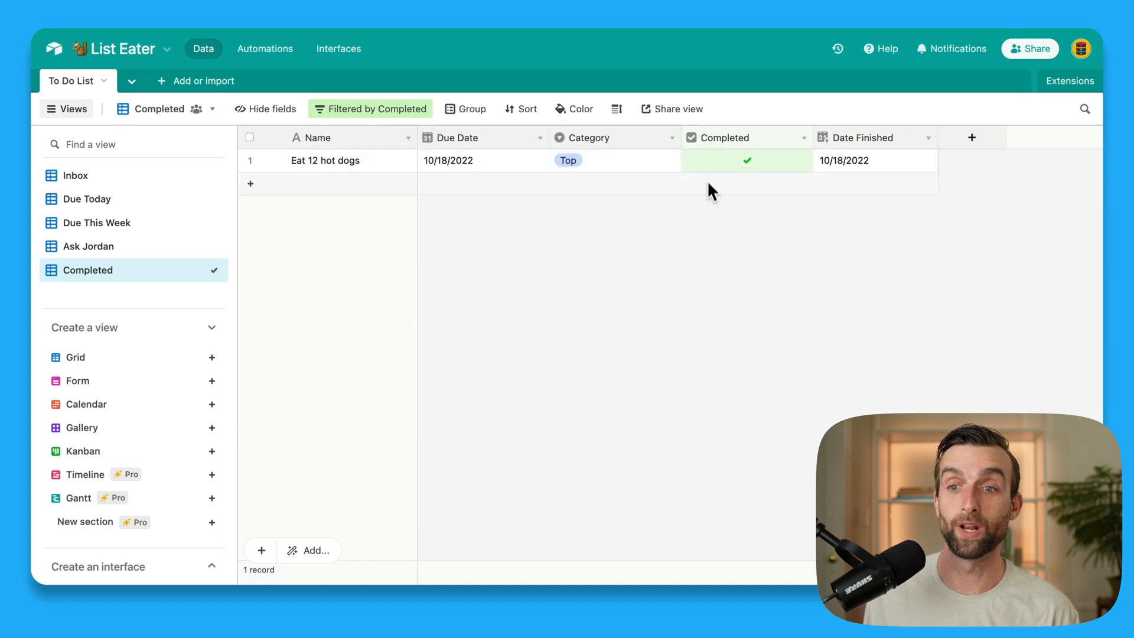
pyautogui.moveTo(865, 184)
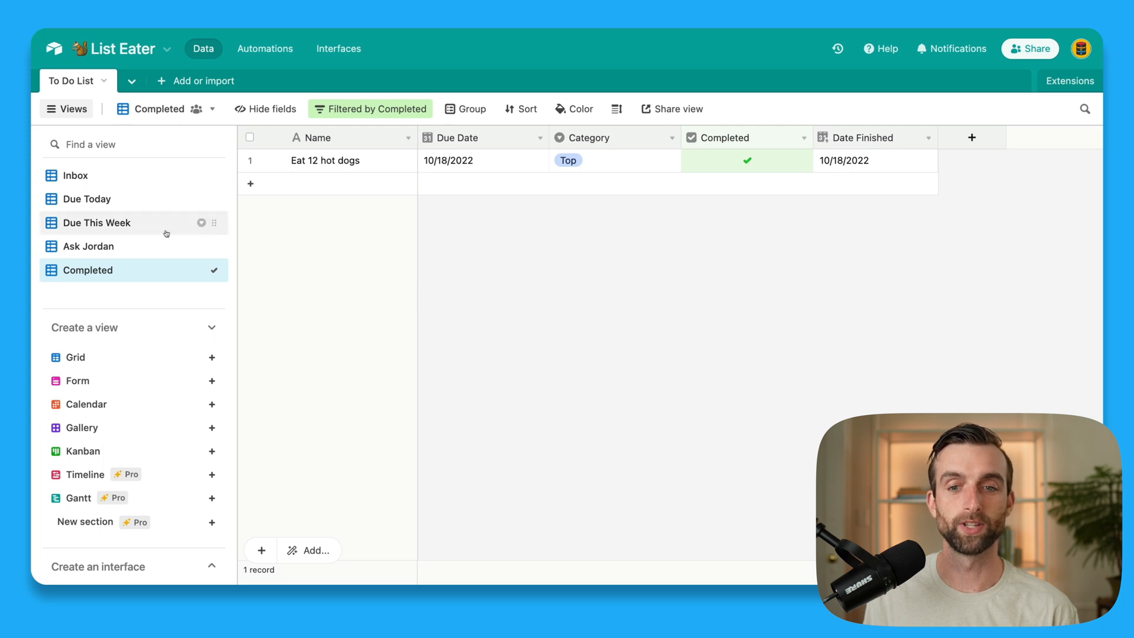
# Step: In the Due This Week view, check off Karaoke with Lady Gaga as completed
pyautogui.click(95, 224)
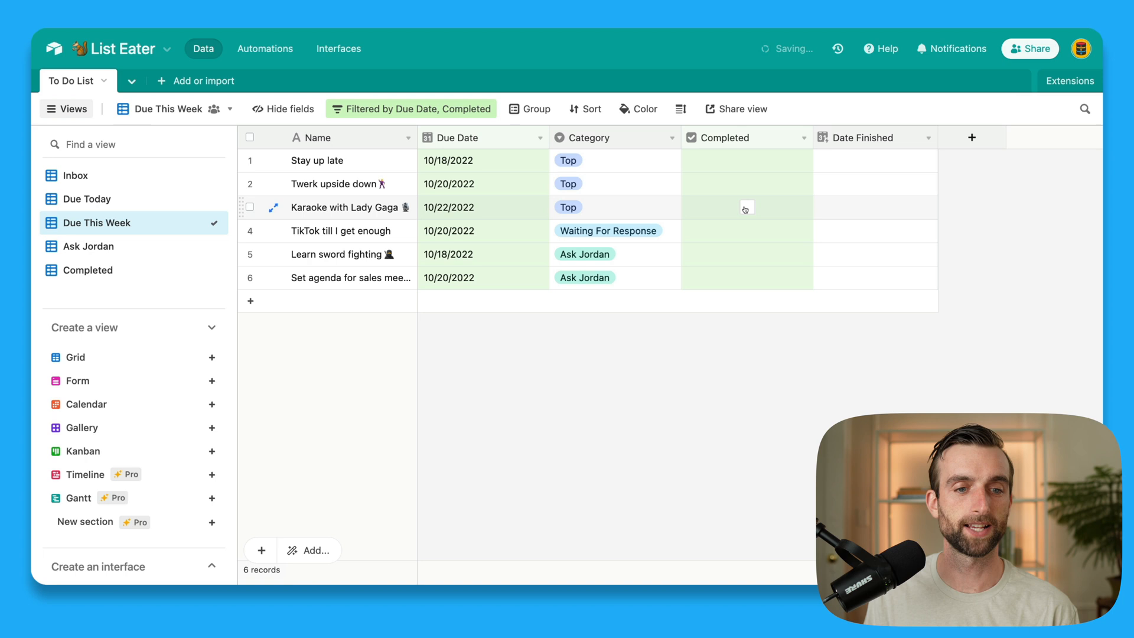
pyautogui.click(89, 270)
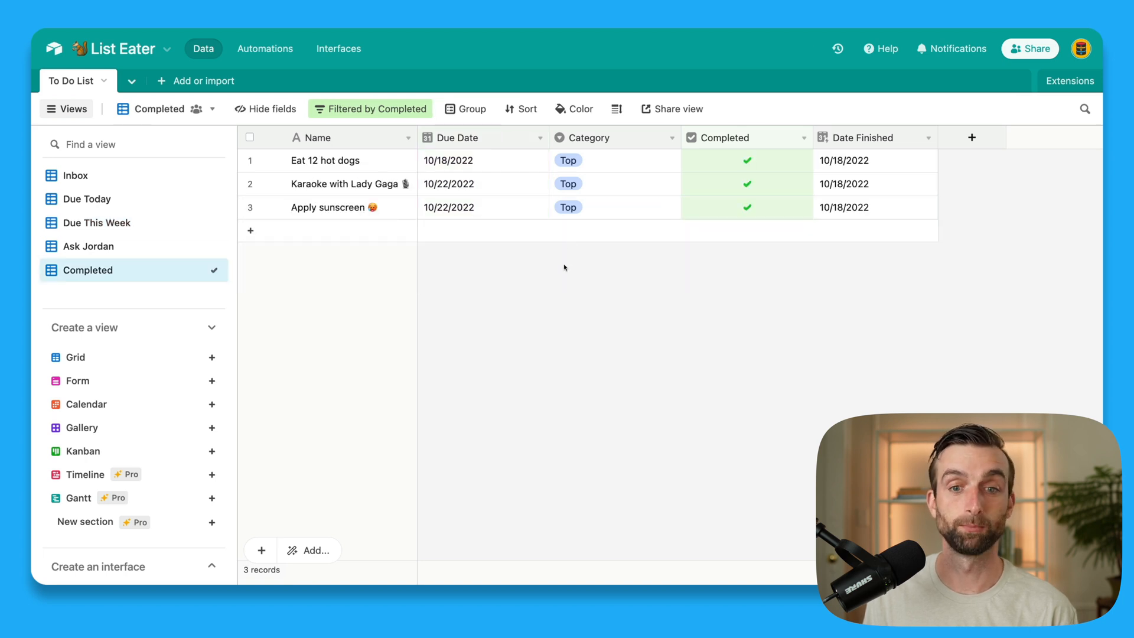
pyautogui.moveTo(614, 283)
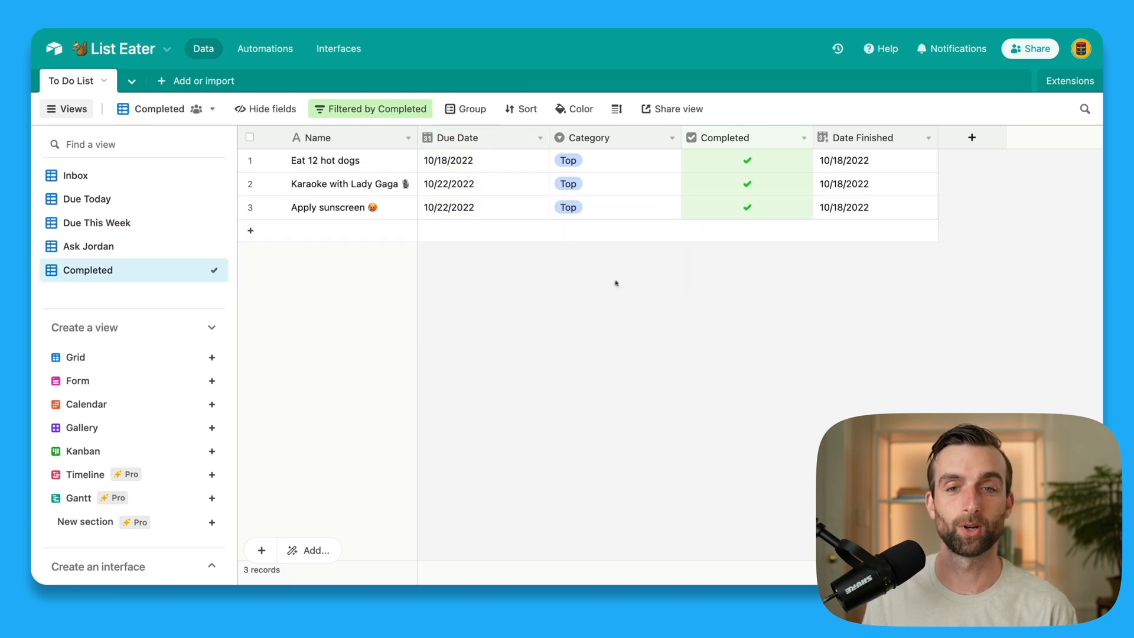
pyautogui.moveTo(497, 313)
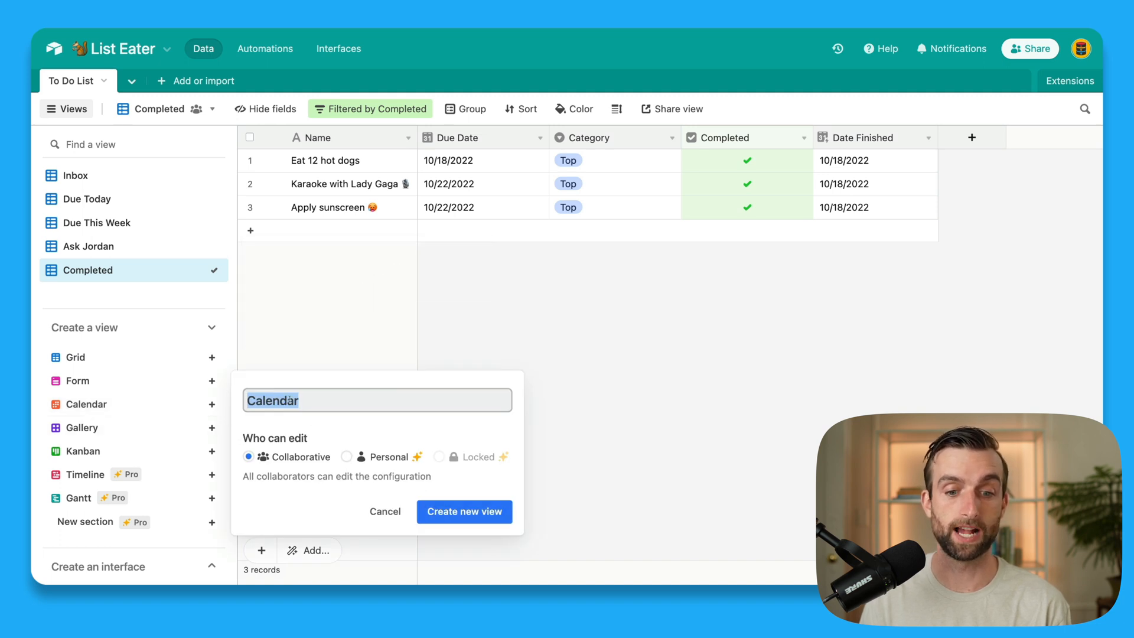
# Step: Create the Calendar view placing tasks by Due Date and review the tasks due October 18
pyautogui.click(464, 512)
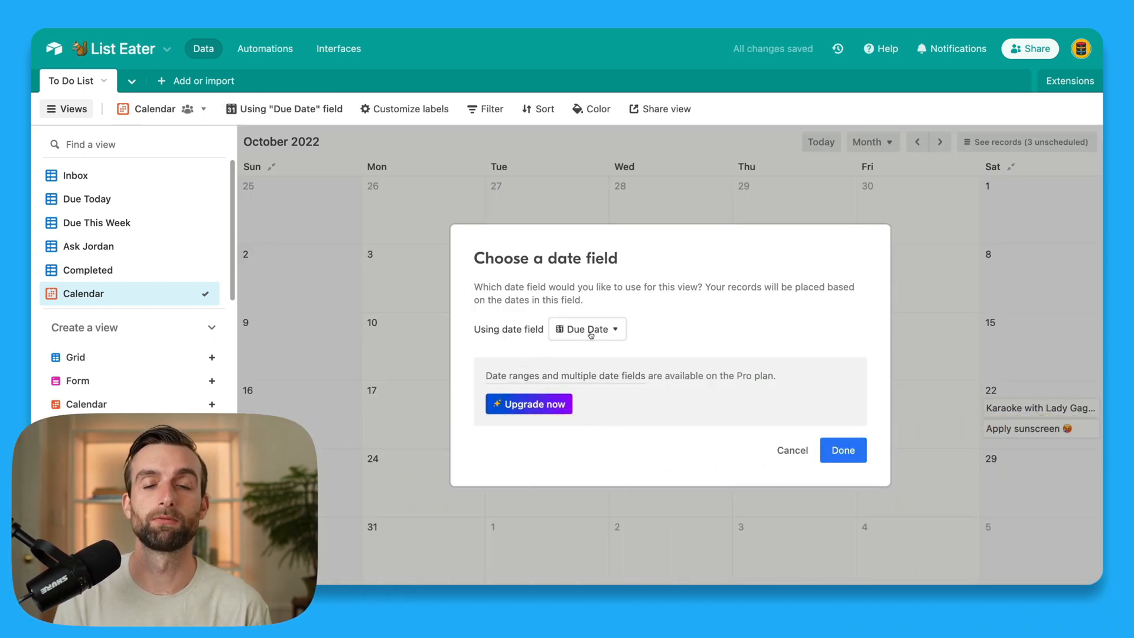
pyautogui.moveTo(587, 329)
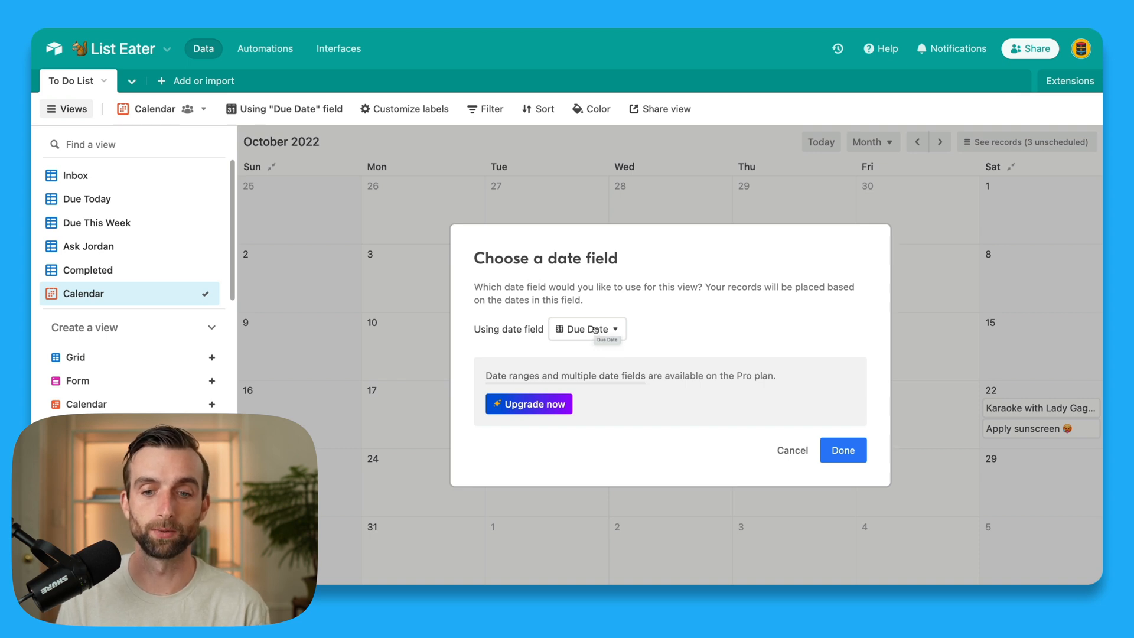
pyautogui.moveTo(649, 337)
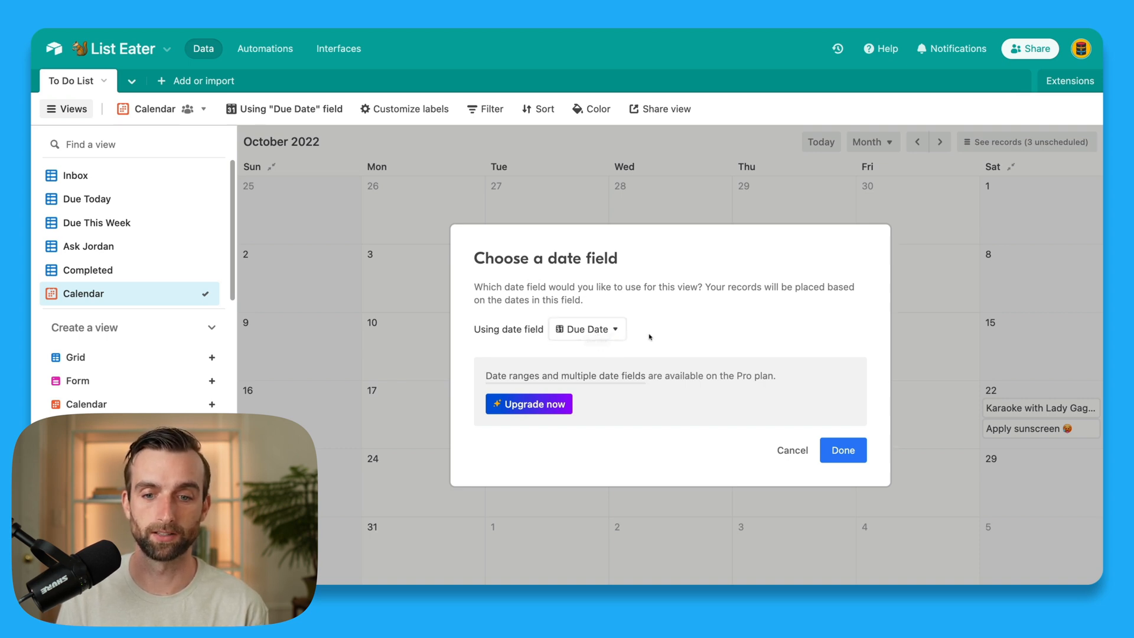
pyautogui.click(586, 329)
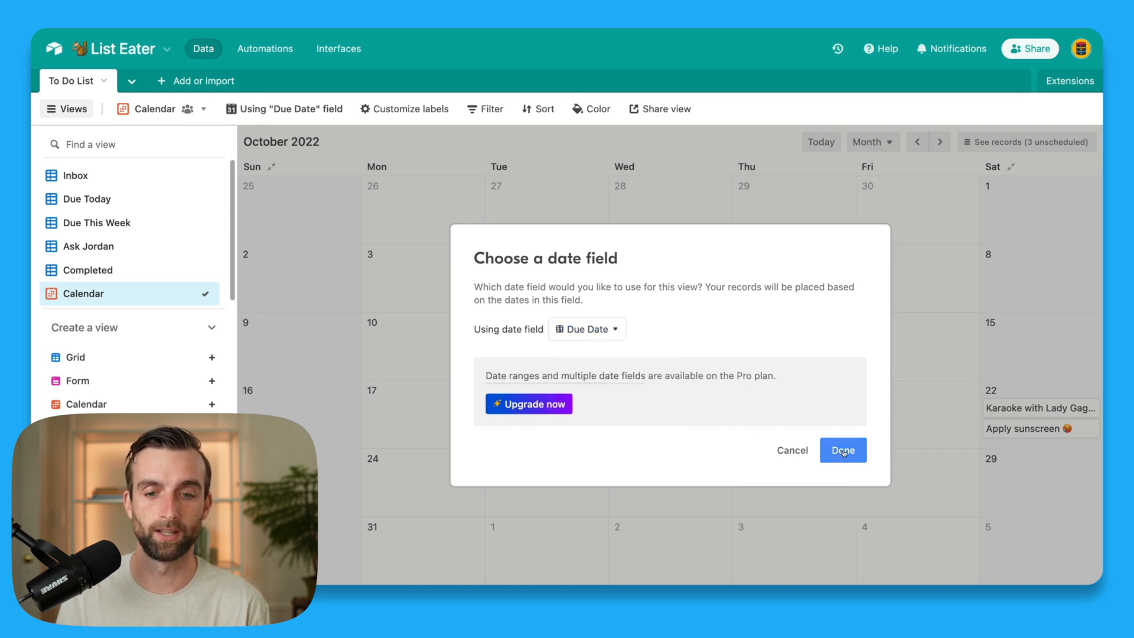
pyautogui.click(842, 450)
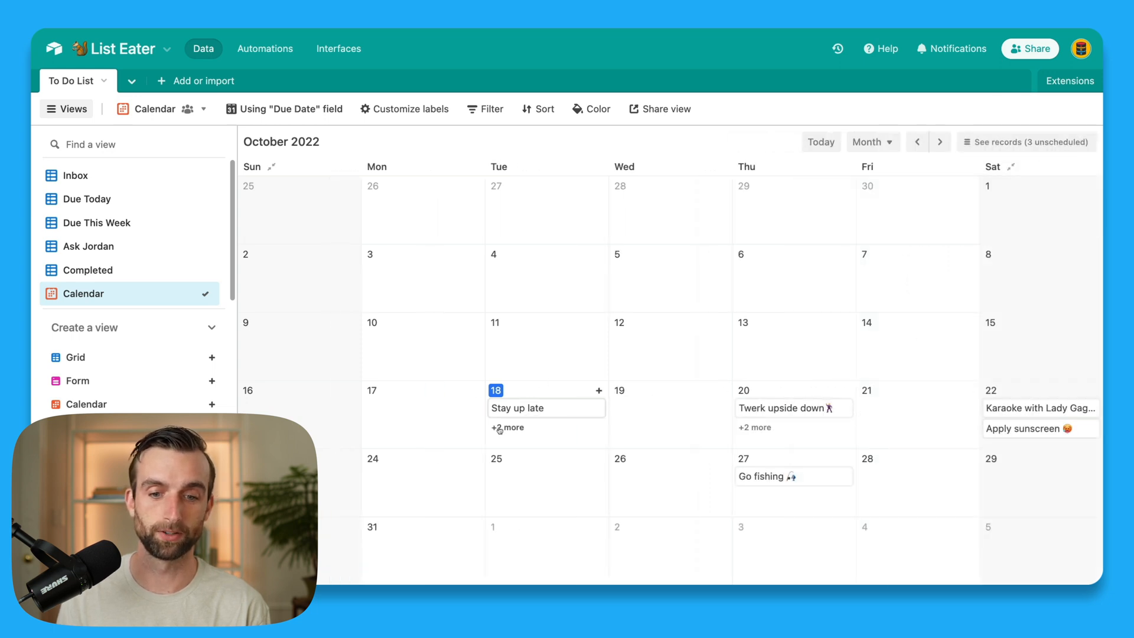
pyautogui.click(508, 427)
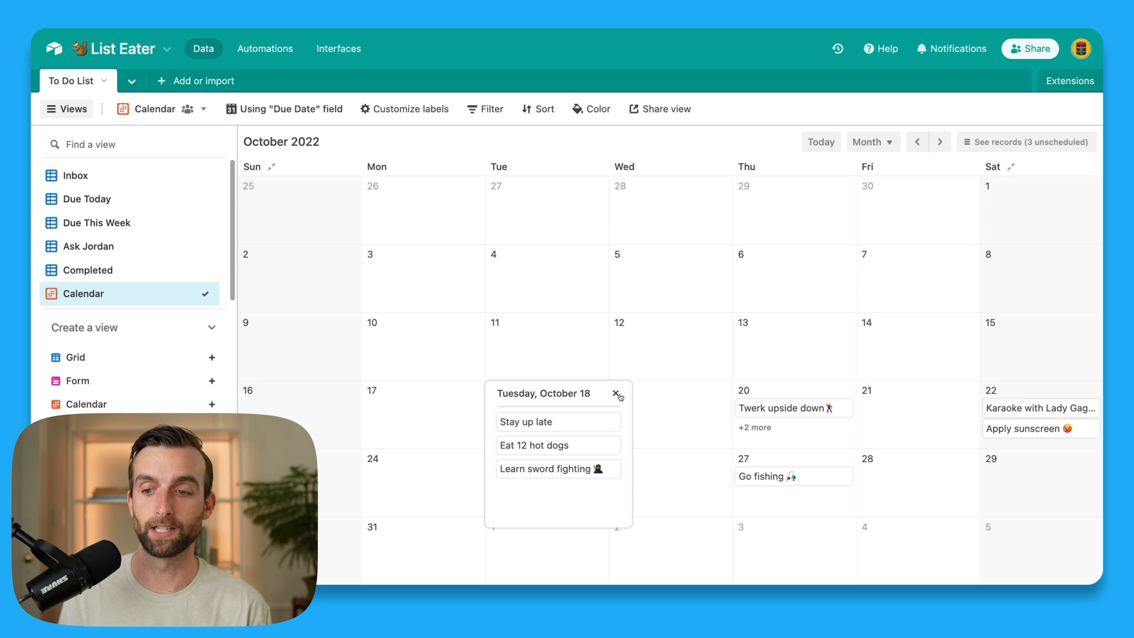
pyautogui.click(618, 395)
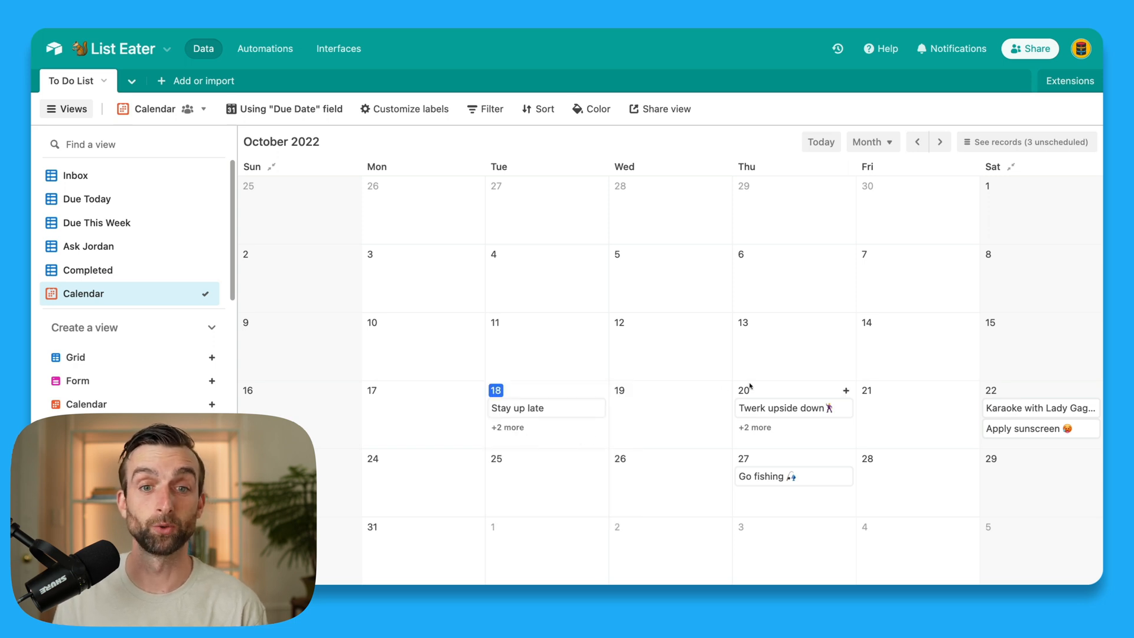
# Step: Start a filter on the Completed field for the Calendar view
pyautogui.click(491, 109)
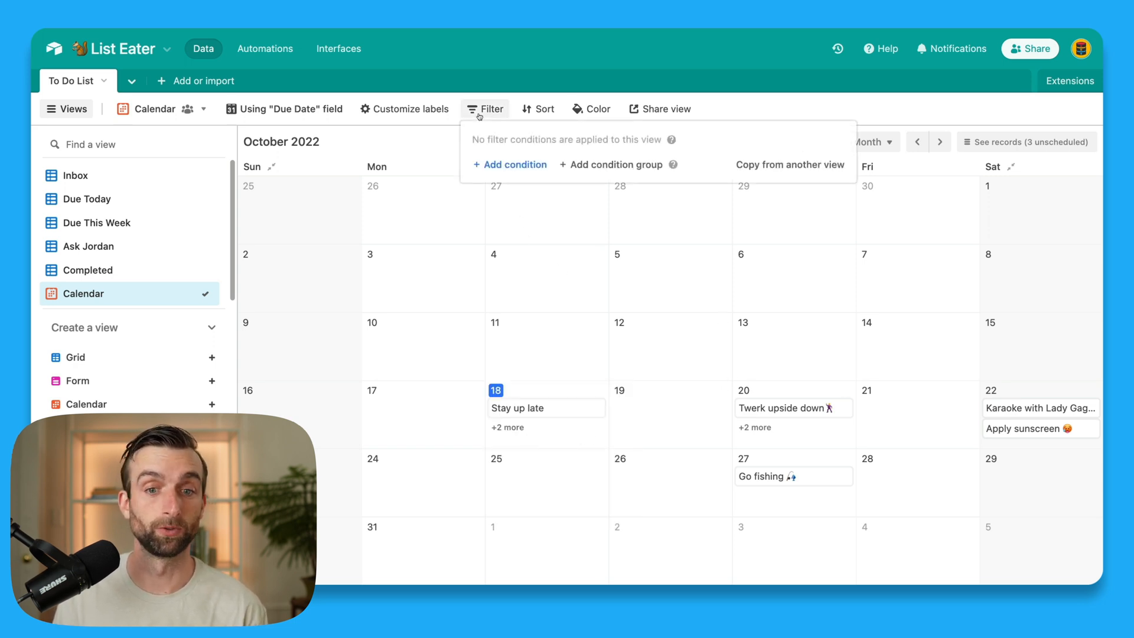
pyautogui.click(510, 164)
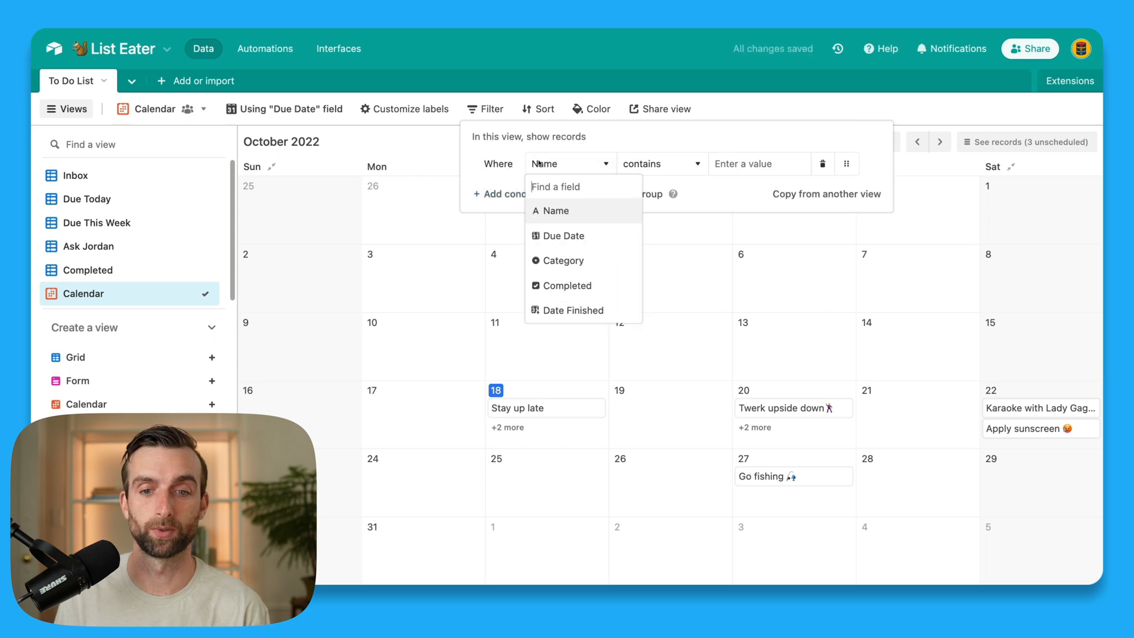
pyautogui.click(567, 285)
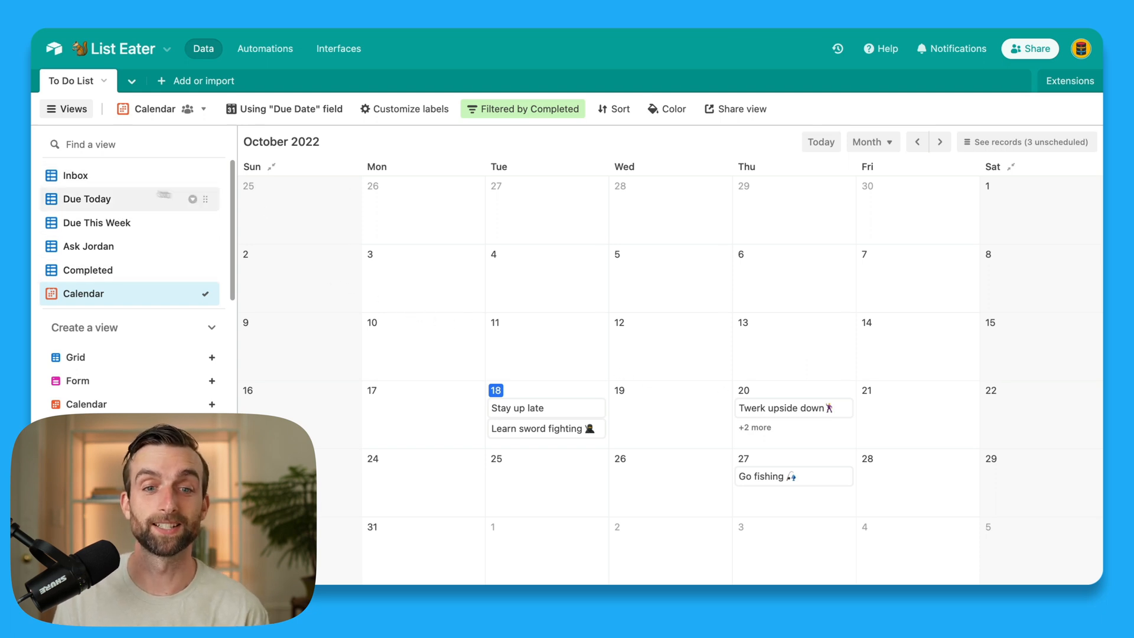
# Step: Switch back to the Inbox view of undated tasks
pyautogui.click(75, 175)
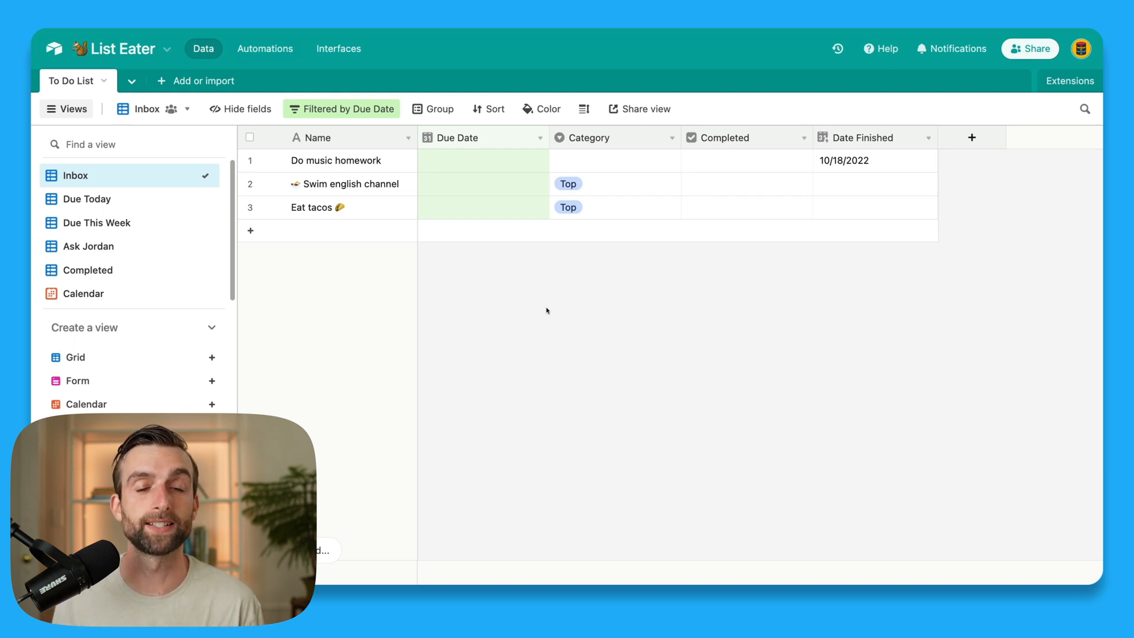
pyautogui.moveTo(560, 305)
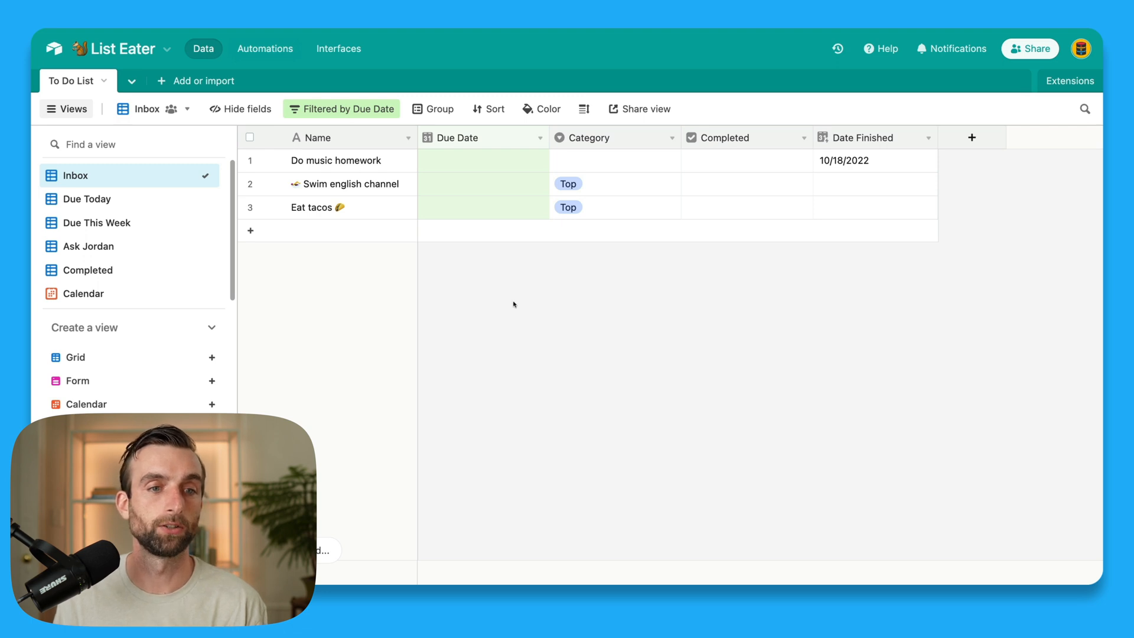
# Step: Create an empty table named Classes and remove its Assignee and Status fields
pyautogui.click(195, 80)
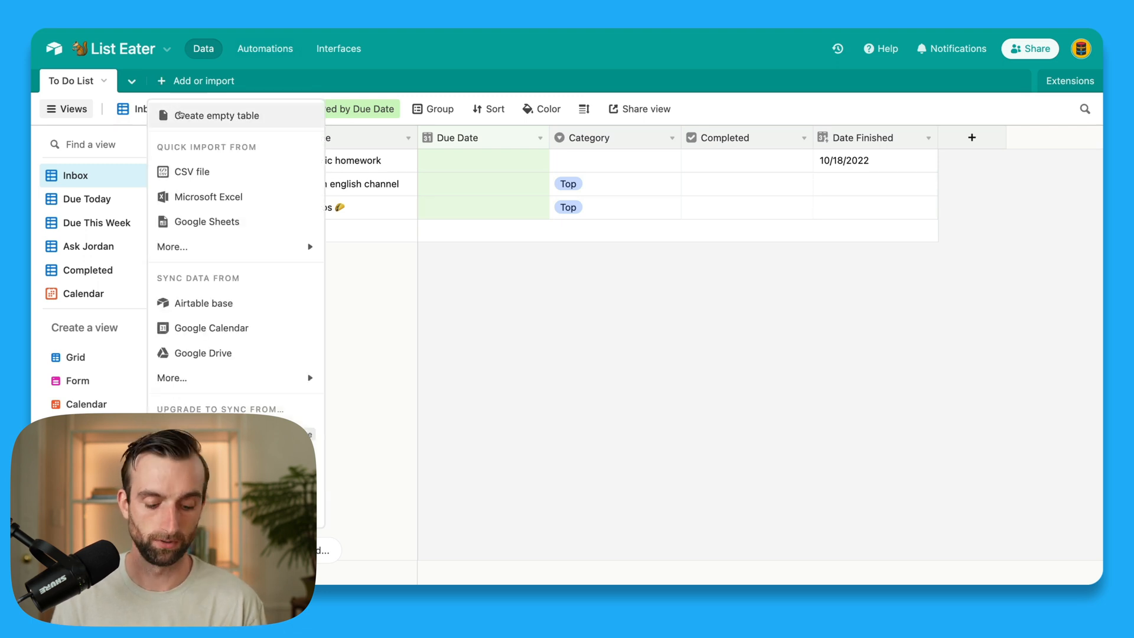
pyautogui.click(217, 116)
pyautogui.write('Classes')
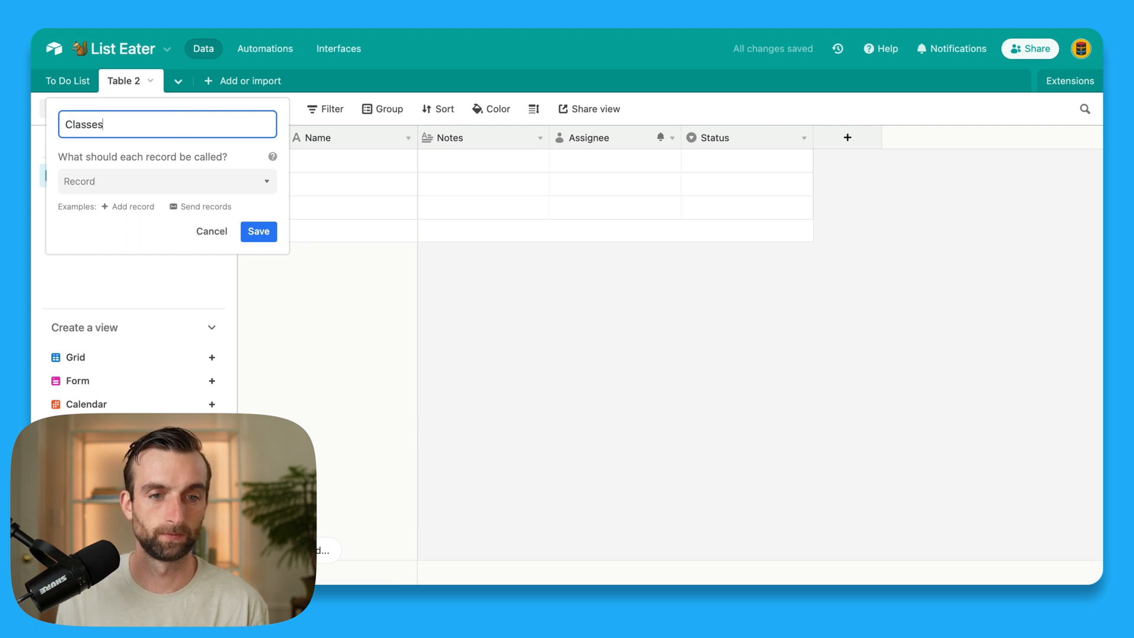
pyautogui.click(259, 232)
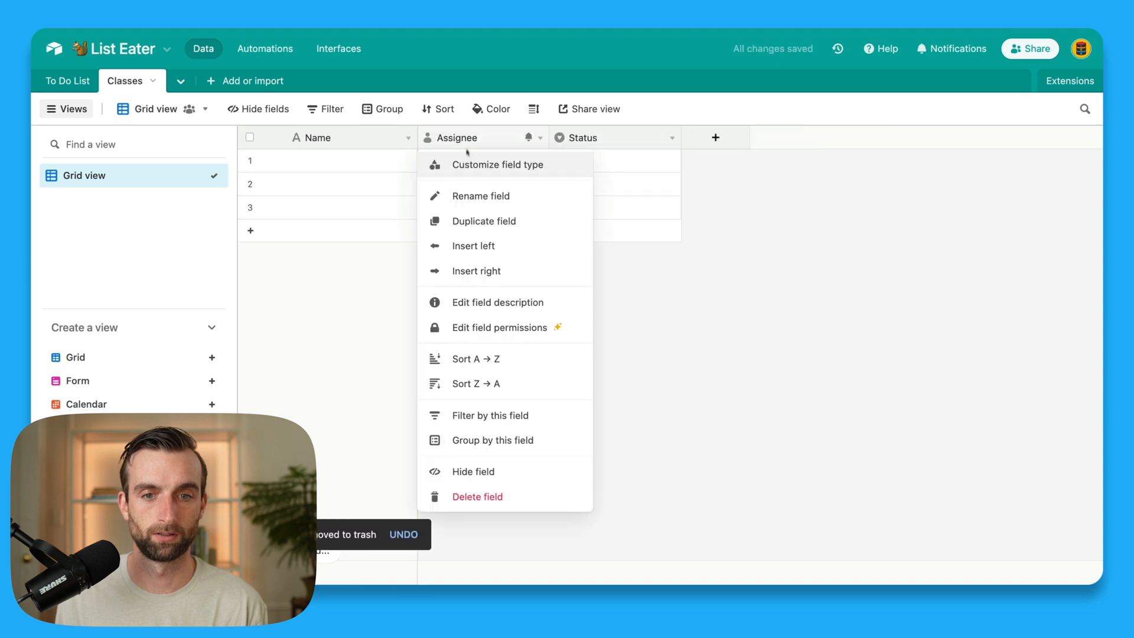
pyautogui.click(477, 496)
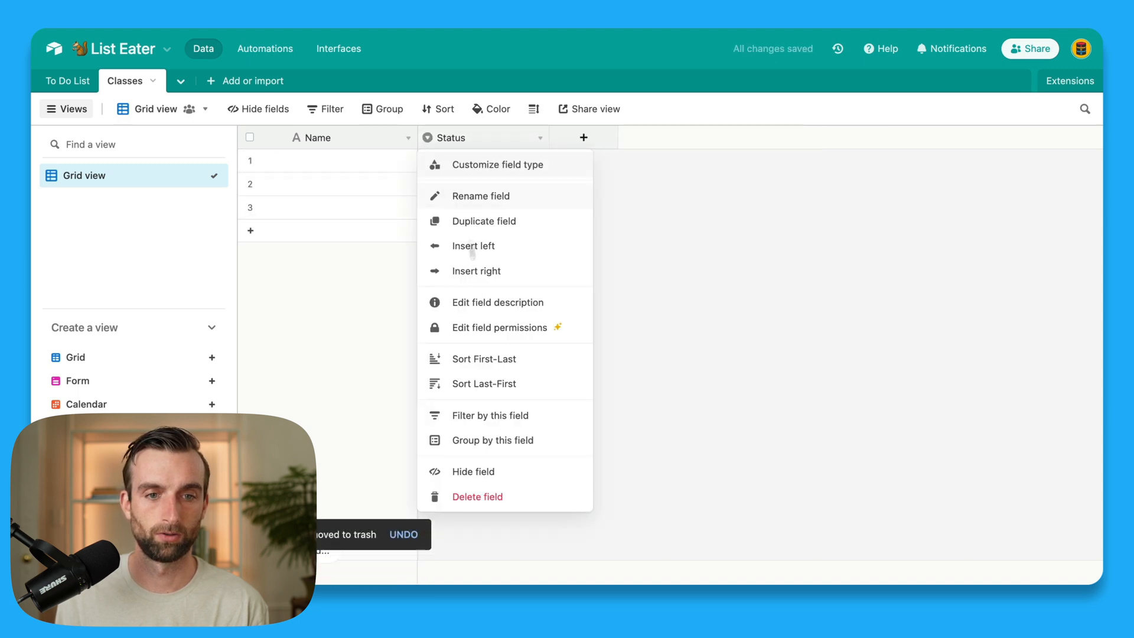
pyautogui.click(477, 496)
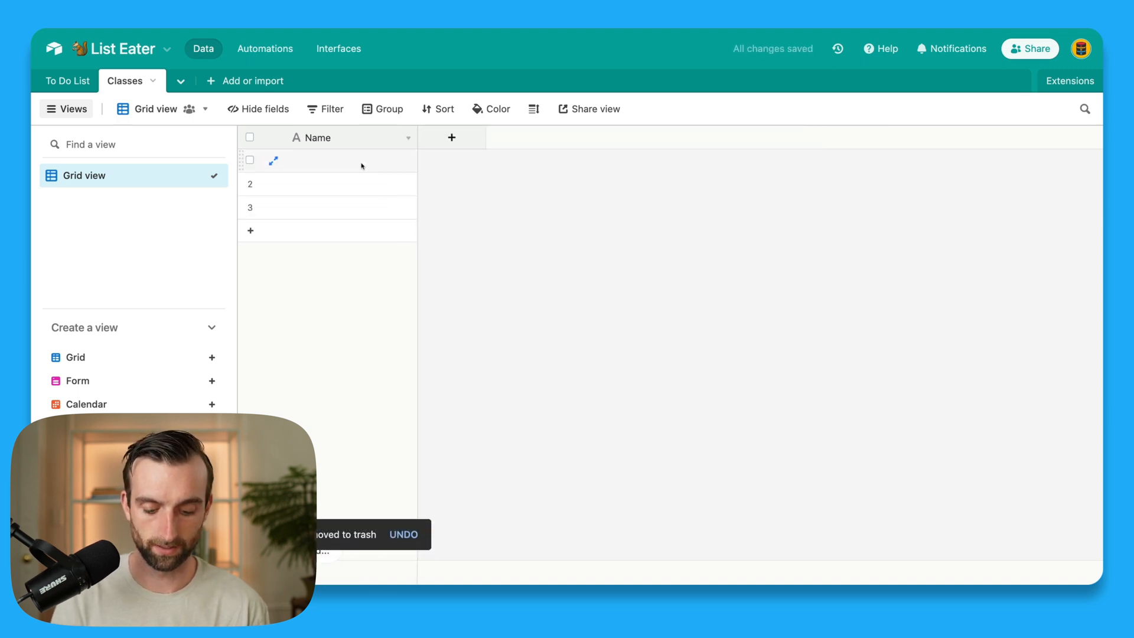
# Step: Enter the classes Music Theory, History of Music 2 and World of Music
pyautogui.write('Music Theory')
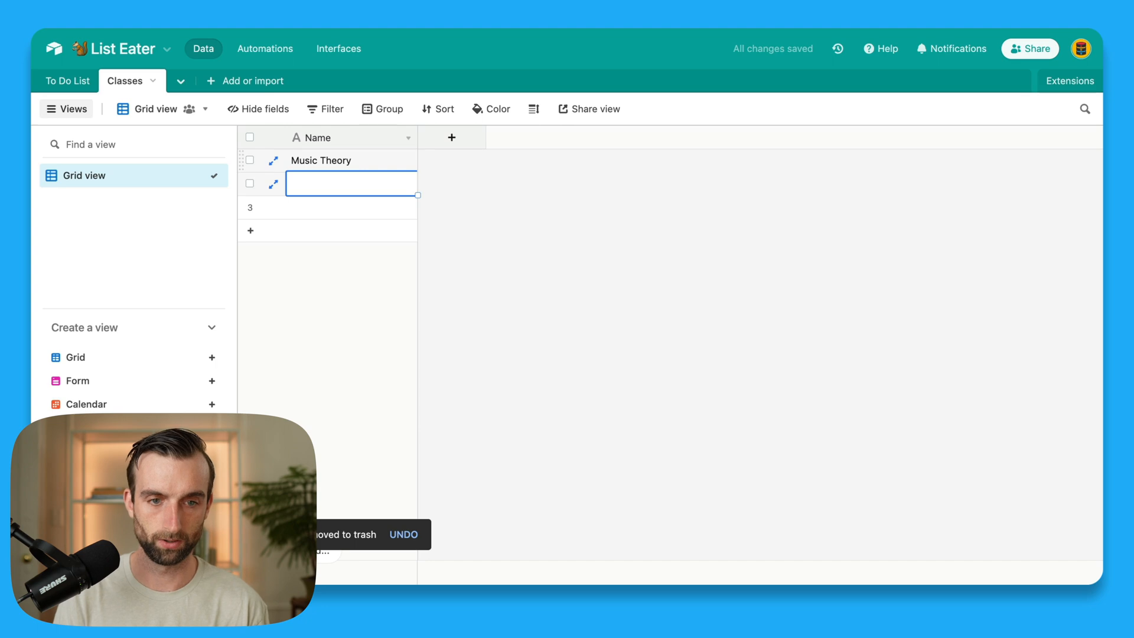
pyautogui.write('History')
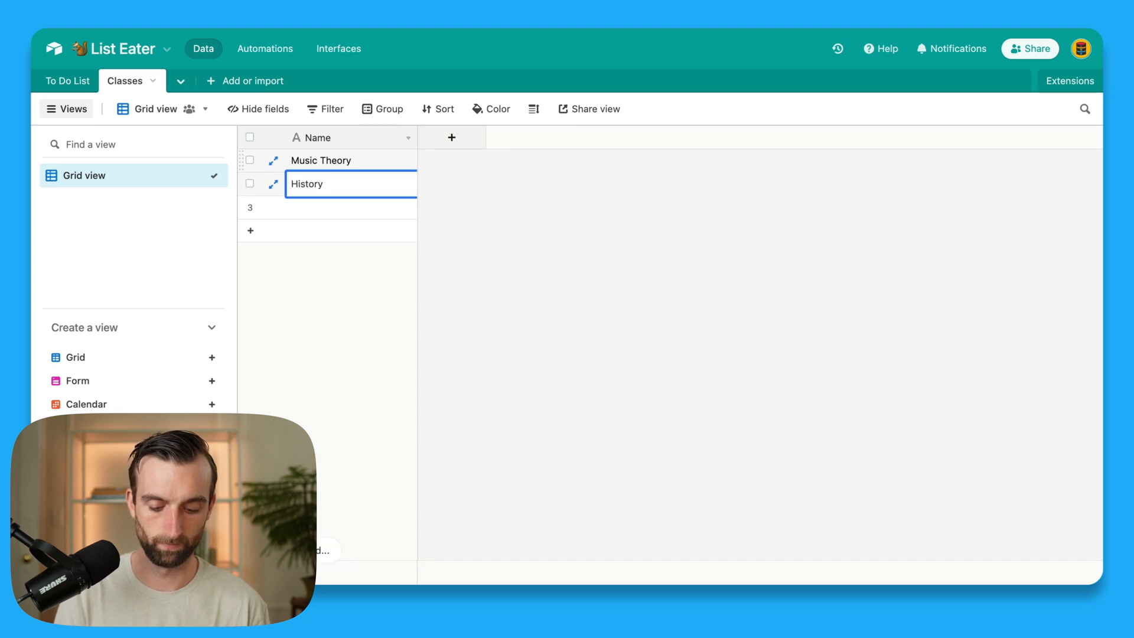
pyautogui.write('of Music 2')
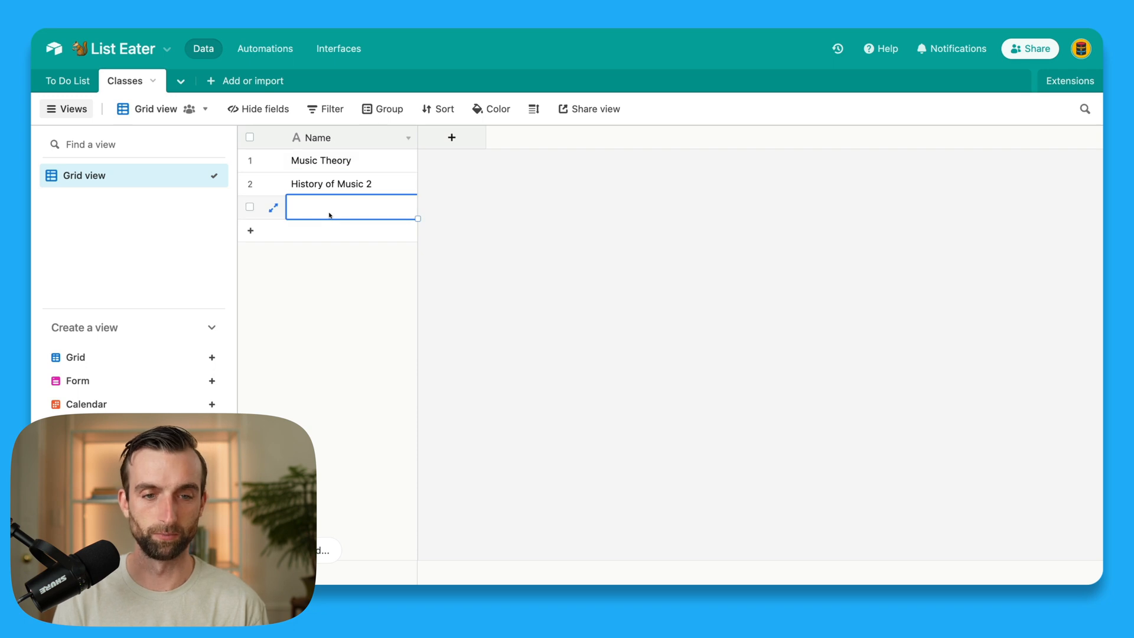
pyautogui.write('World of Music')
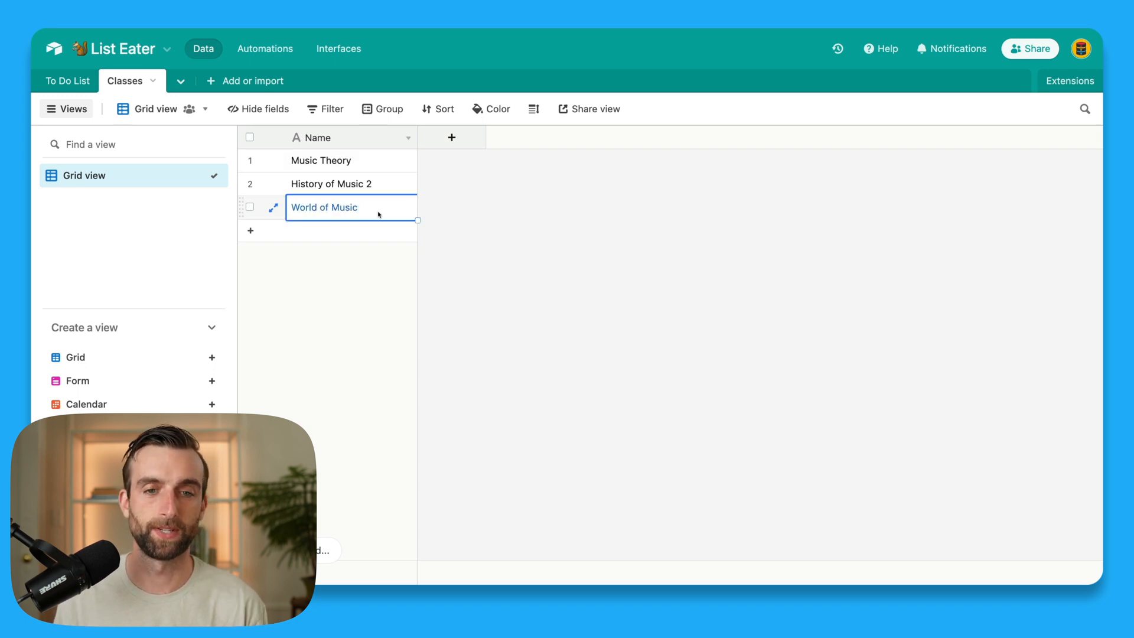
# Step: Add a TA Email field to Classes and fill in each class's TA email address
pyautogui.click(451, 137)
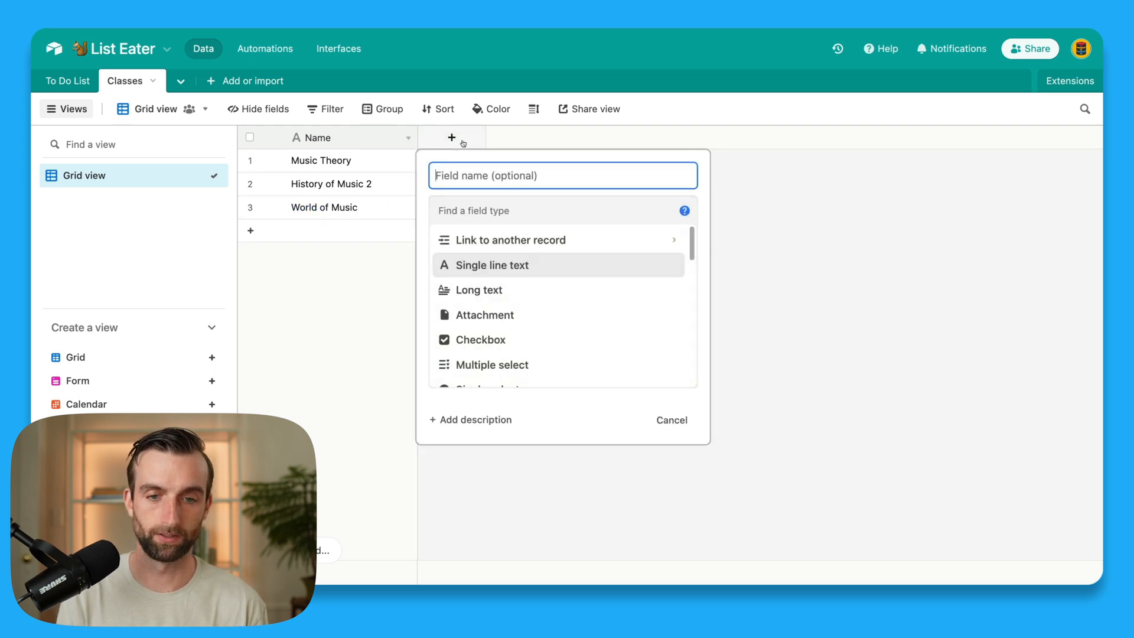
pyautogui.moveTo(451, 137)
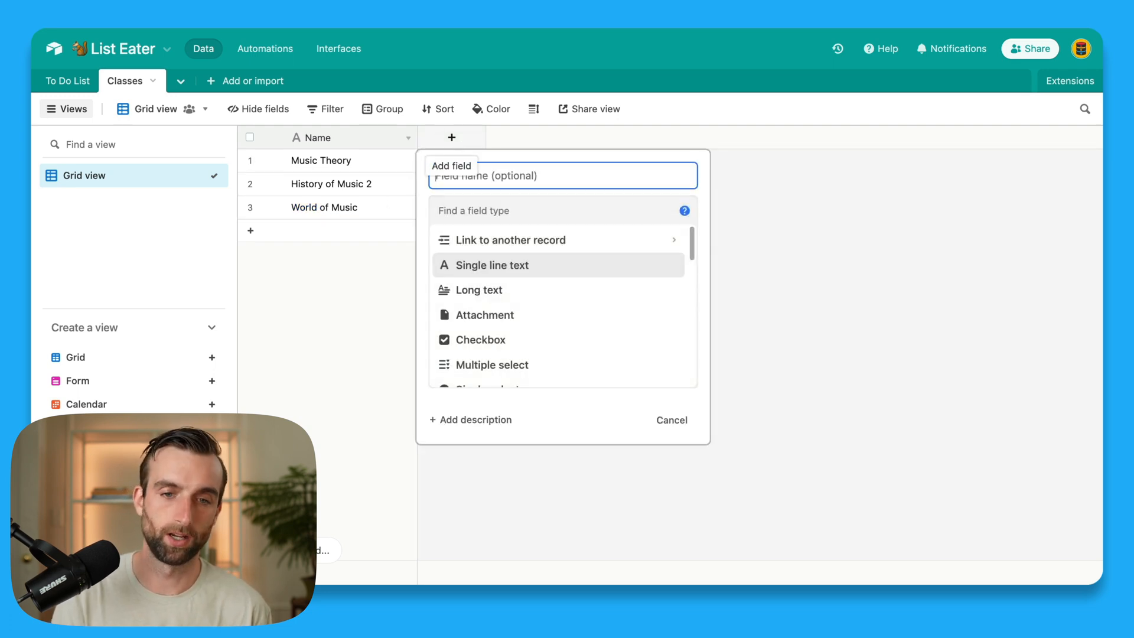
pyautogui.write('TA')
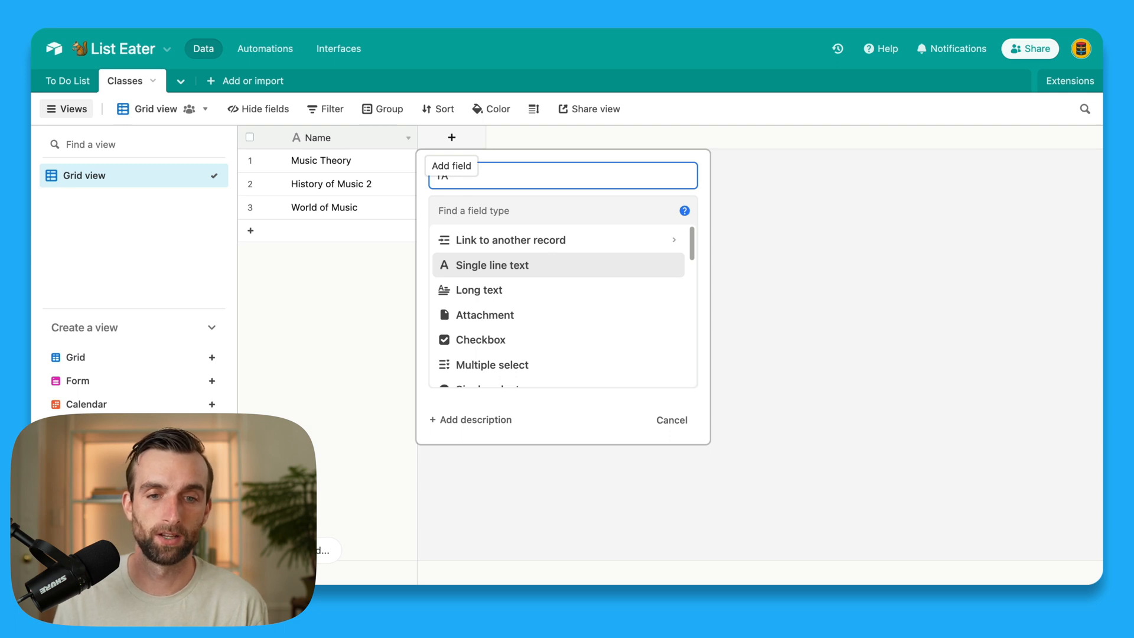
pyautogui.write('TA')
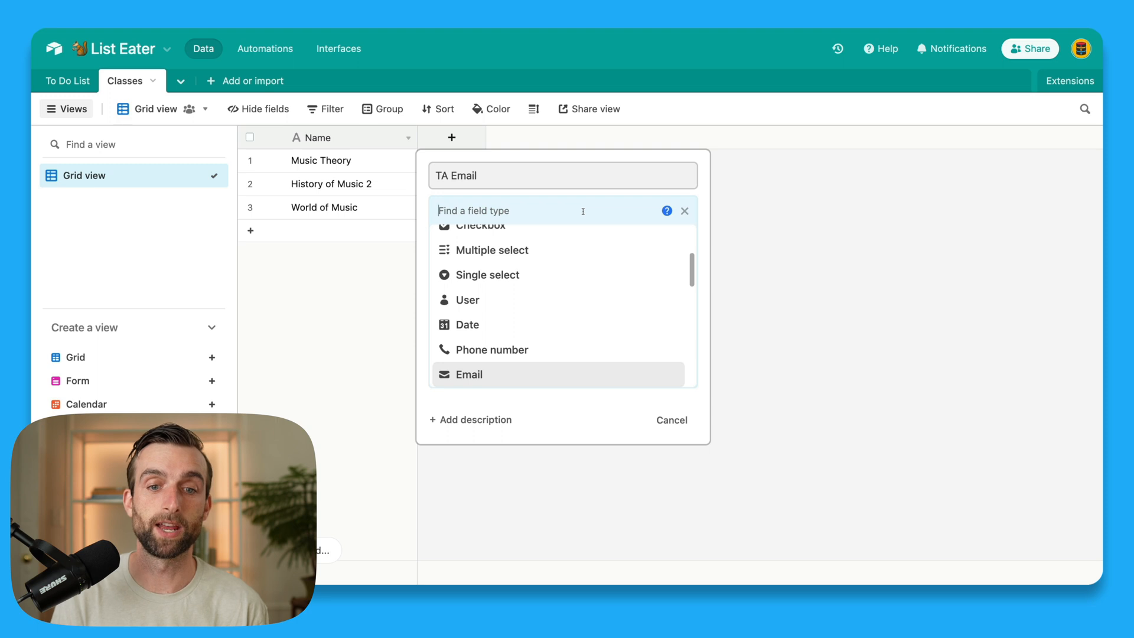
pyautogui.write('em')
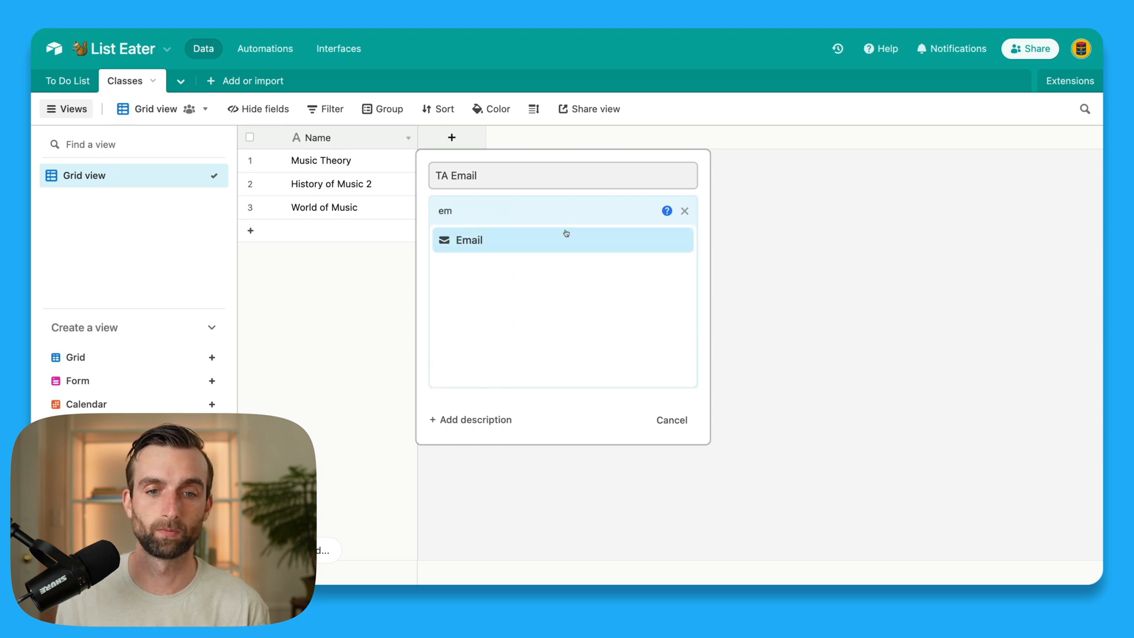
pyautogui.click(469, 240)
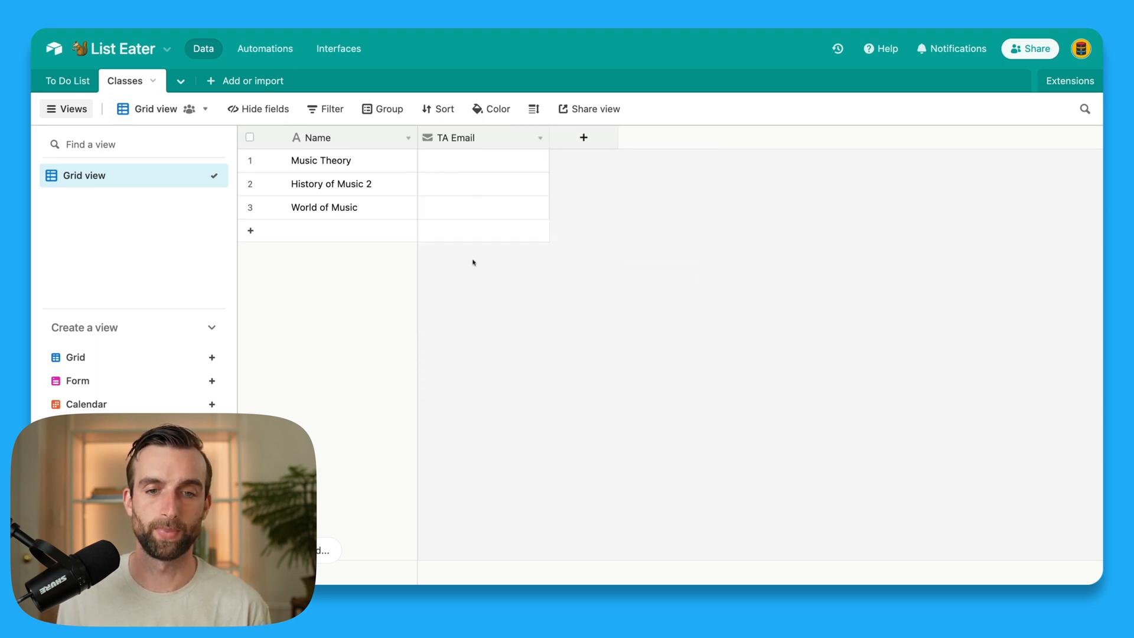
pyautogui.click(483, 160)
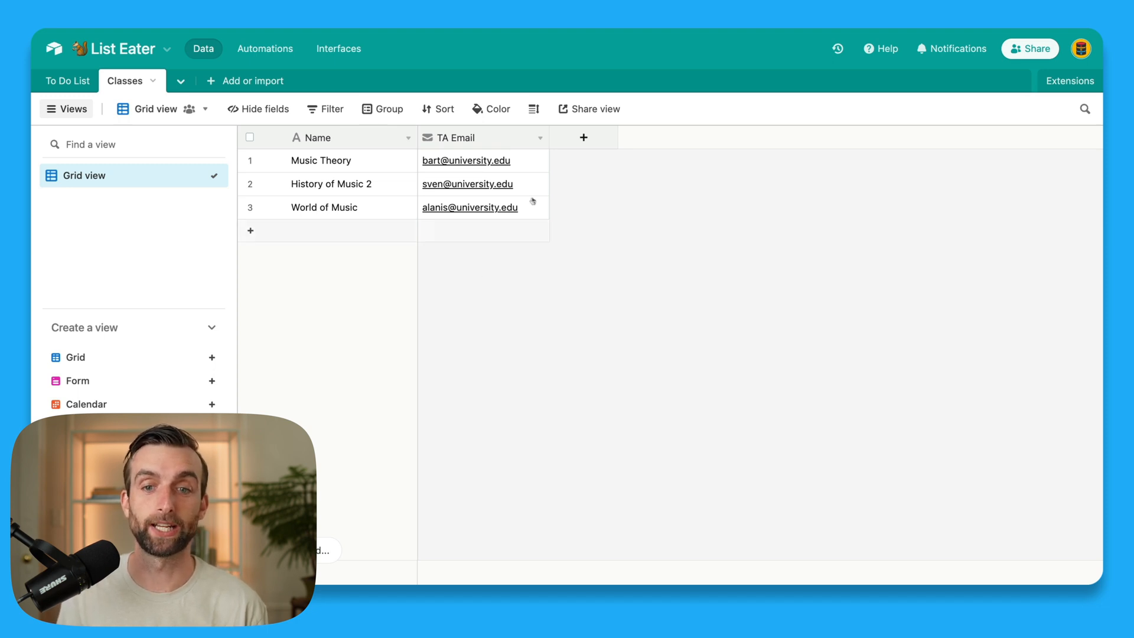
# Step: Add a To Do List linked-record field to Classes, skipping lookups and leaving it empty
pyautogui.click(583, 137)
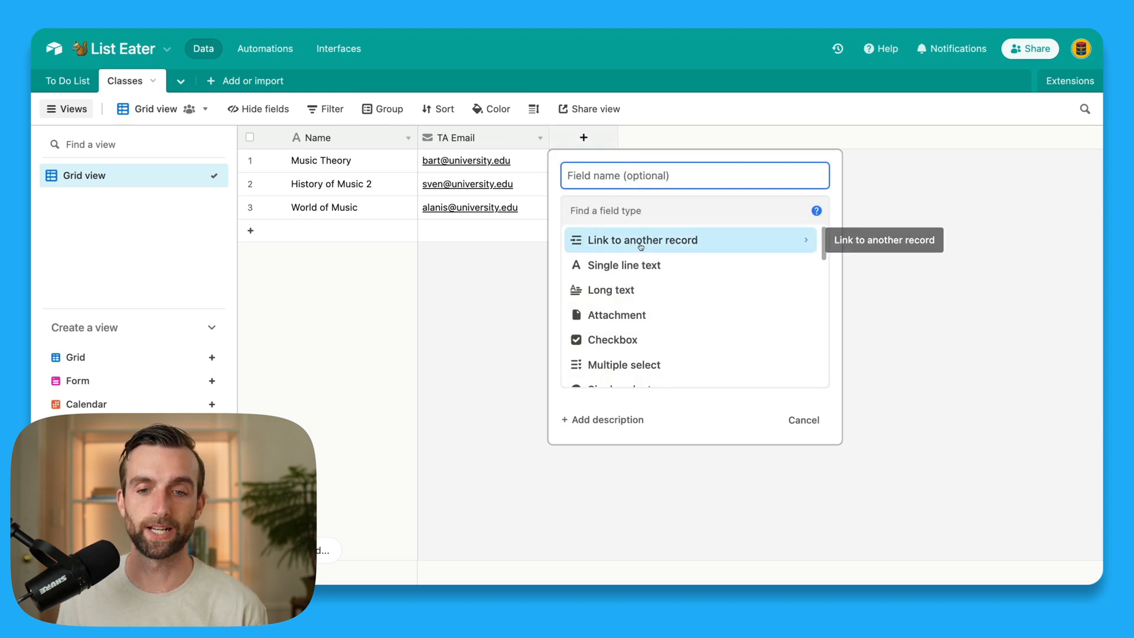
pyautogui.click(642, 240)
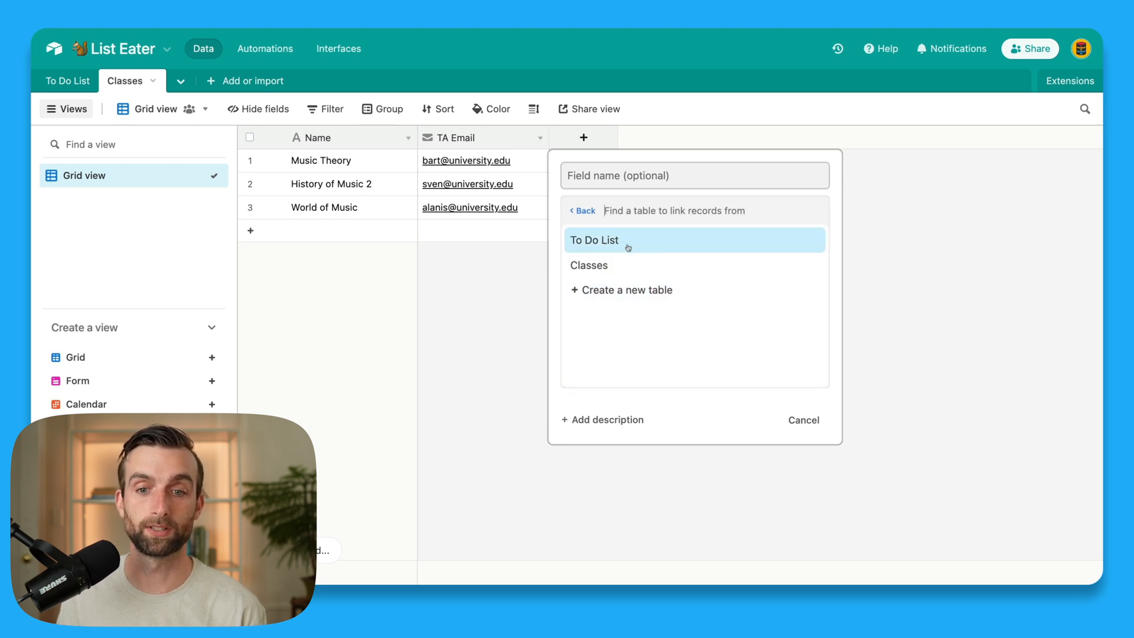
pyautogui.click(594, 240)
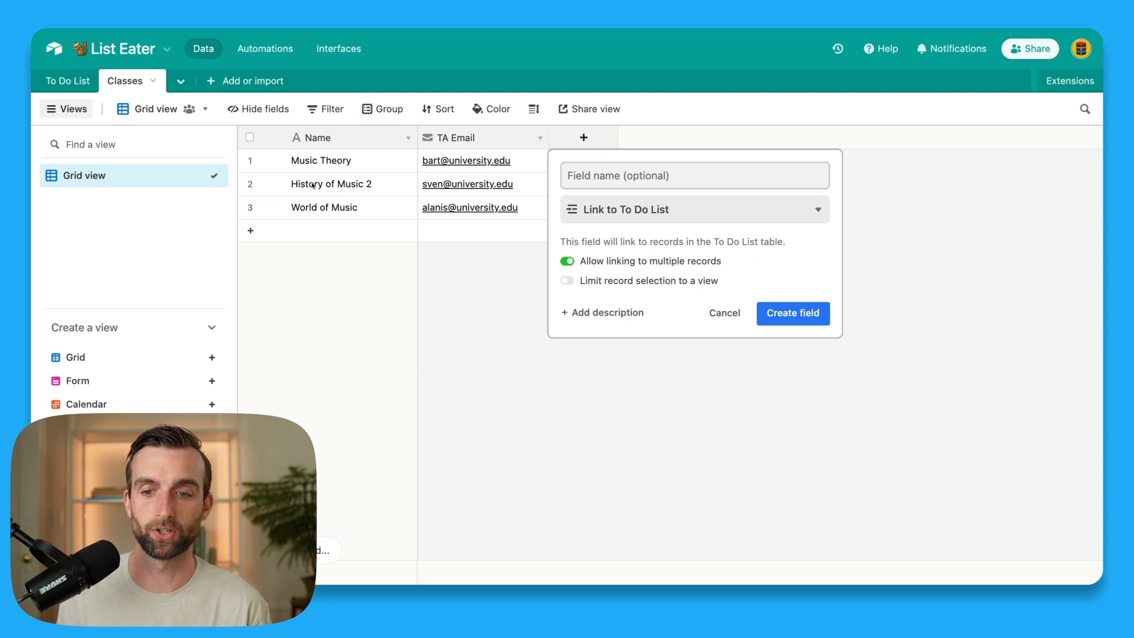
pyautogui.click(793, 313)
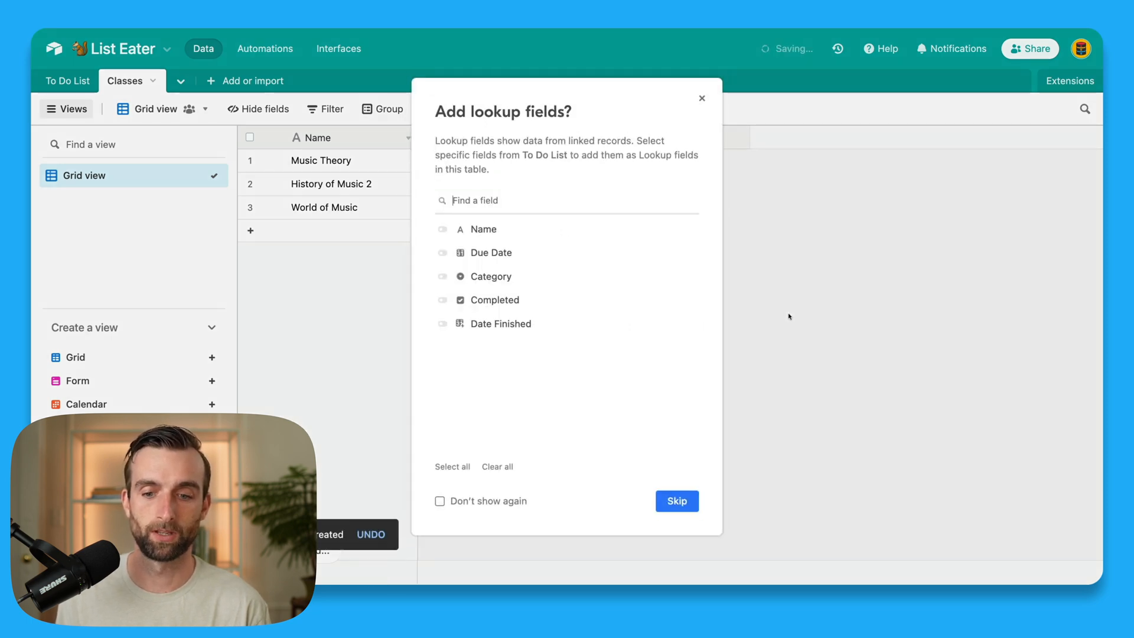
pyautogui.click(675, 501)
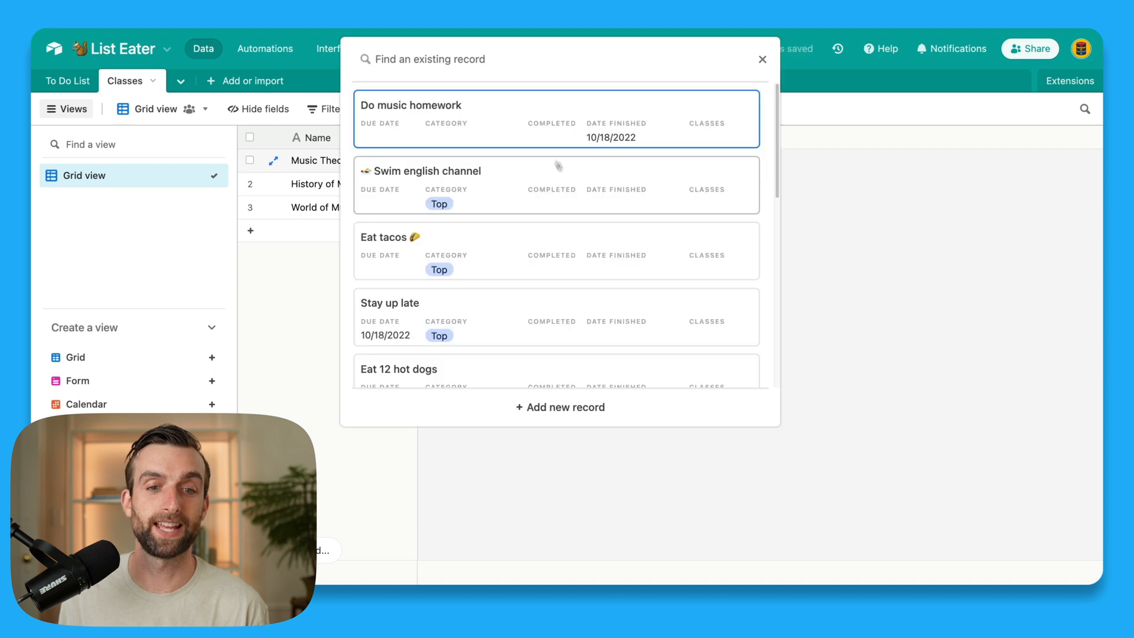
pyautogui.scroll(-3)
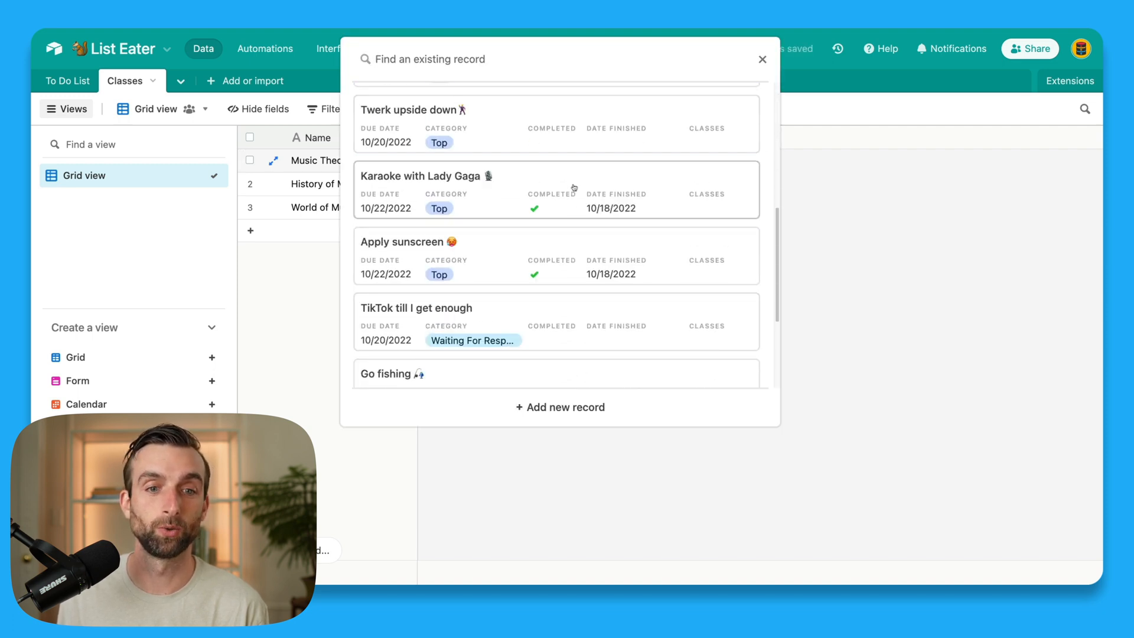
pyautogui.click(762, 59)
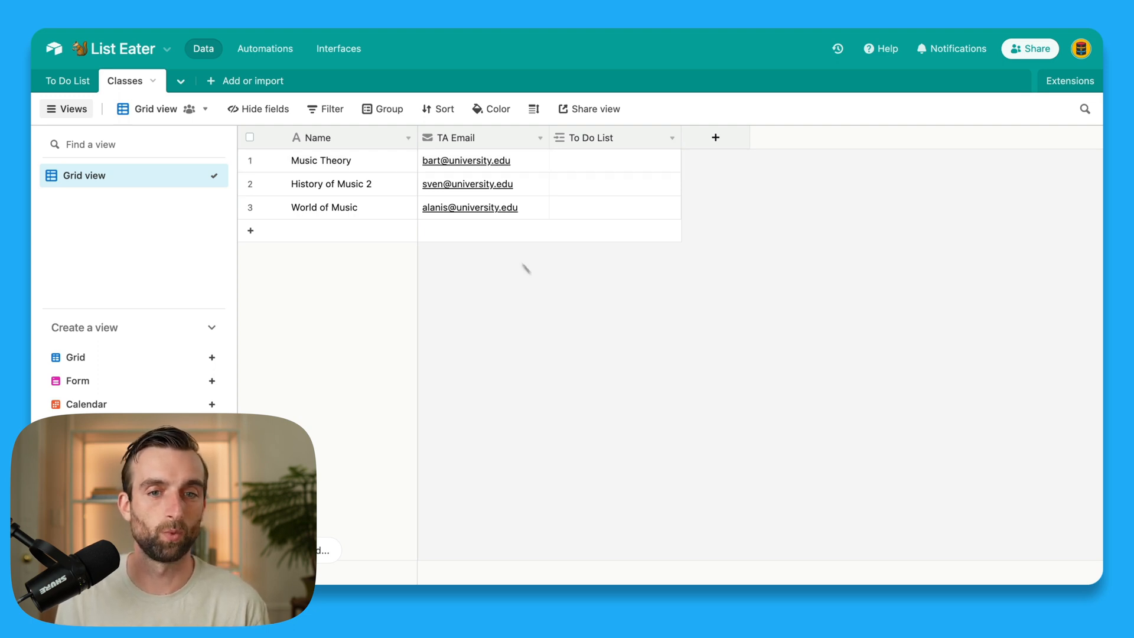
# Step: Link Do music homework to World of Music and hide Completed and Date Finished from Inbox
pyautogui.click(66, 80)
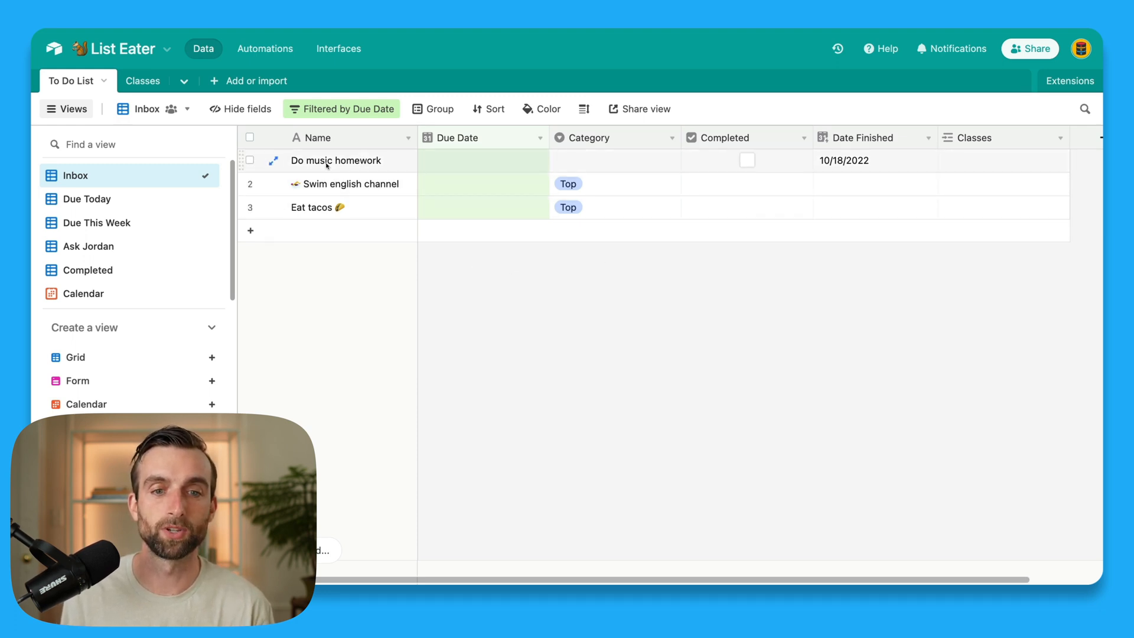
pyautogui.click(334, 160)
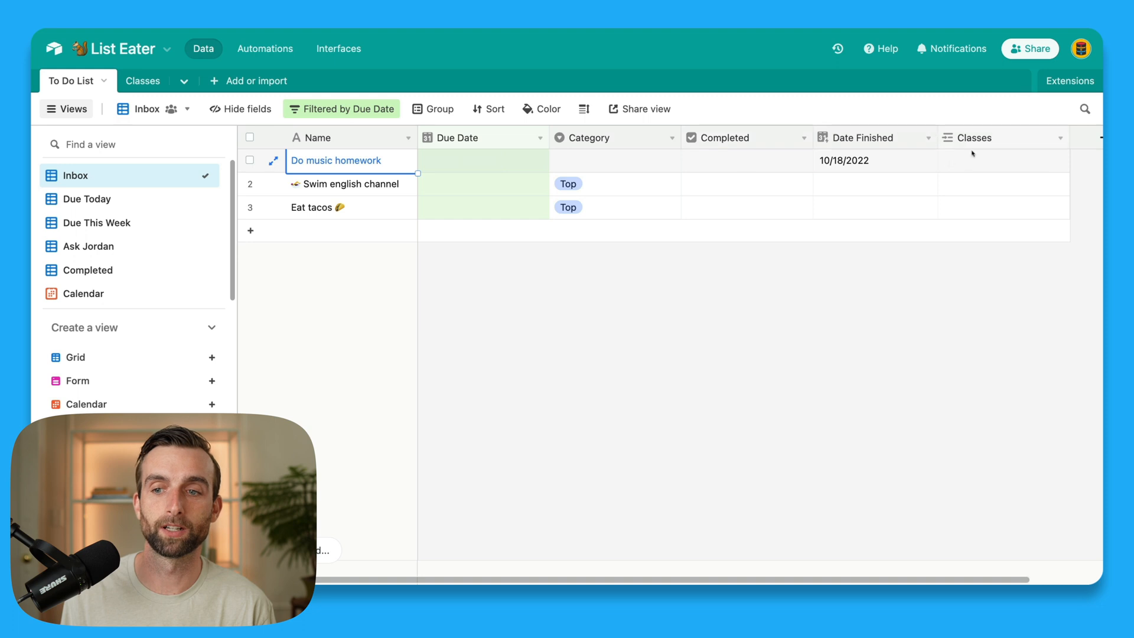
pyautogui.click(1002, 159)
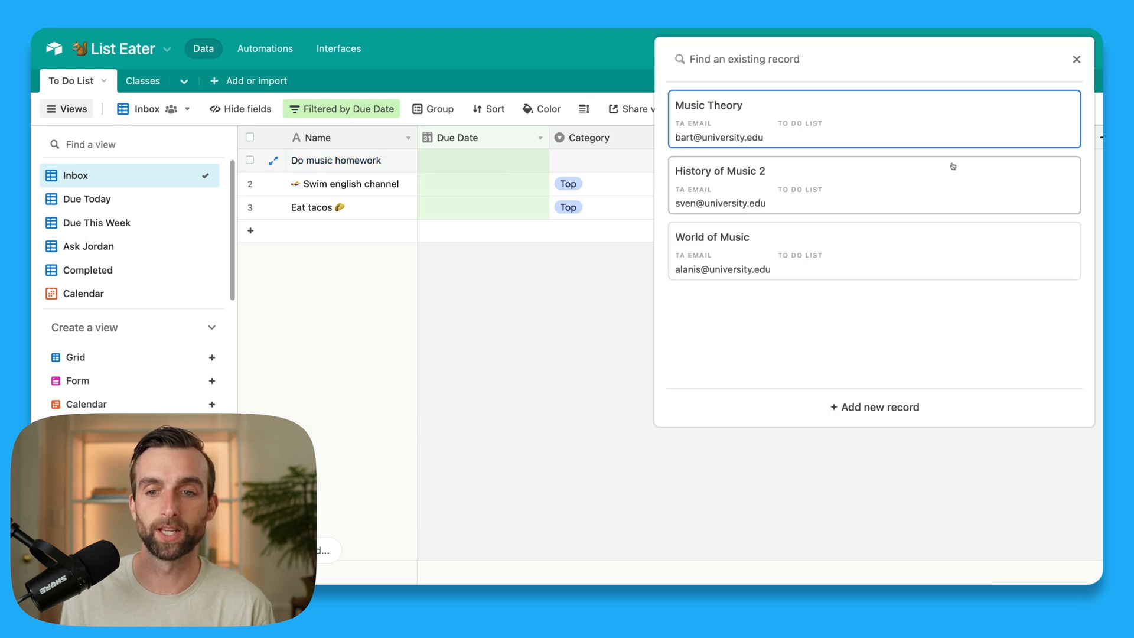
pyautogui.click(713, 237)
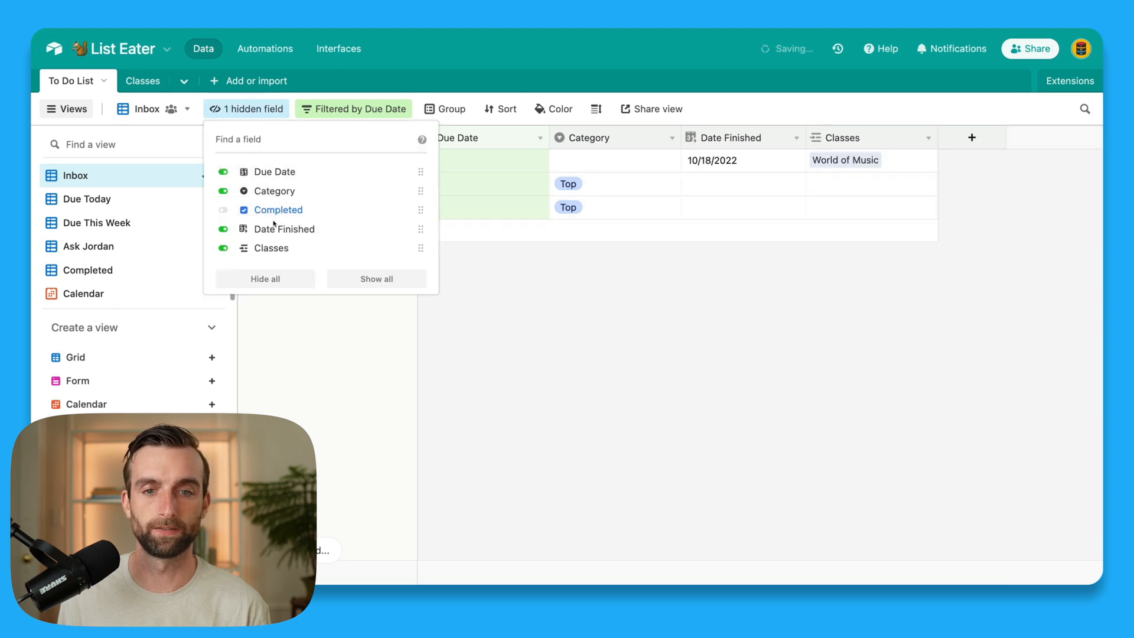
pyautogui.click(223, 228)
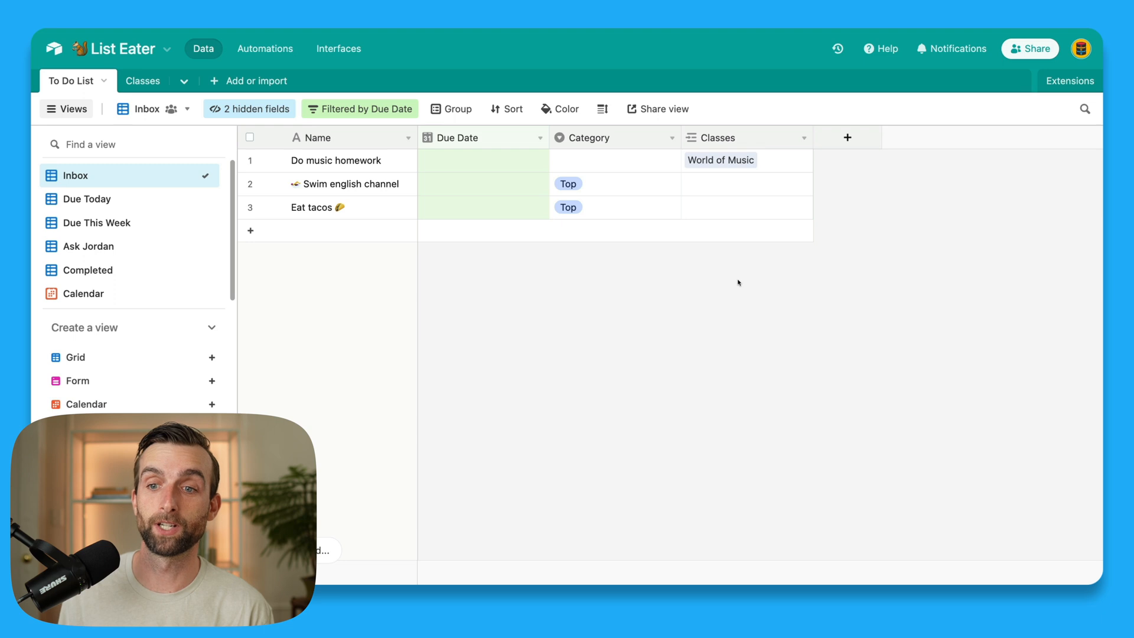
# Step: Add a Lookup field pulling TA Email from Classes into the To Do List
pyautogui.click(847, 137)
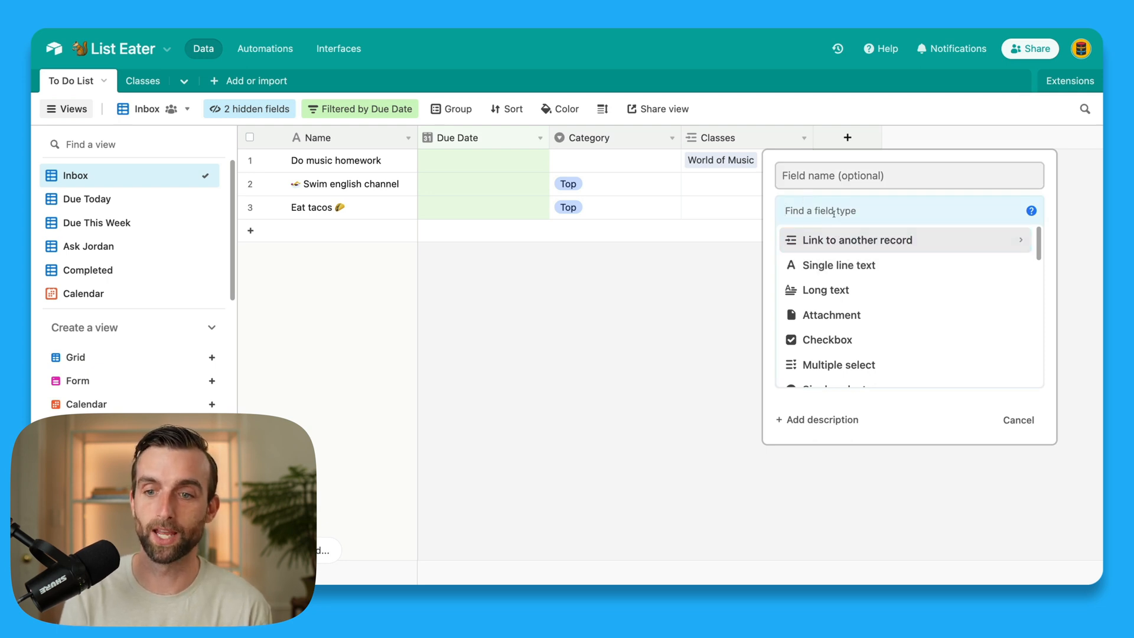
pyautogui.write('loo')
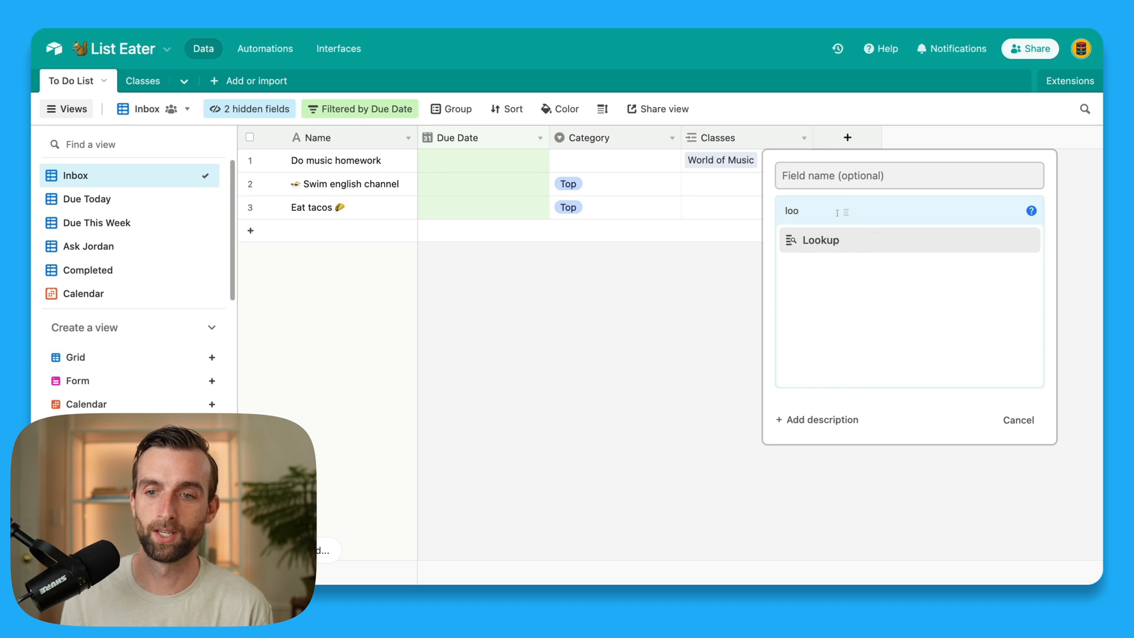
pyautogui.click(820, 239)
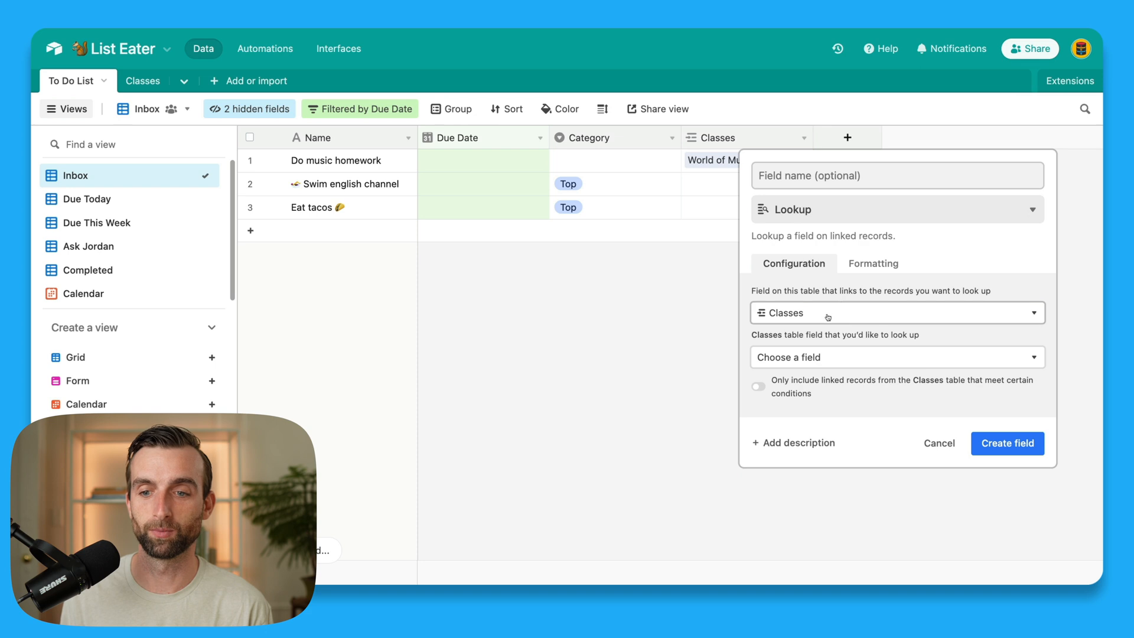
pyautogui.moveTo(826, 317)
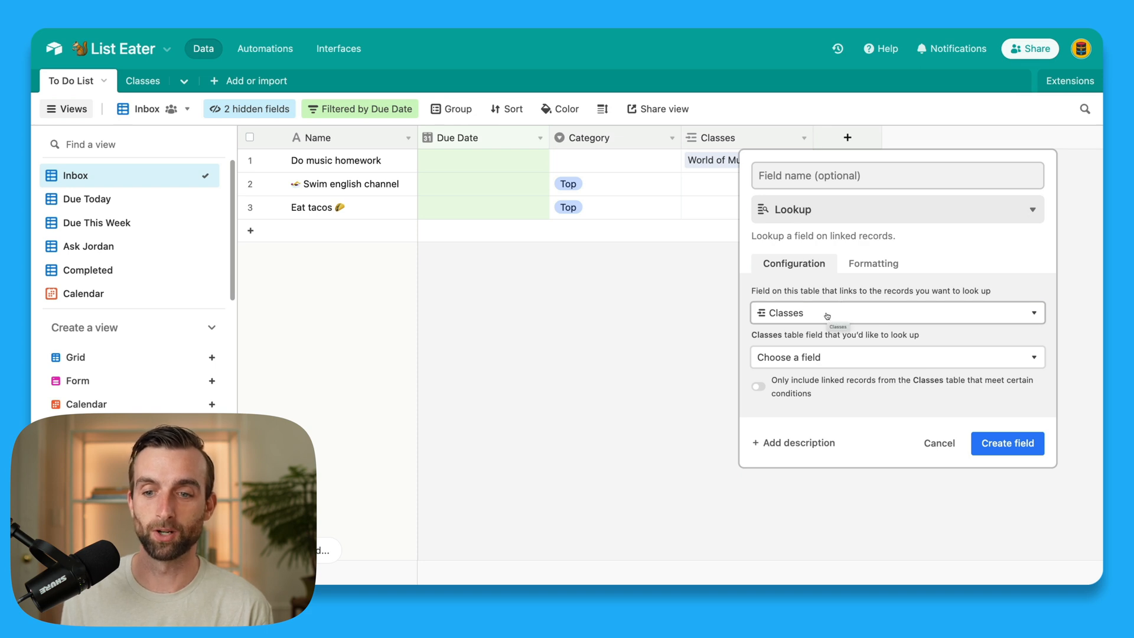
pyautogui.click(895, 357)
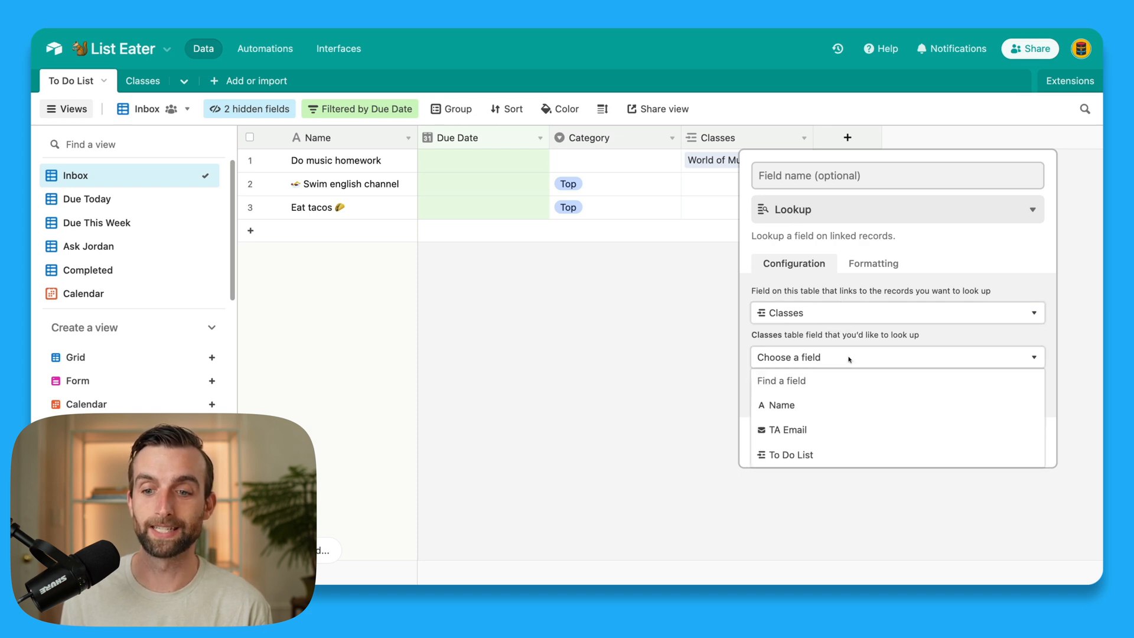
pyautogui.click(788, 430)
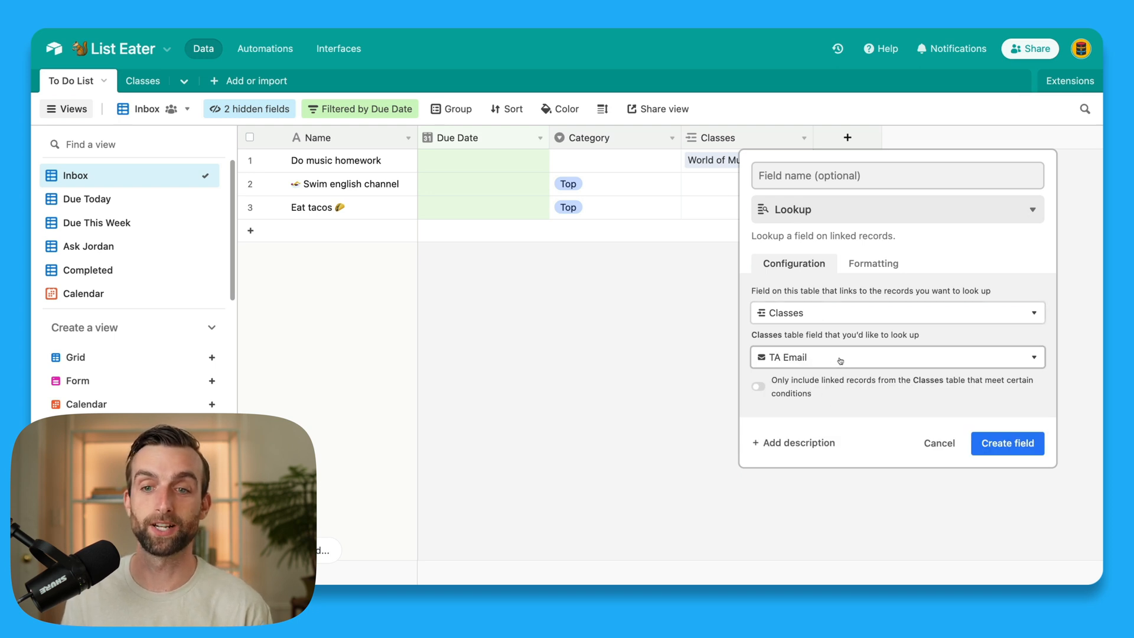
pyautogui.moveTo(715, 169)
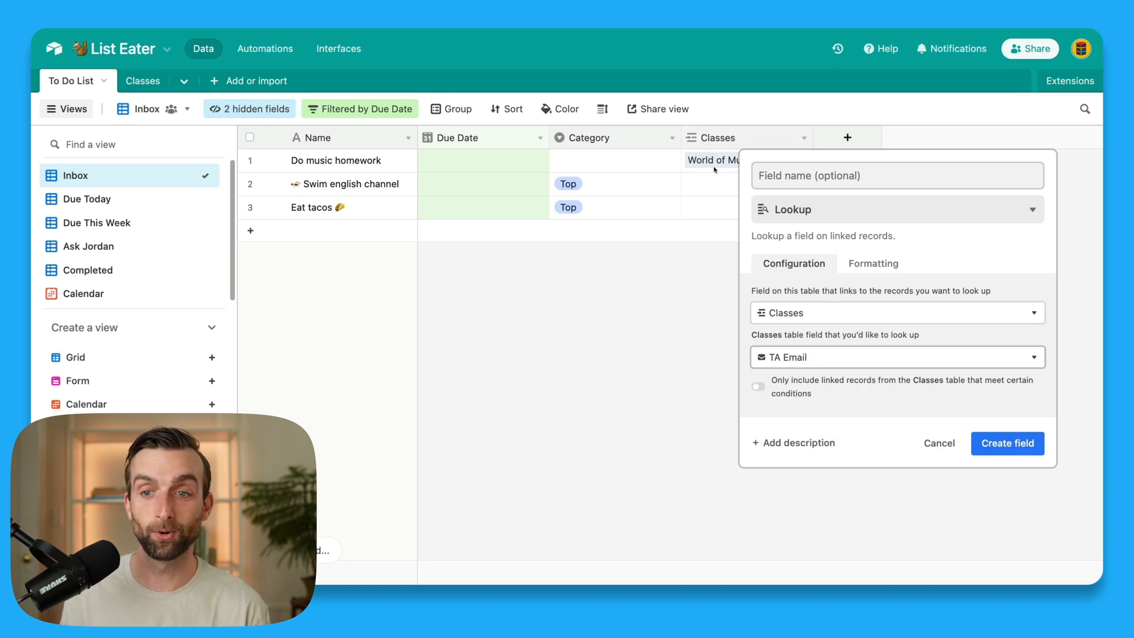
pyautogui.moveTo(861, 137)
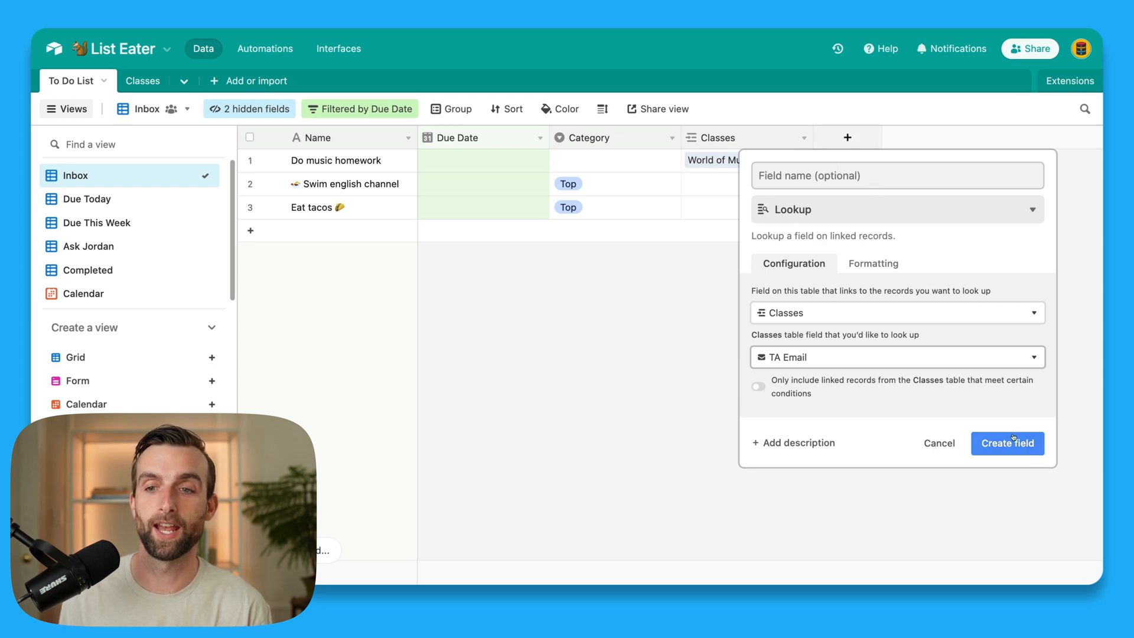
pyautogui.click(1007, 443)
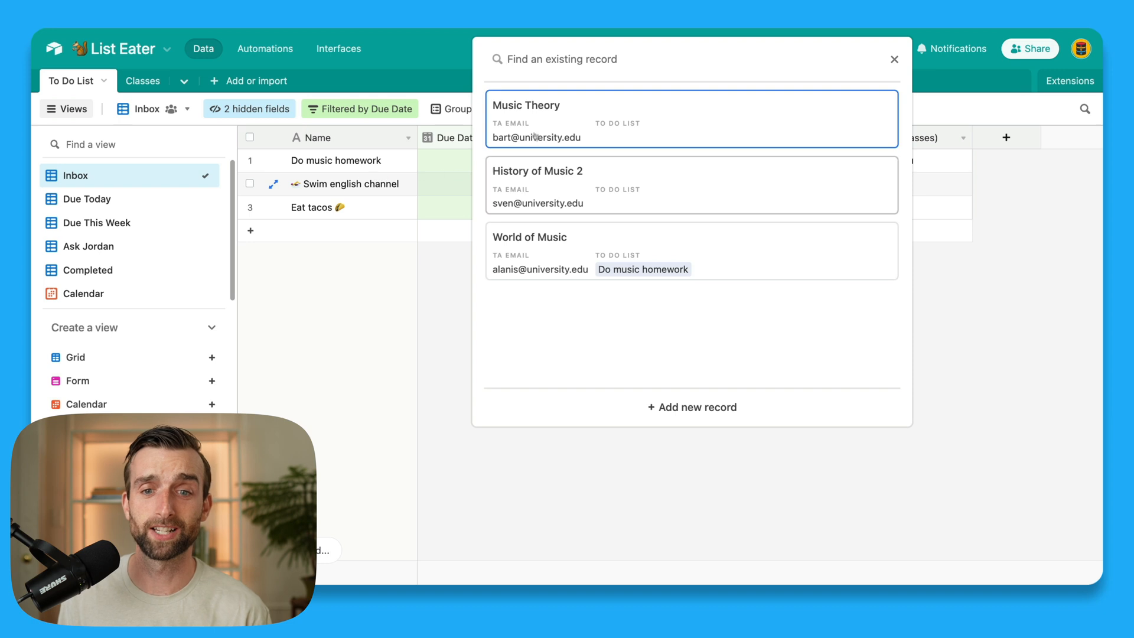
# Step: Link Swim english channel to Music Theory
pyautogui.click(526, 118)
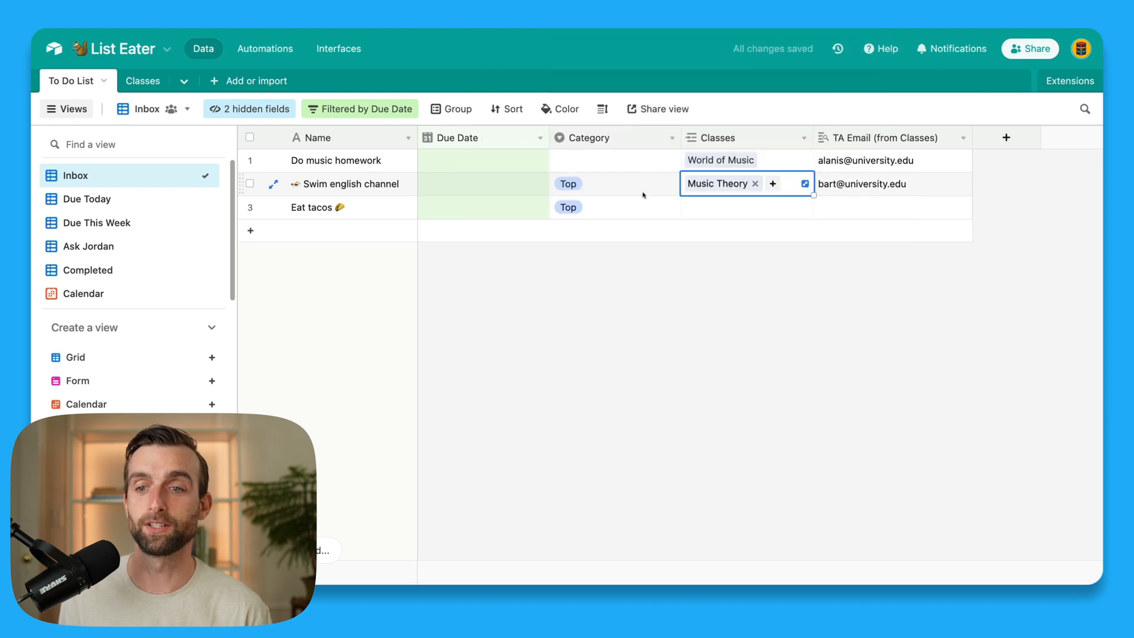